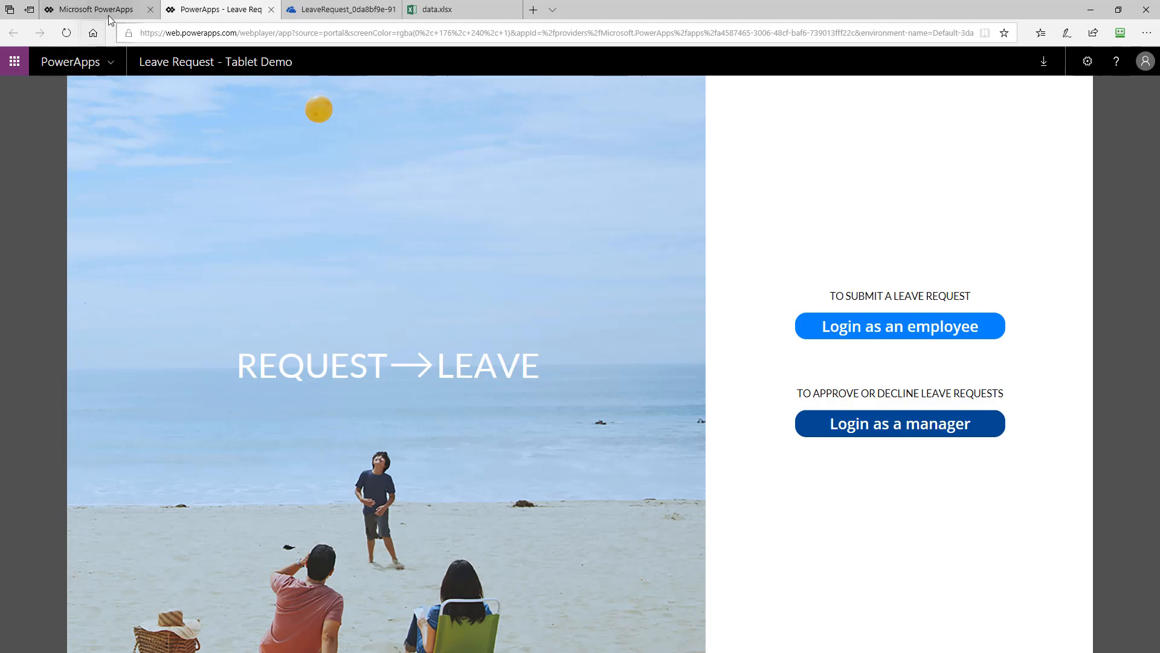
Show the PowerApps Recent apps list, which includes Leave Request - Tablet Demo.
click(89, 9)
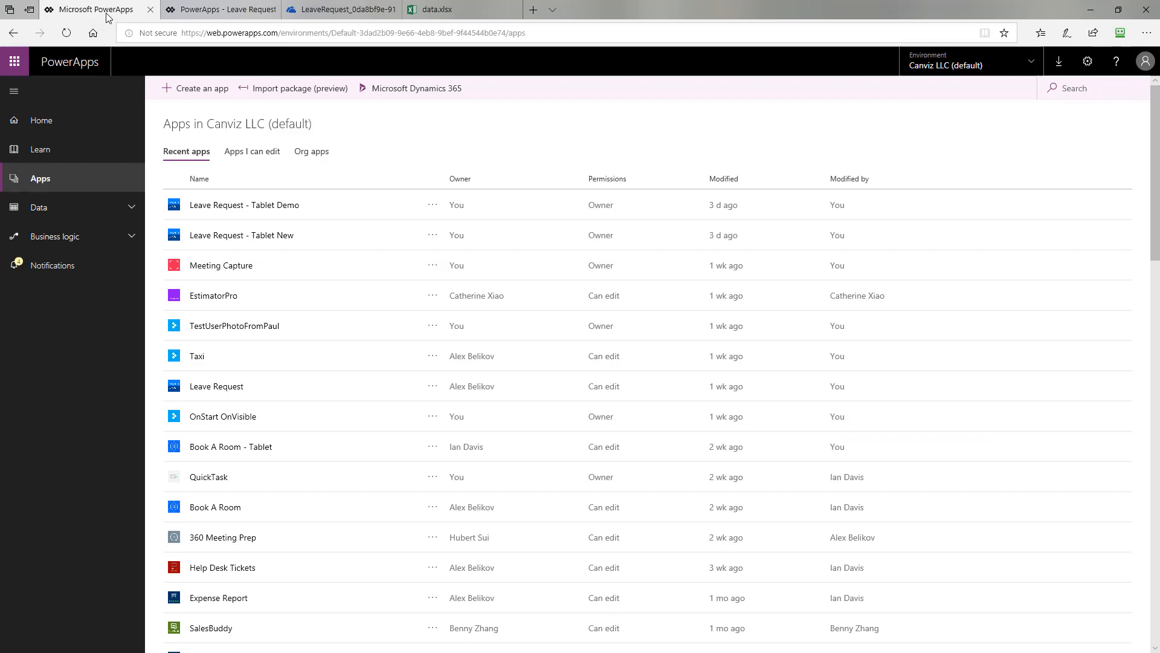
mouse_move(255, 220)
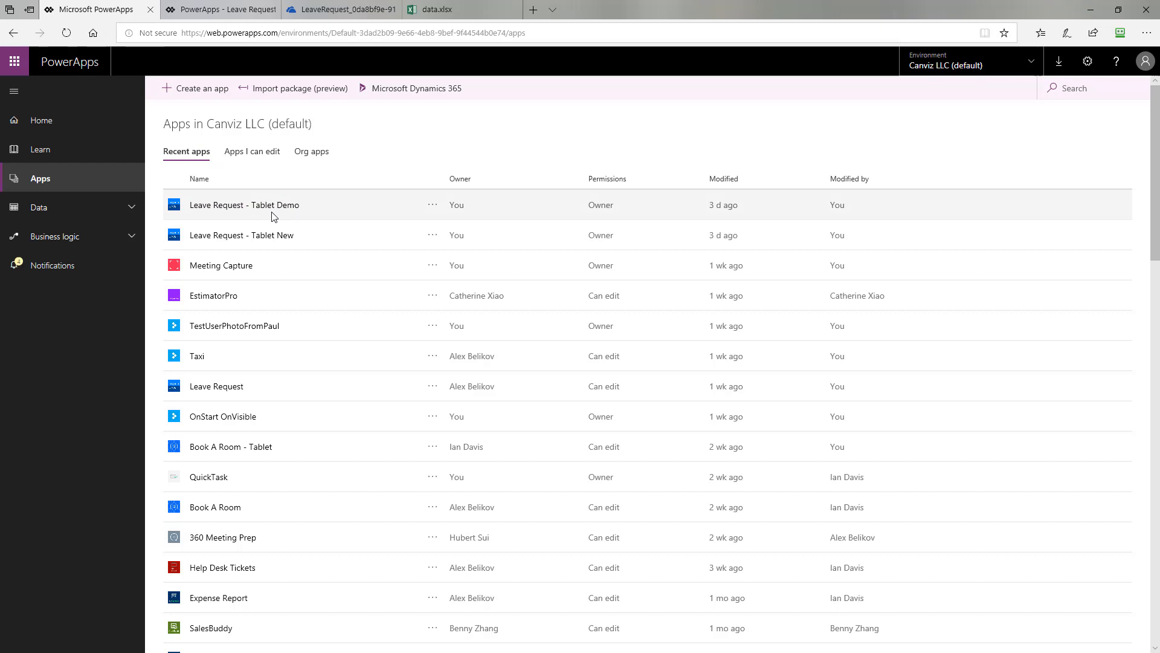
mouse_move(244, 205)
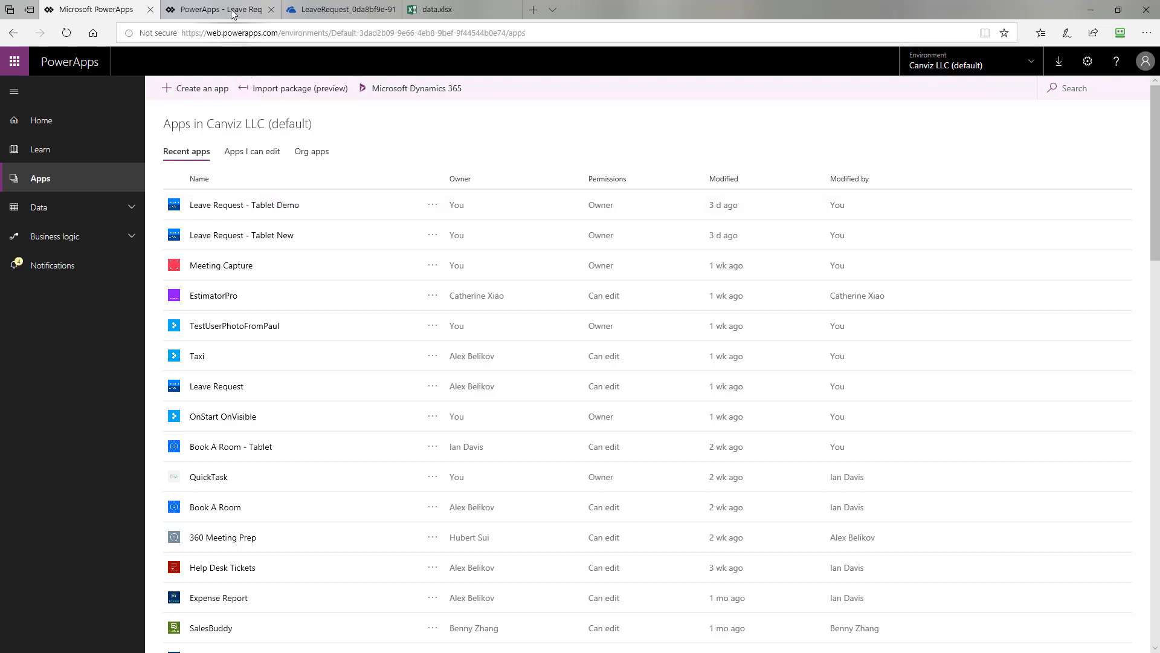
Return to the Leave Request app's welcome screen with employee and manager login options.
click(244, 205)
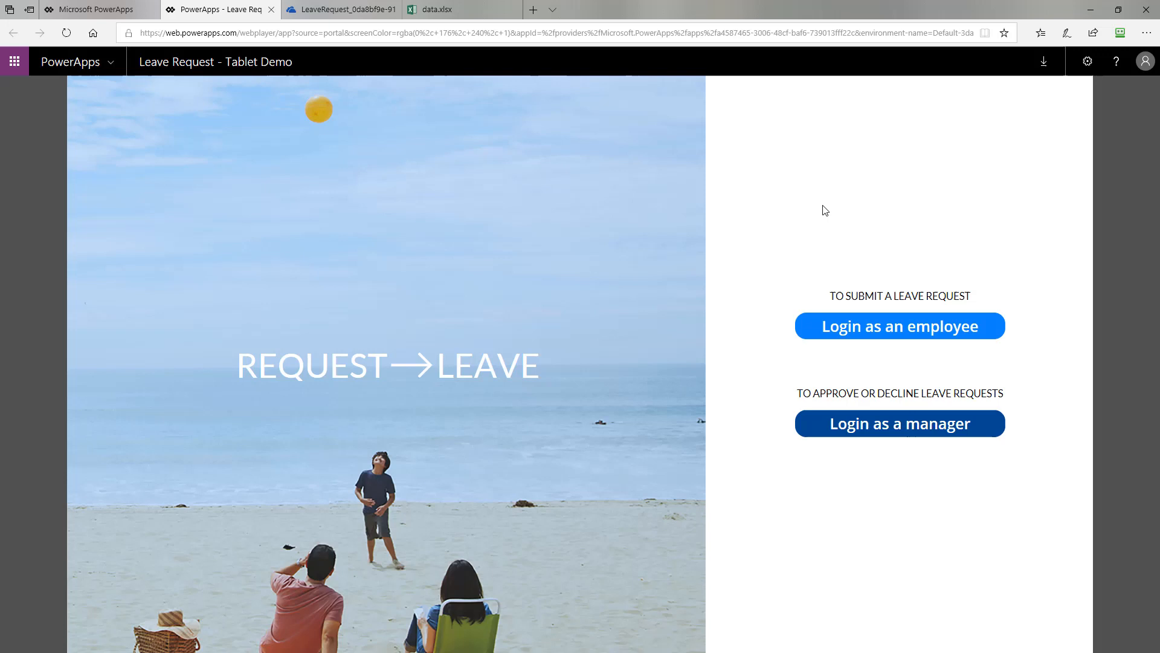
mouse_move(1060, 254)
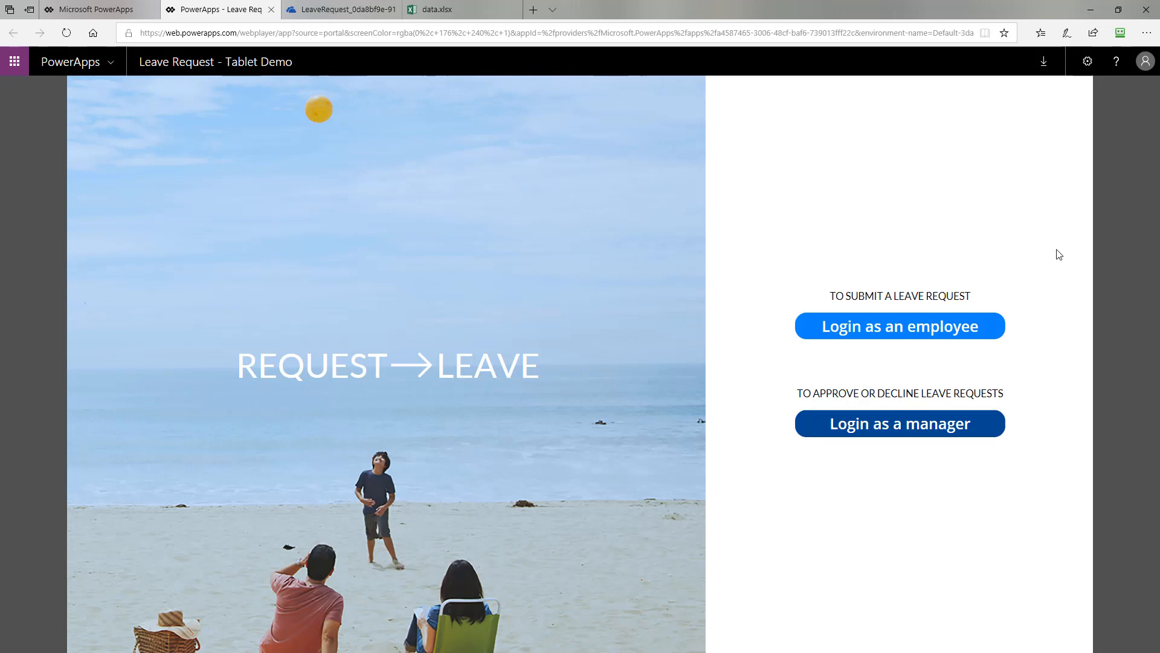
mouse_move(995, 421)
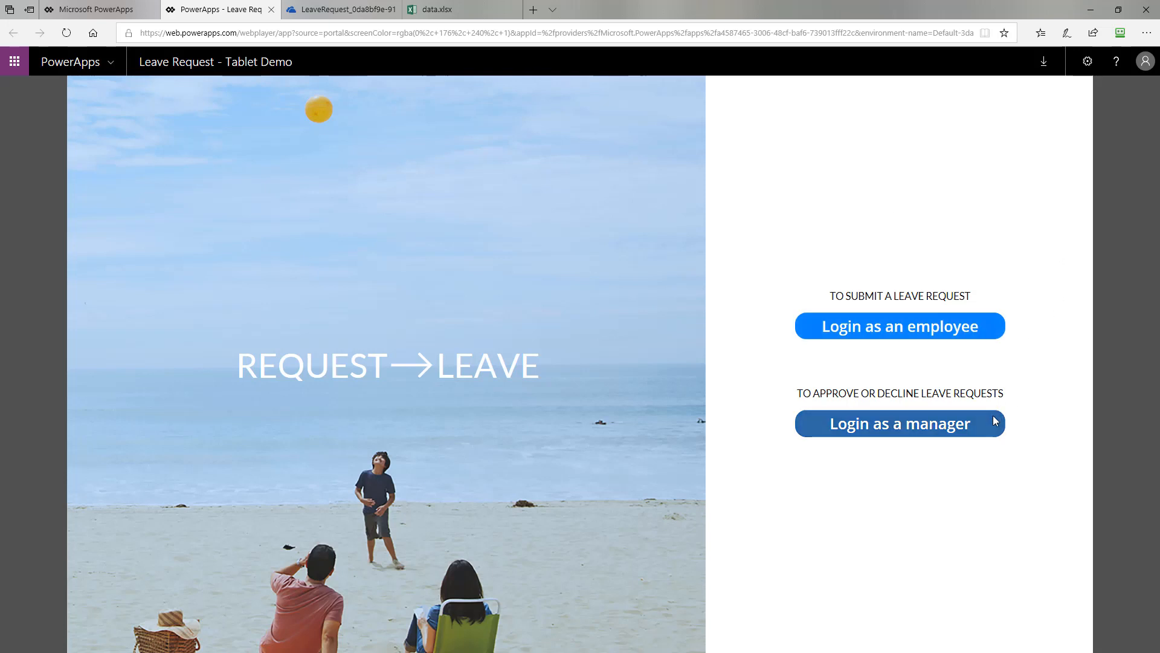
mouse_move(1011, 373)
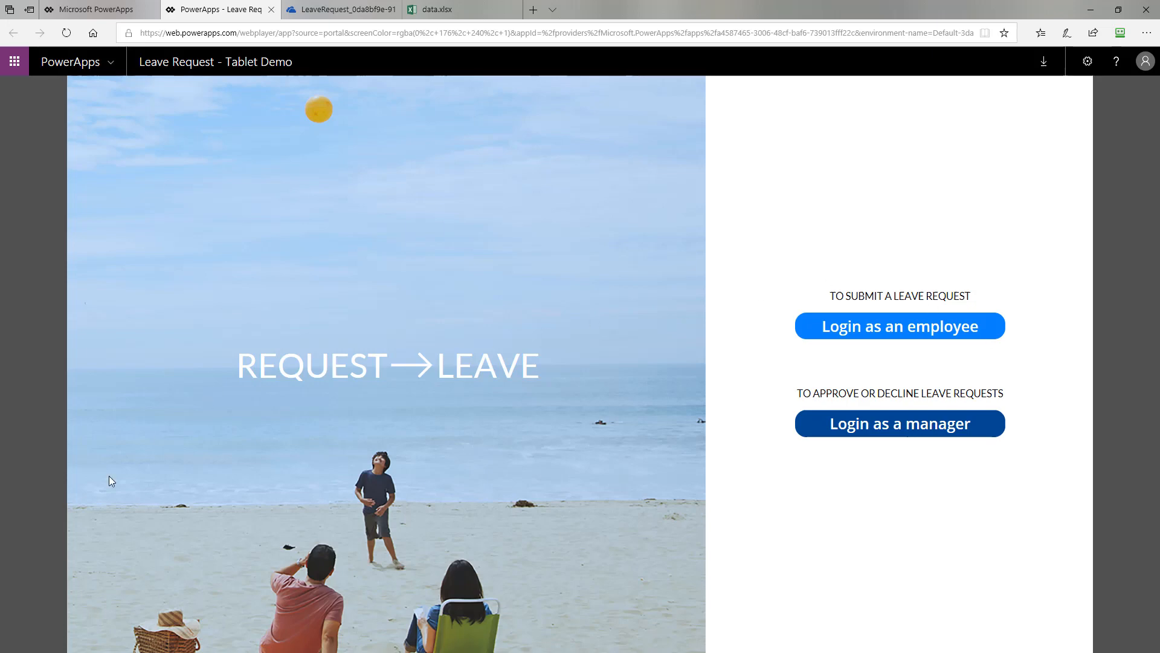
mouse_move(841, 209)
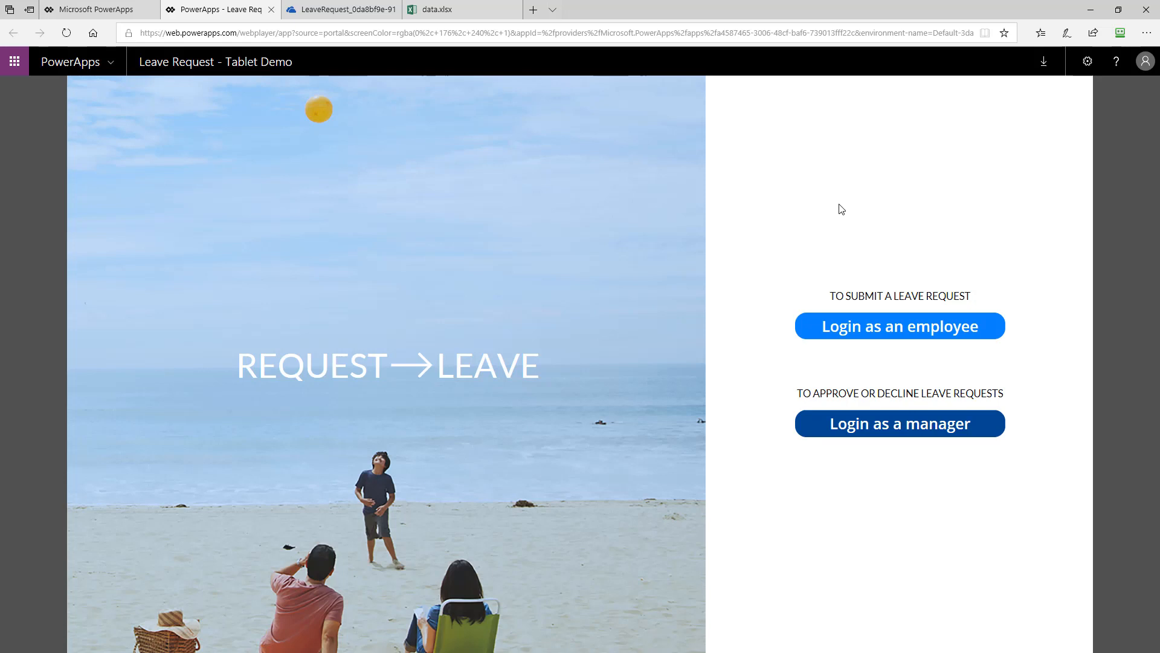
mouse_move(987, 339)
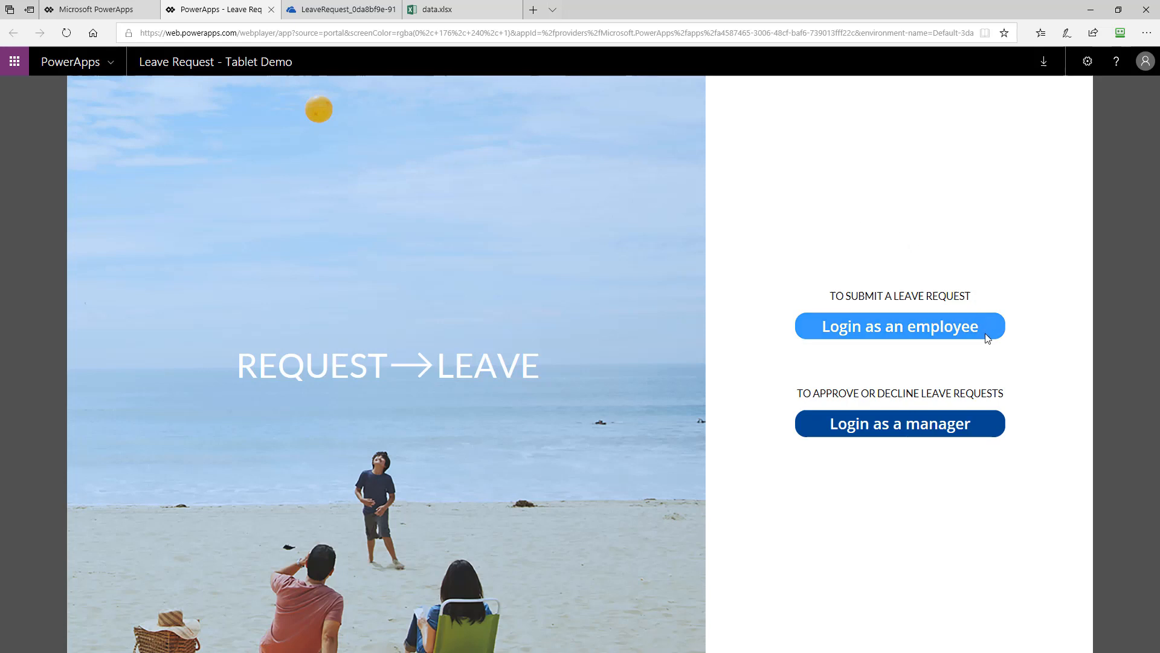
Log in as an employee and view balances: 10 Vacation, 8 Sick Leave, 3 Jury Duty.
click(899, 326)
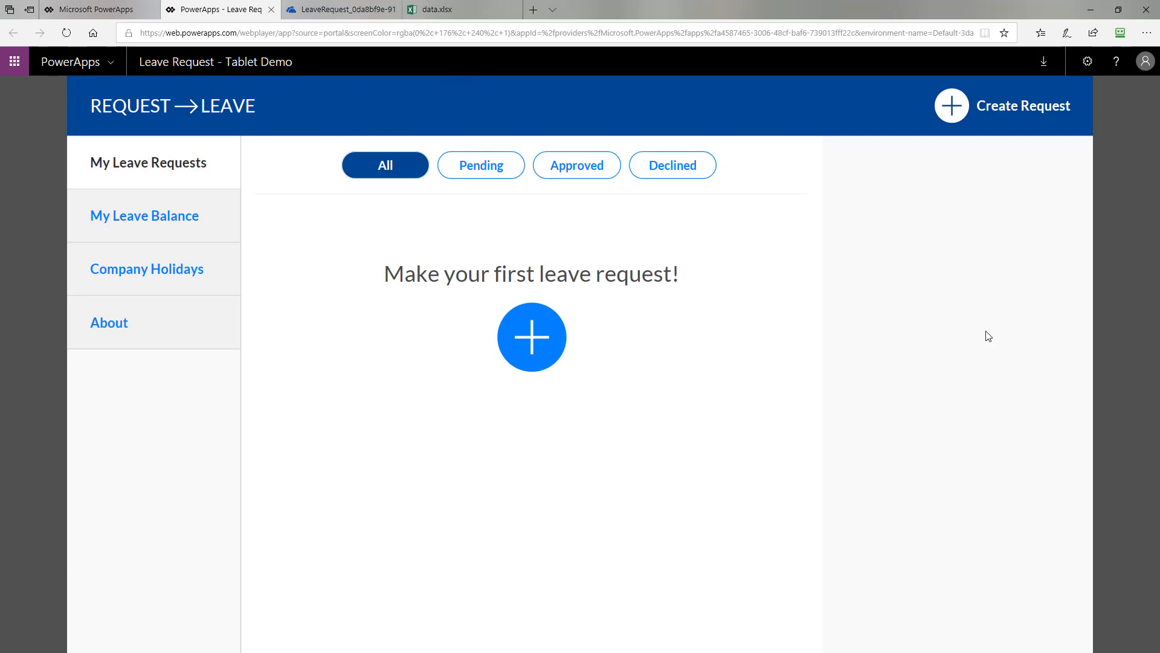
mouse_move(406, 177)
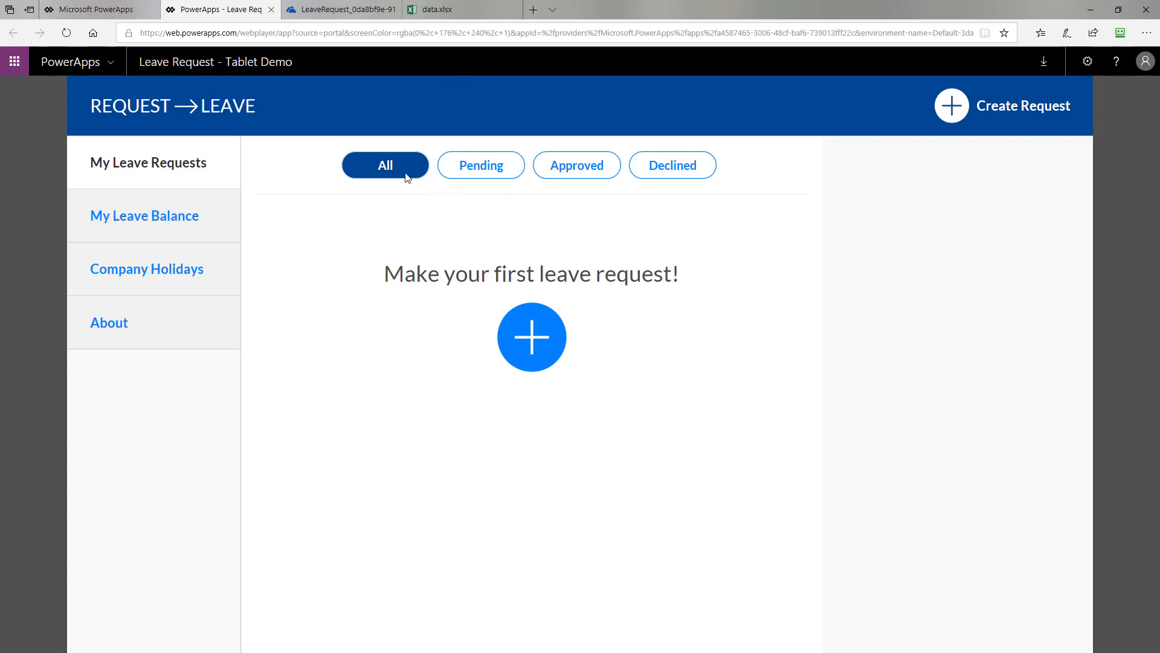
mouse_move(623, 188)
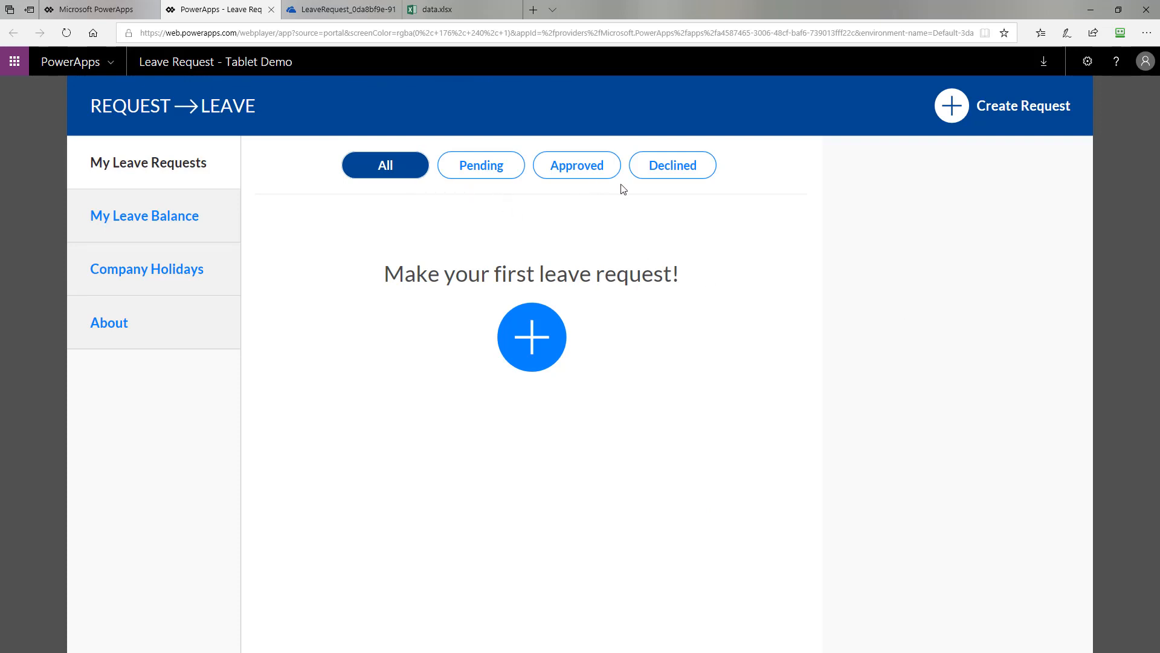
mouse_move(481, 164)
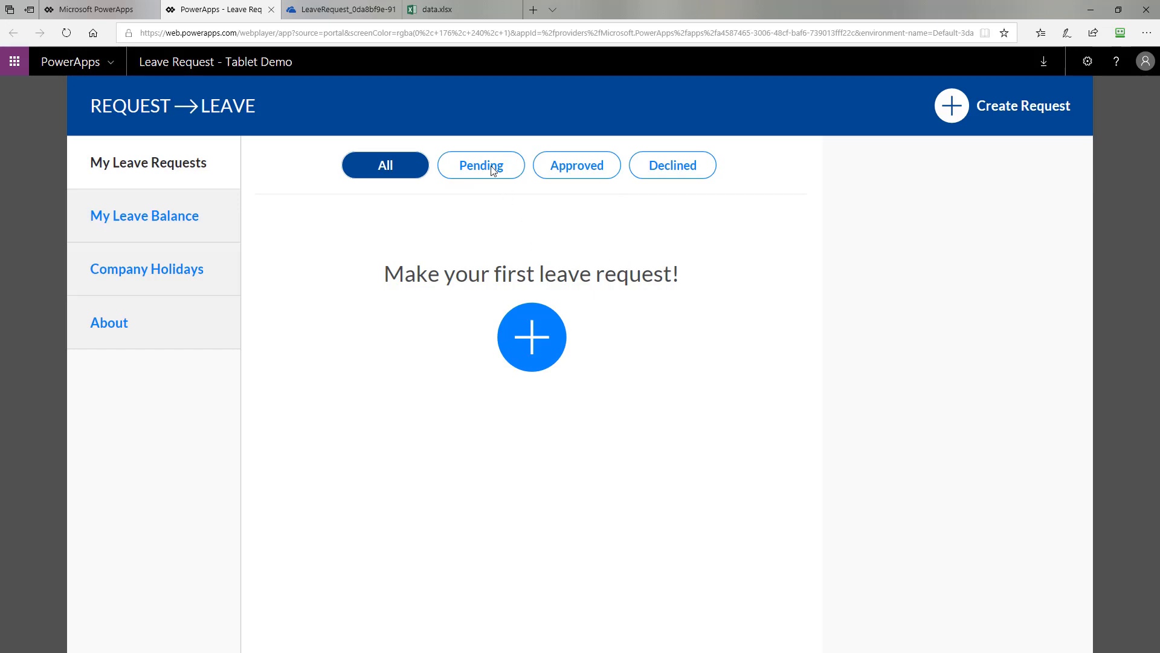
mouse_move(670, 175)
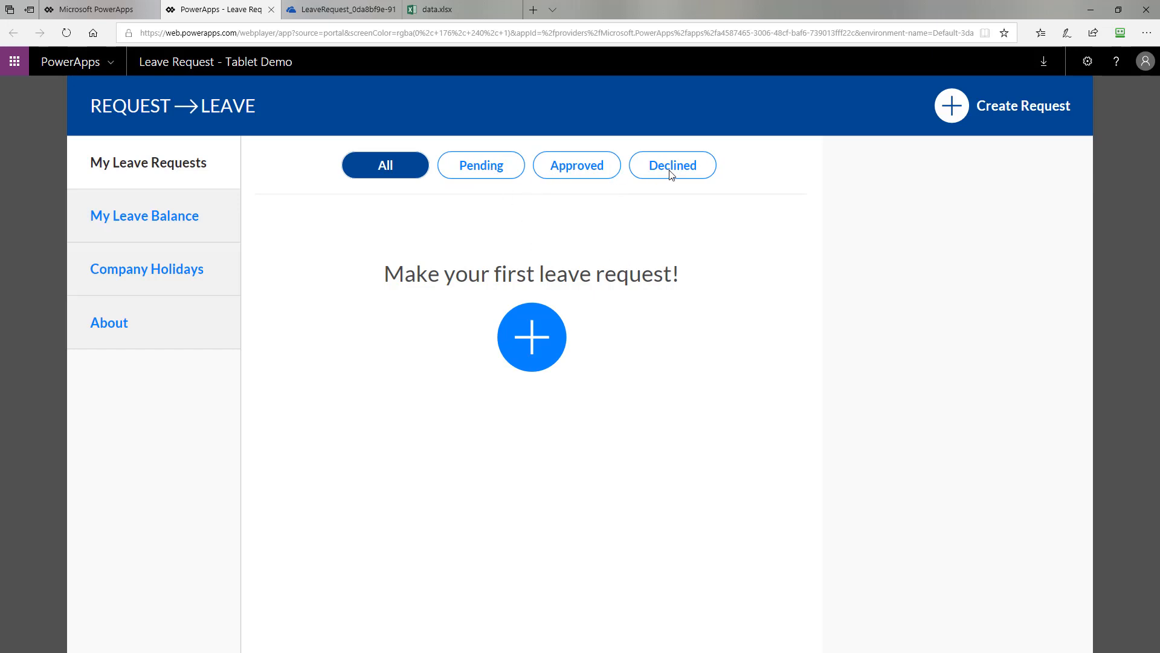
mouse_move(210, 222)
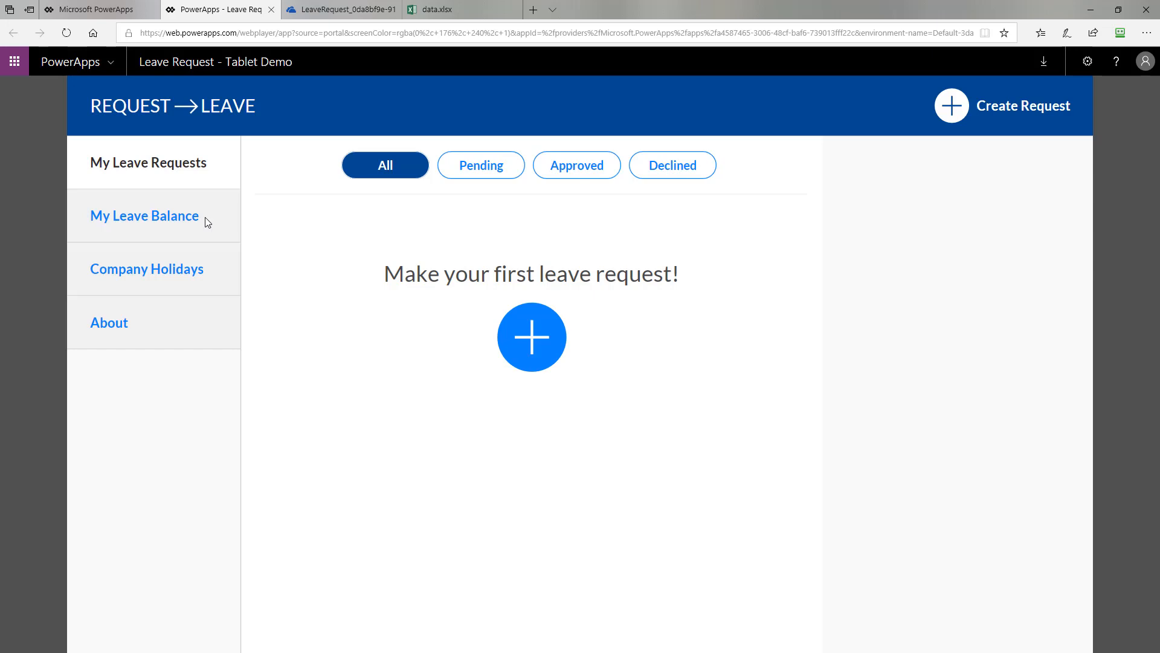
click(144, 216)
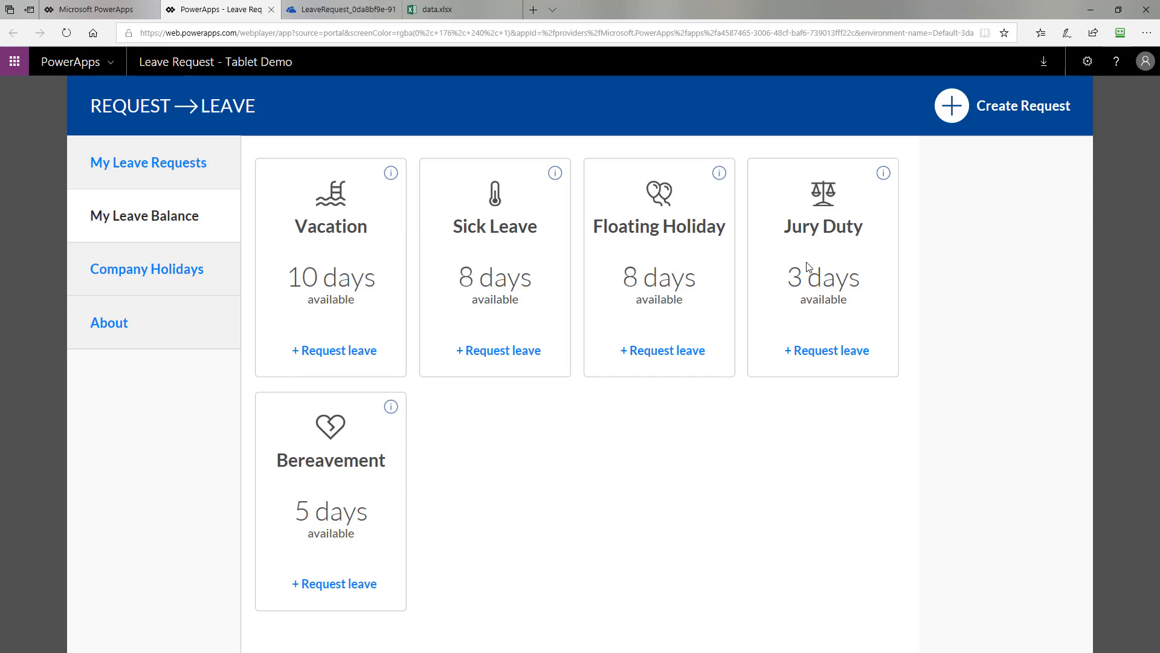
mouse_move(474, 524)
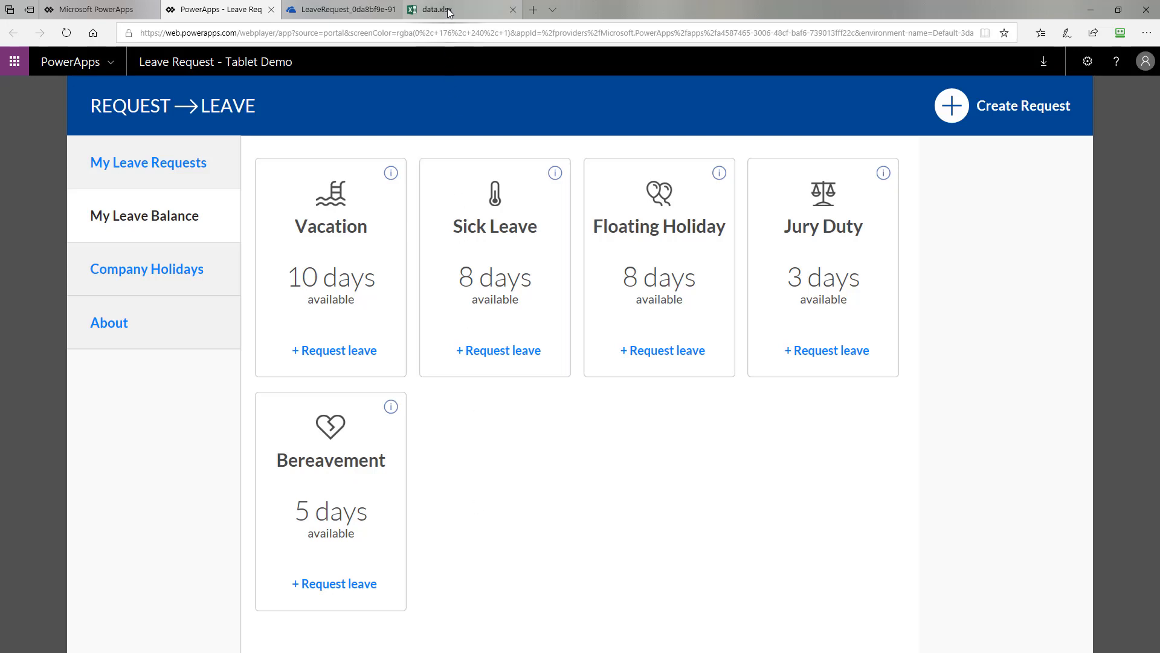
Review the Balance sheet in data.xlsx, then show the Holidays sheet's five holidays.
click(429, 9)
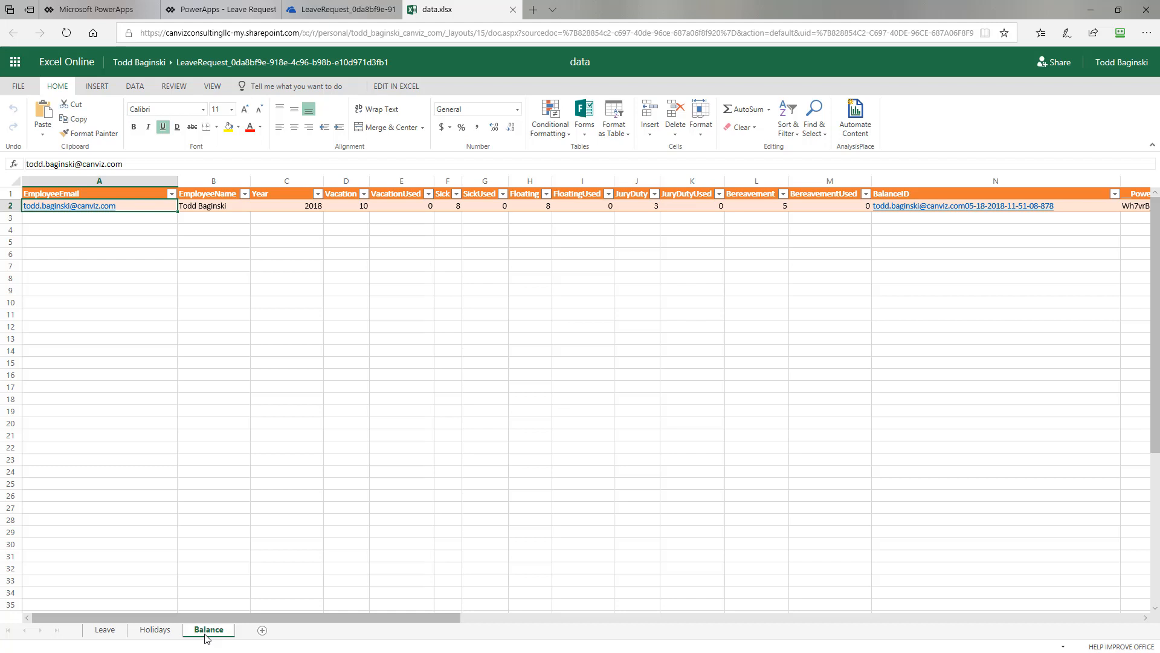
mouse_move(374, 240)
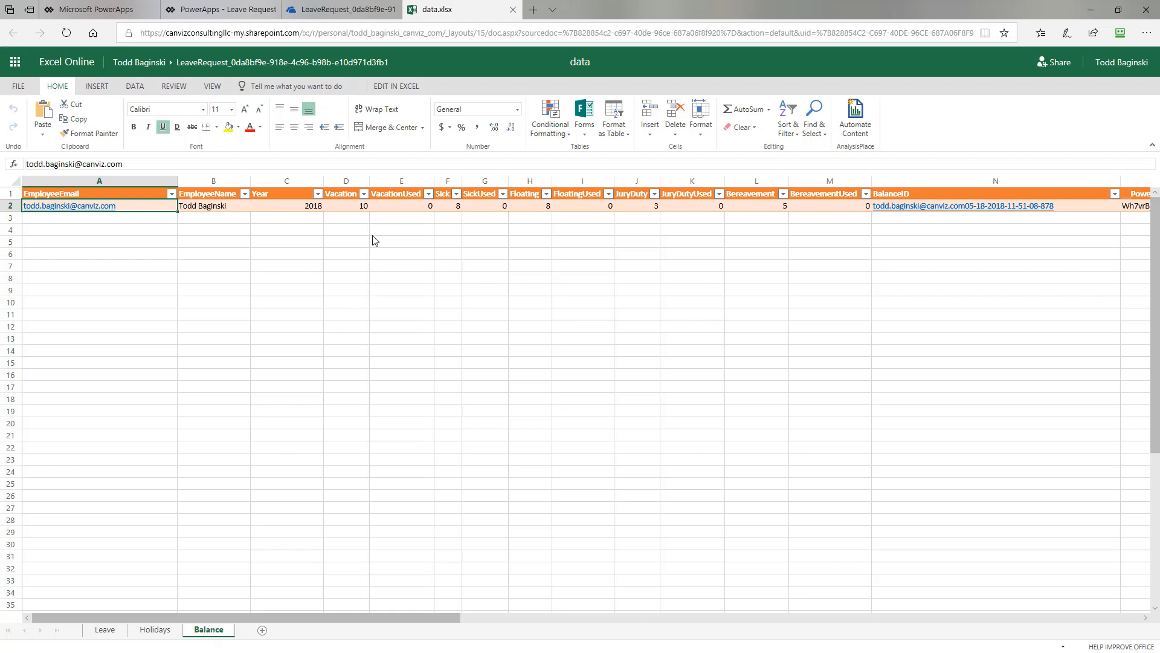
mouse_move(370, 221)
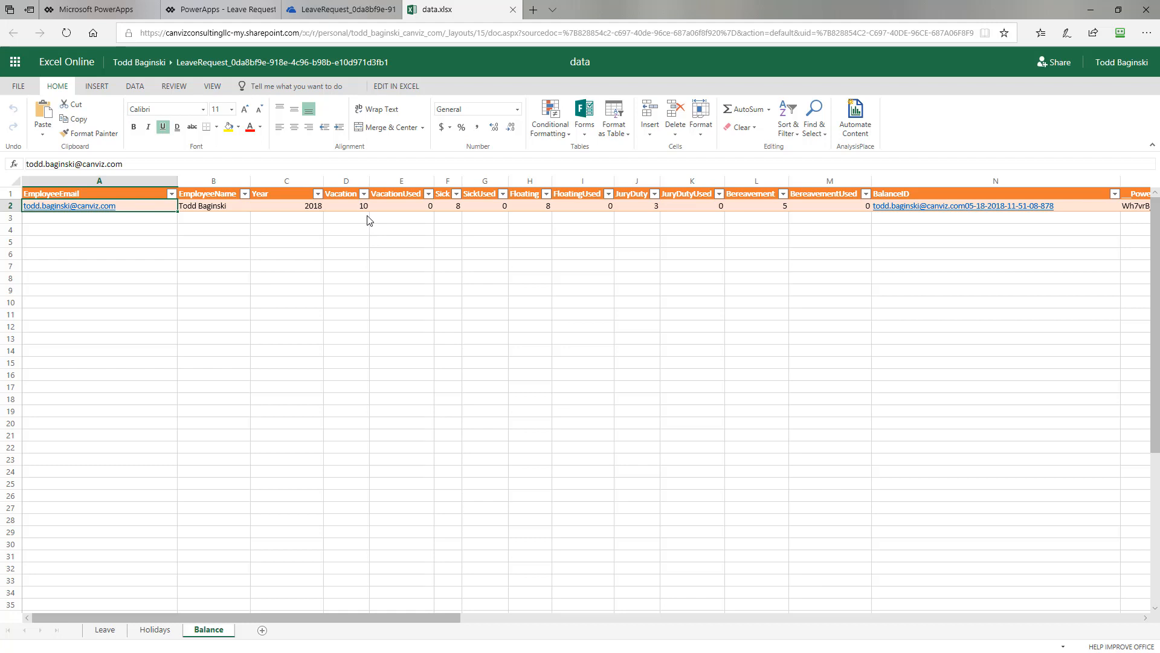
mouse_move(531, 227)
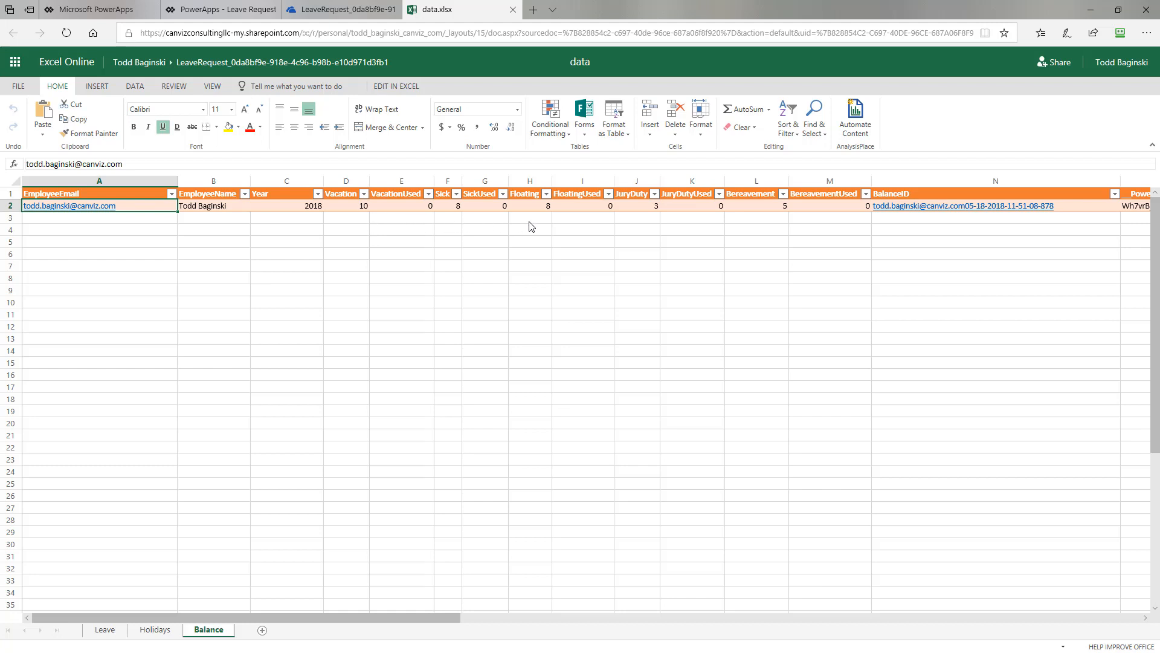
mouse_move(830, 231)
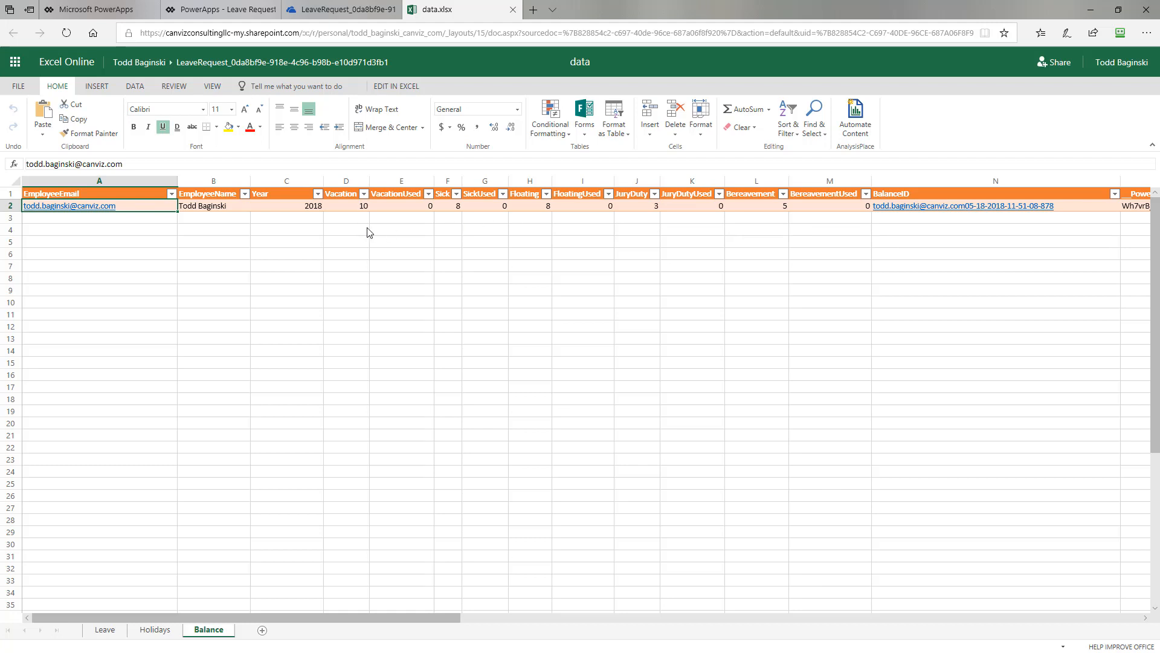
mouse_move(363, 230)
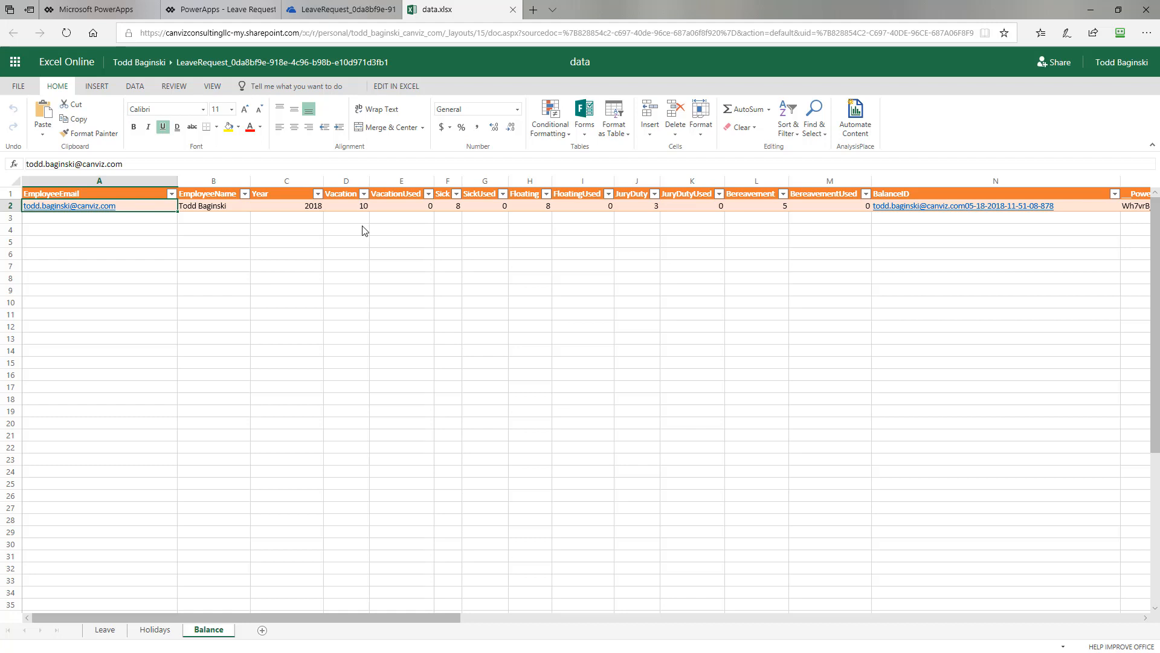
mouse_move(356, 211)
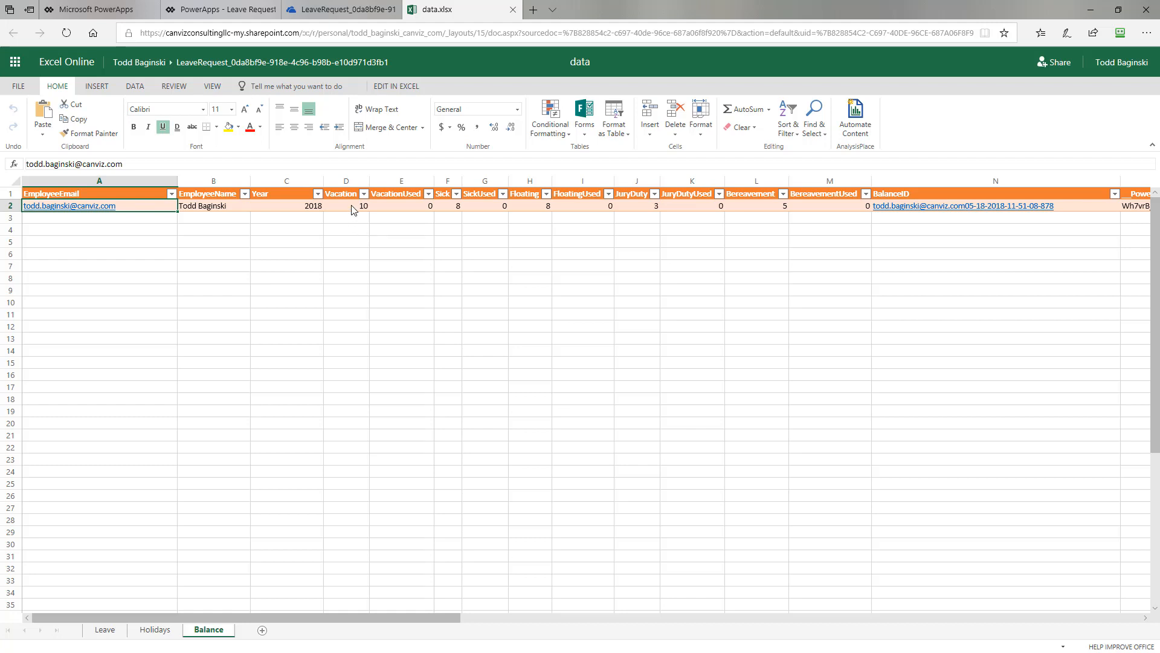
mouse_move(396, 215)
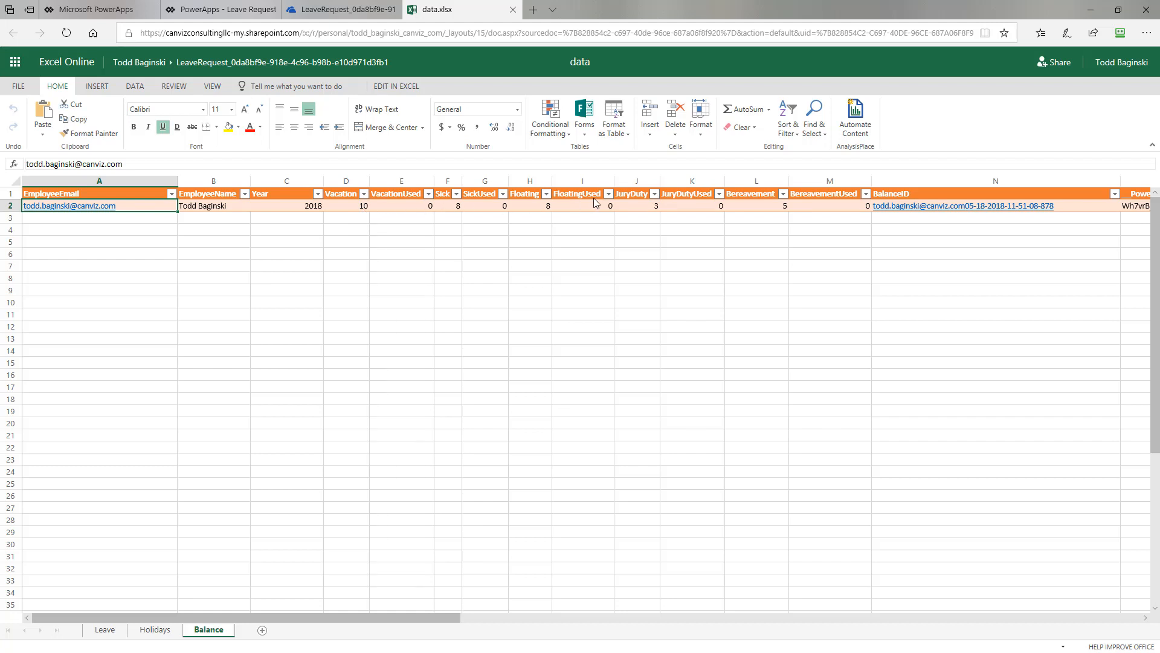
click(155, 629)
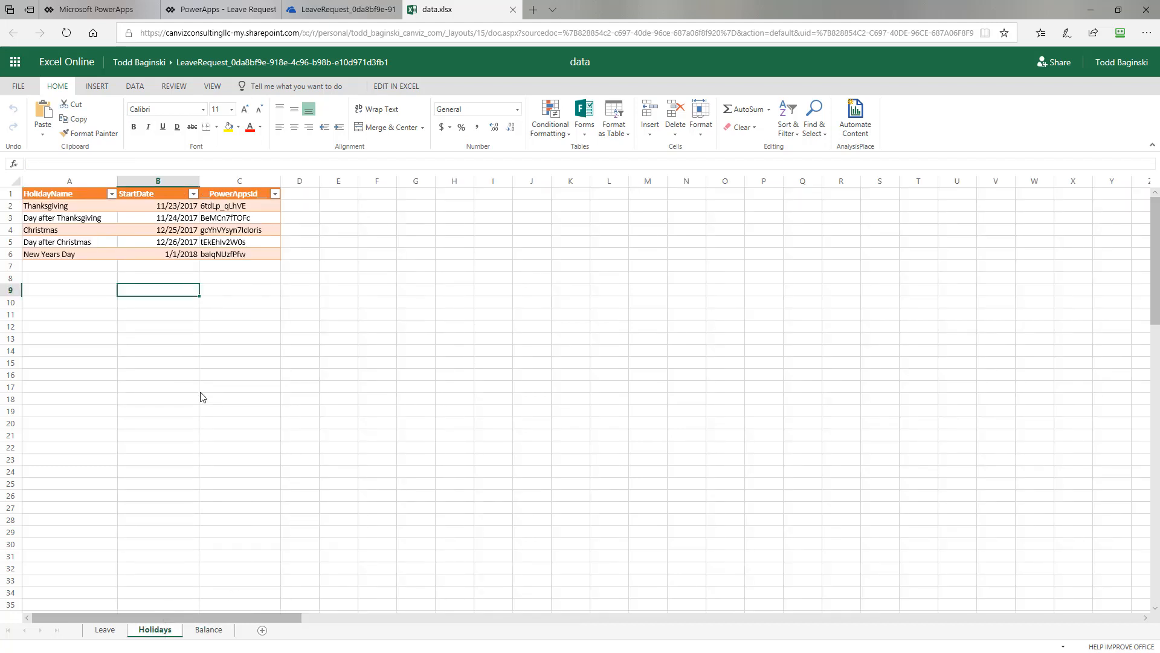
Browse the Leave, Holidays and Balance sheets, then return to the app's My Leave Balance screen.
click(104, 630)
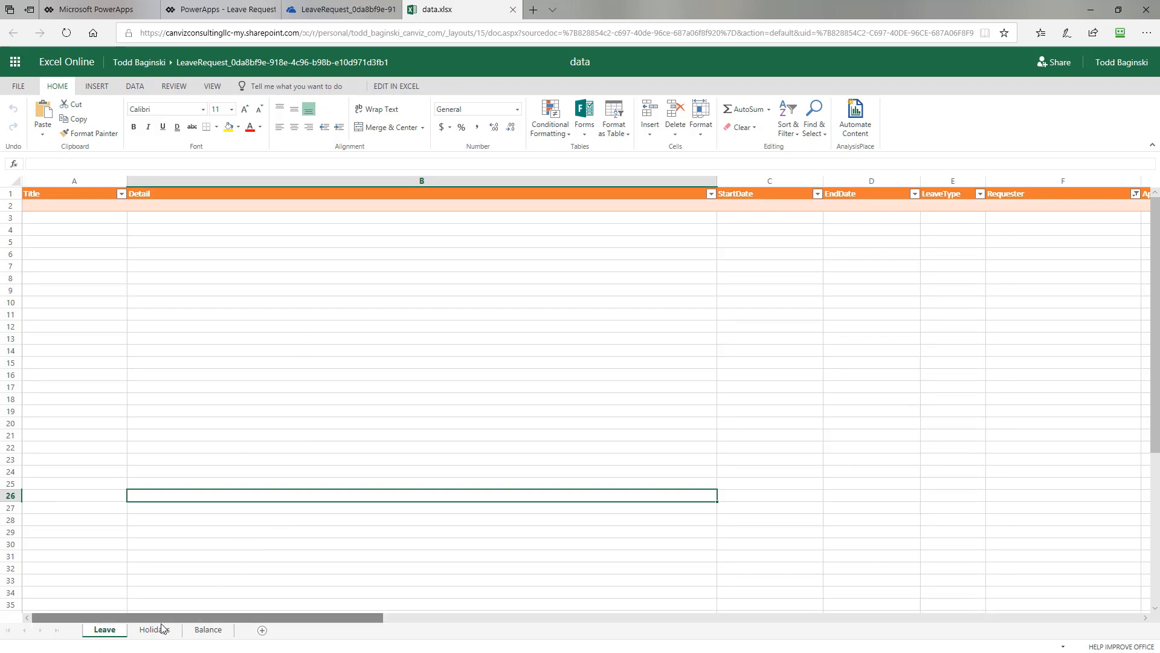
click(155, 630)
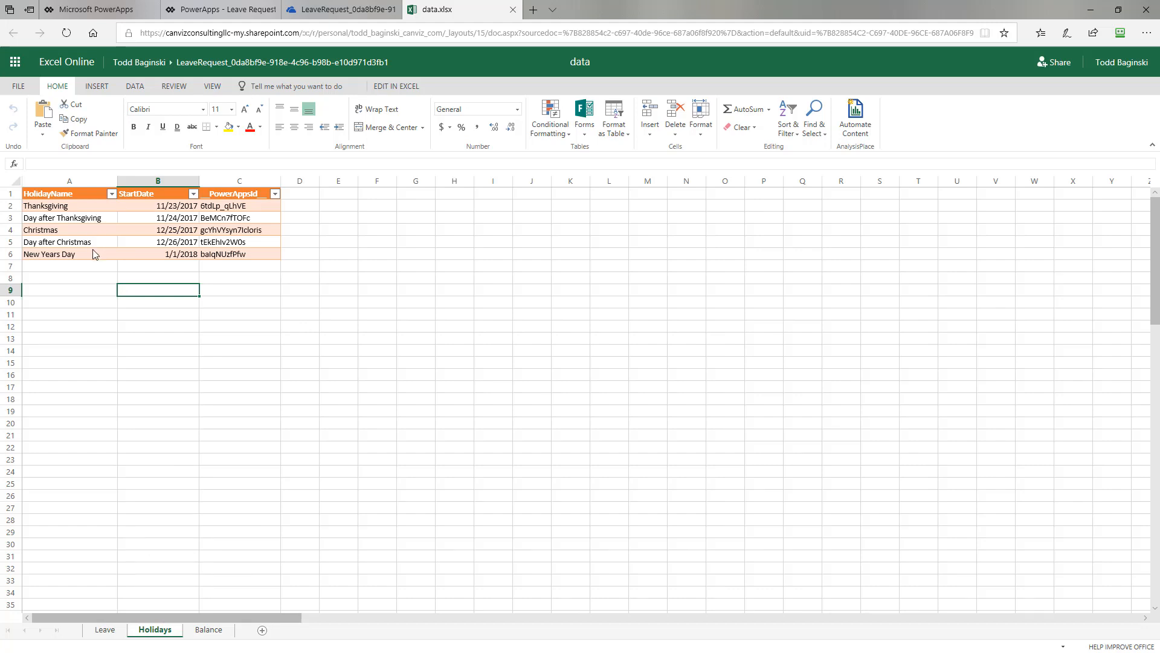
click(208, 630)
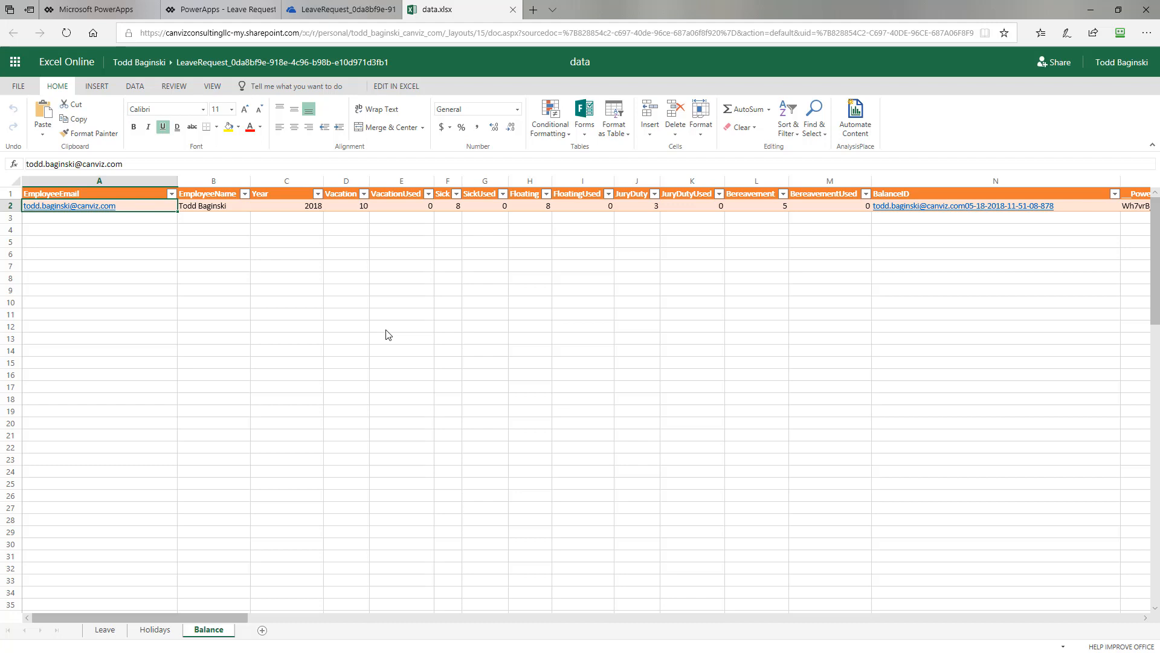
click(220, 9)
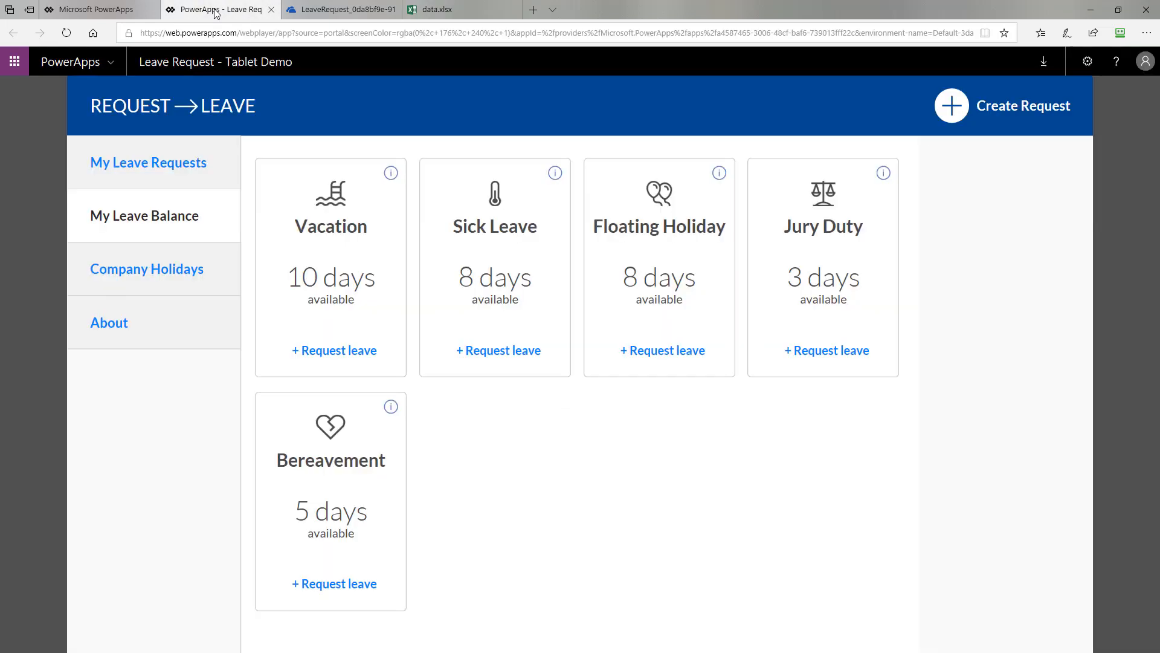
mouse_move(811, 323)
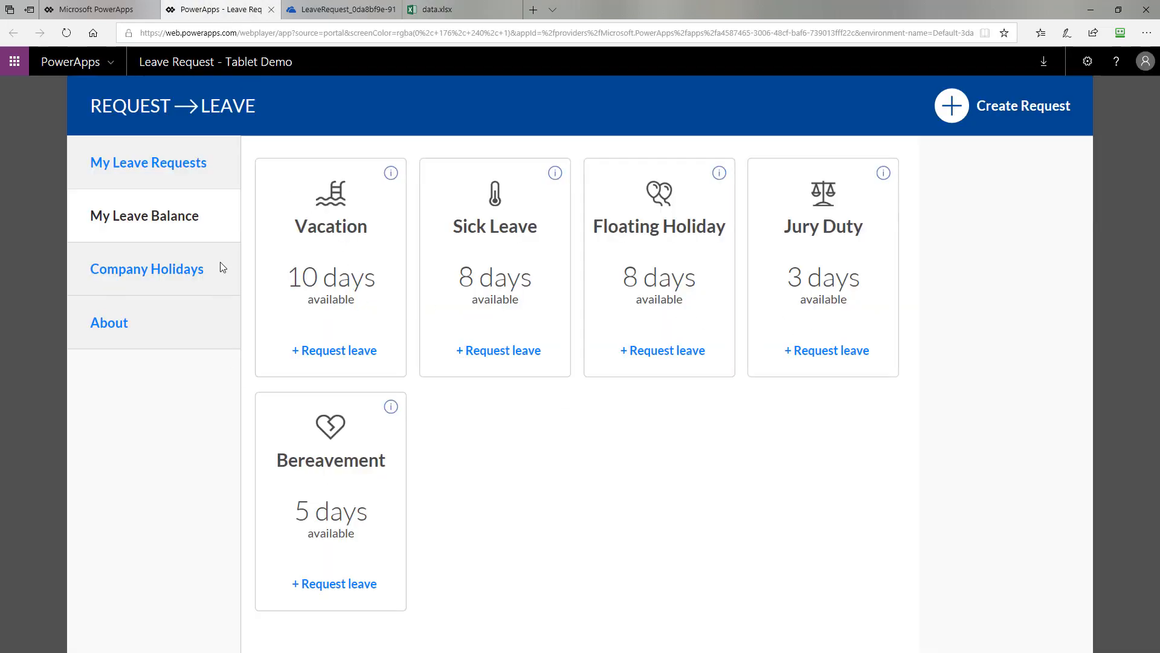
Show the Company Holidays page listing the same five holidays as the workbook.
click(146, 268)
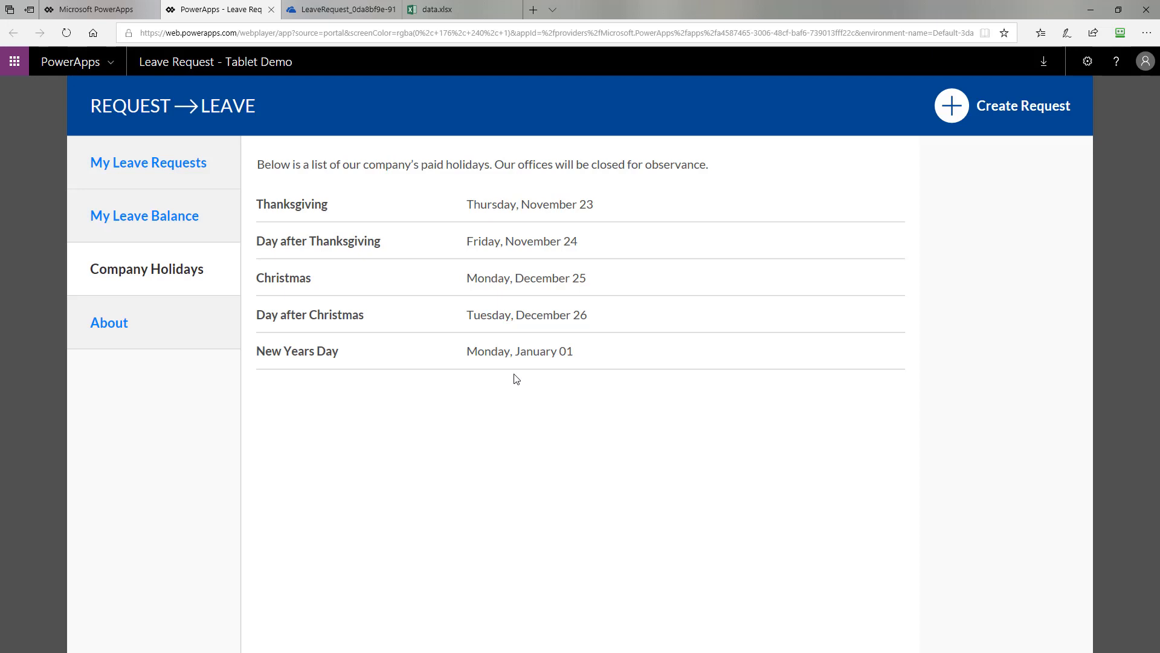
mouse_move(404, 392)
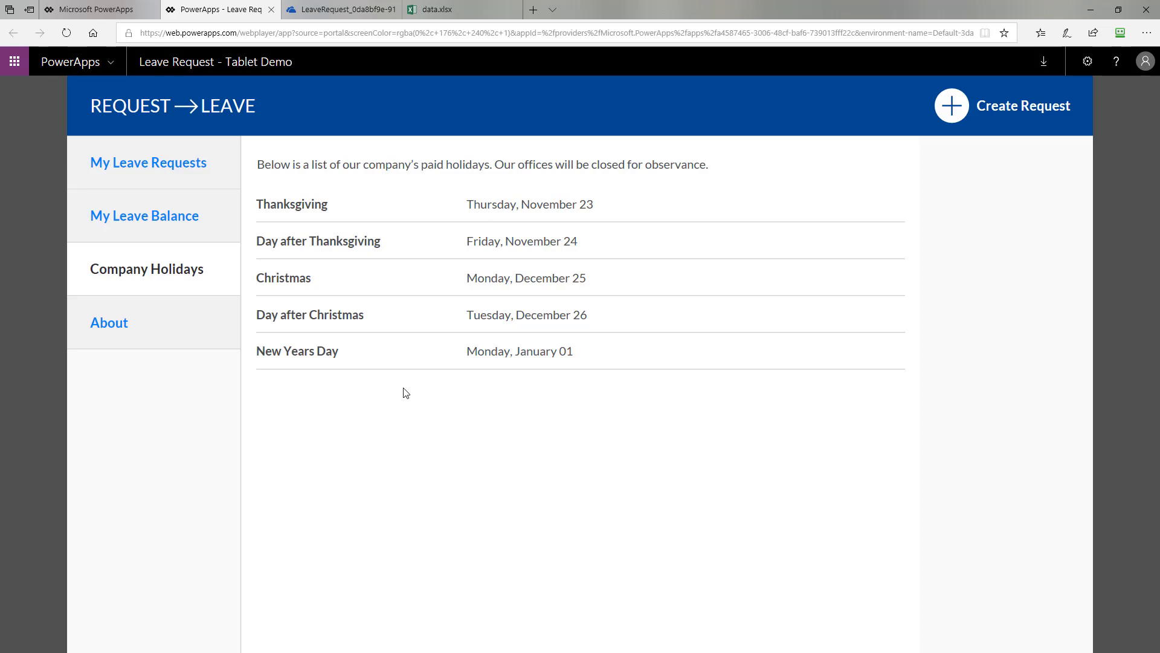
Read the About descriptions of Vacation and Jury Duty, then view the empty My Leave Requests page.
click(109, 322)
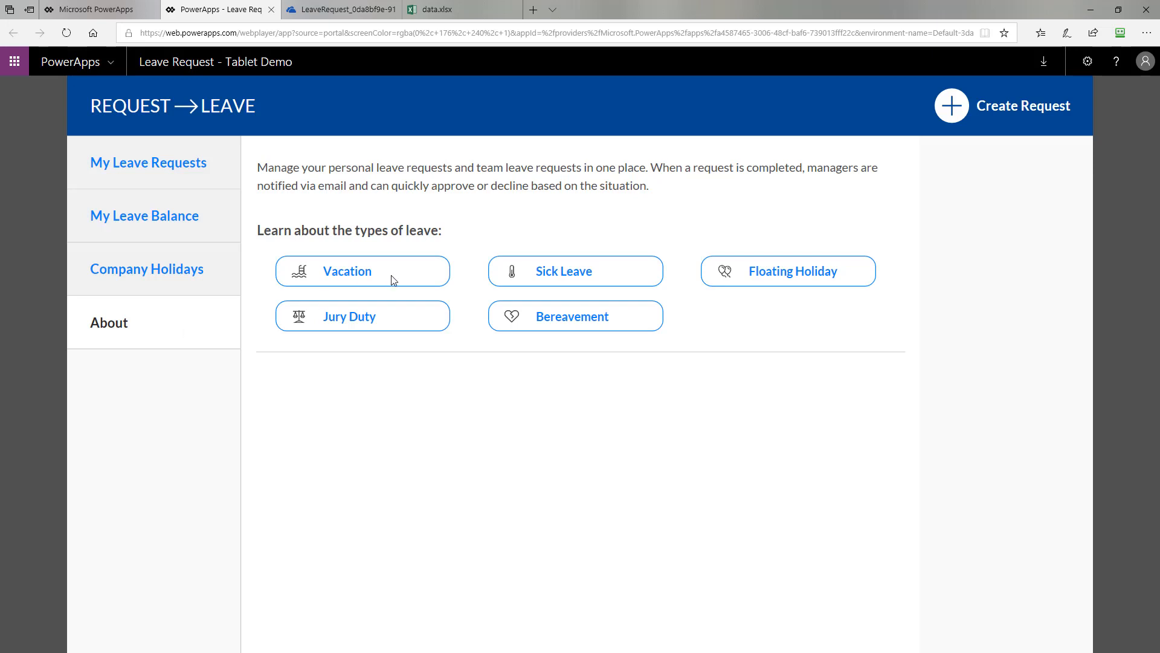
mouse_move(574, 301)
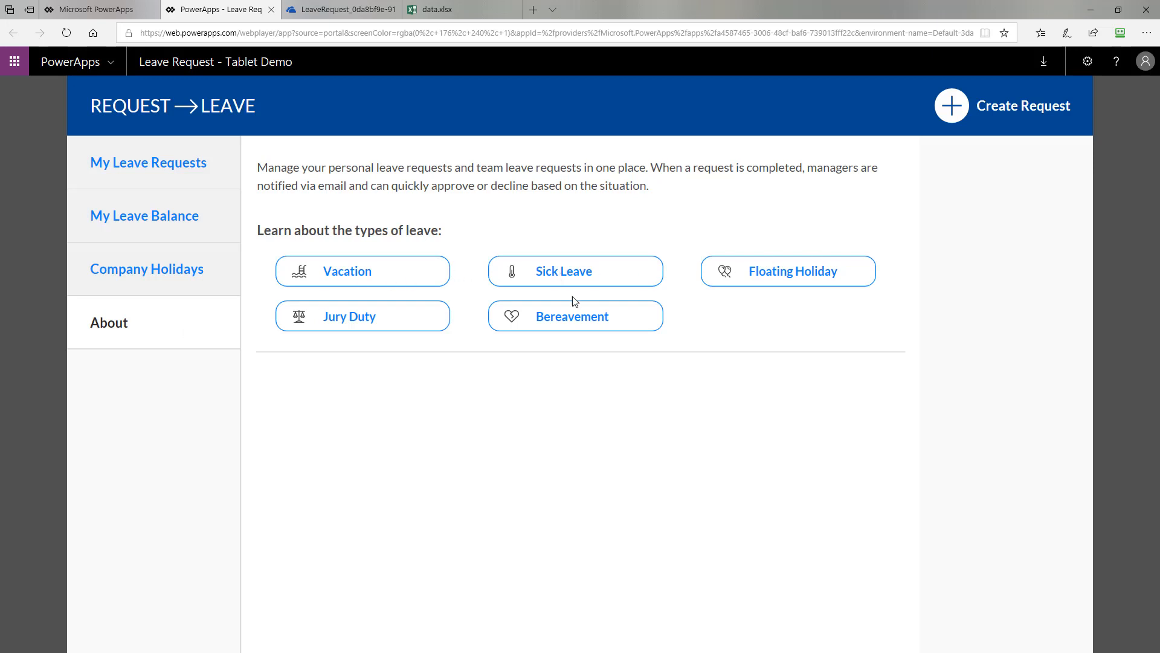
click(362, 270)
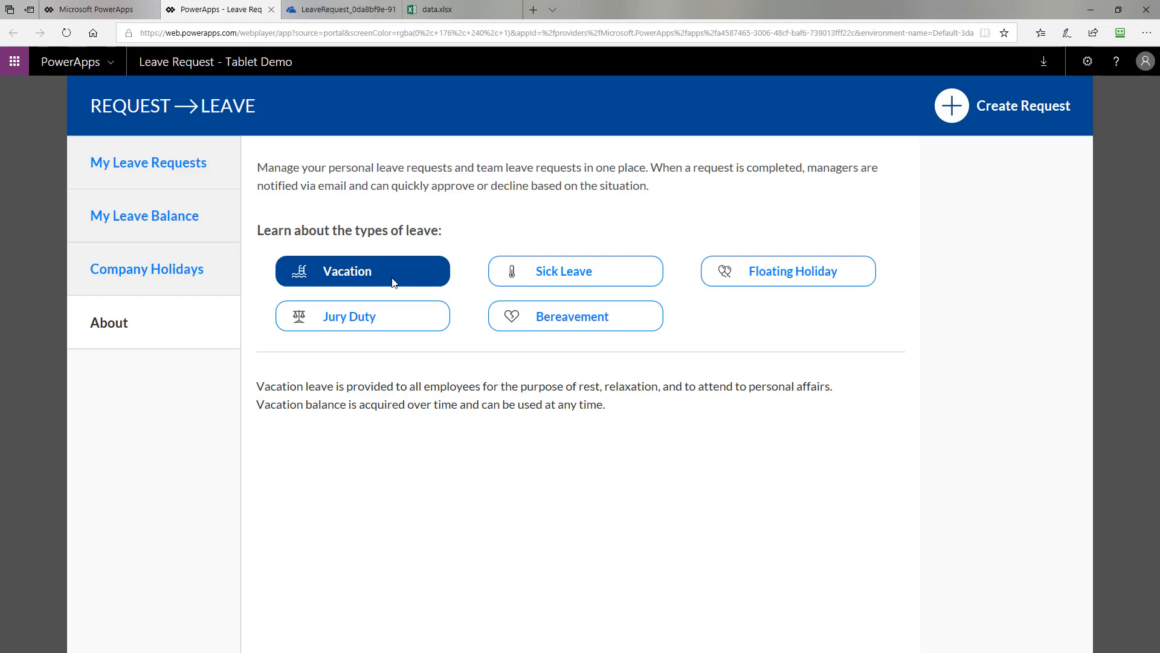
mouse_move(436, 405)
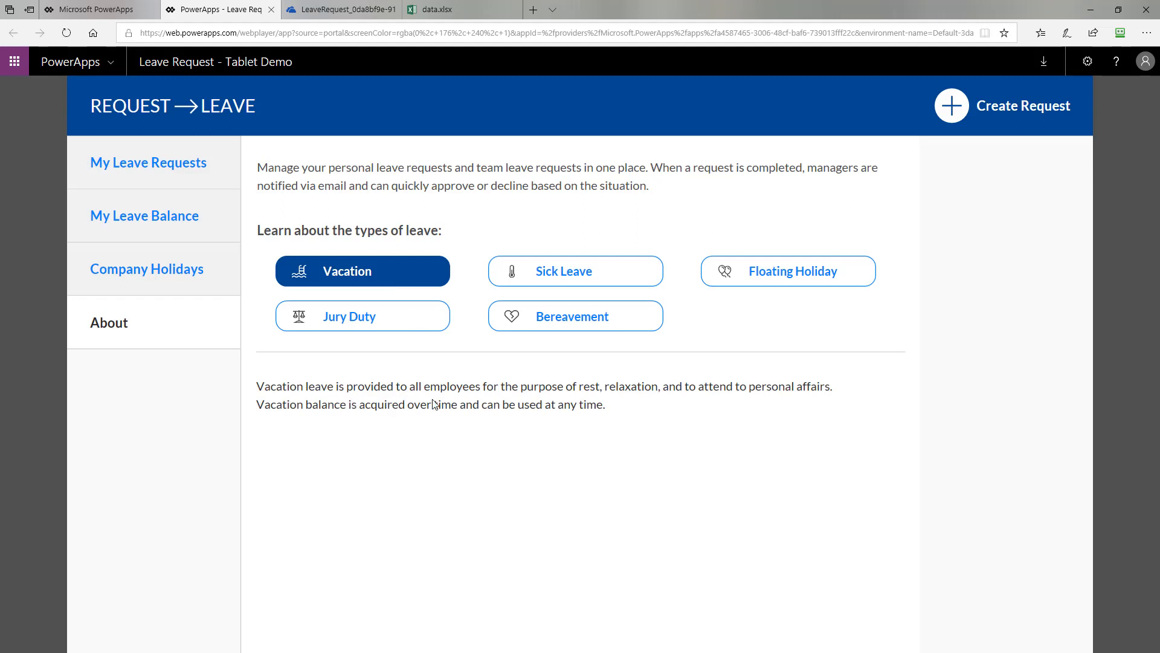
mouse_move(689, 402)
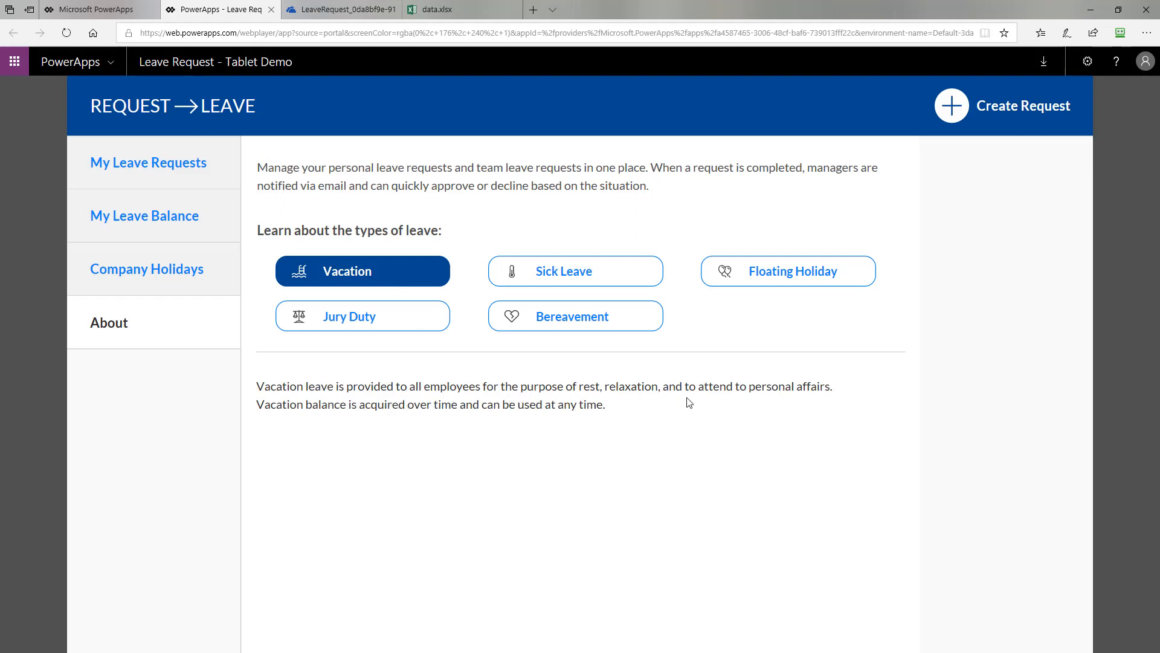
click(362, 316)
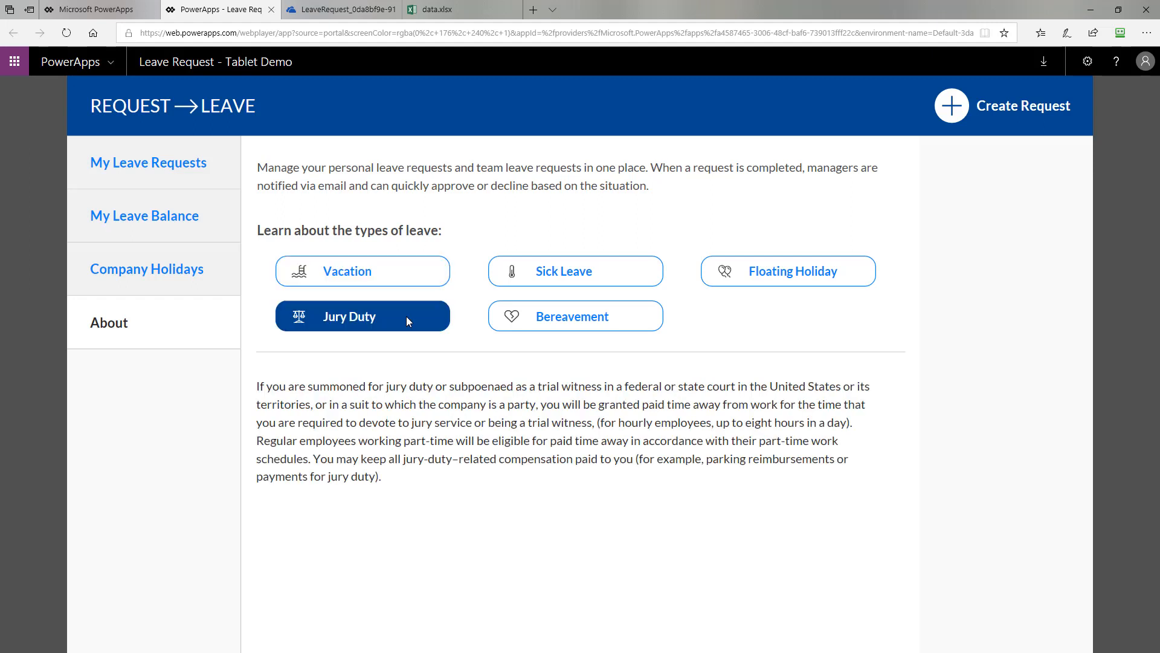
mouse_move(334, 431)
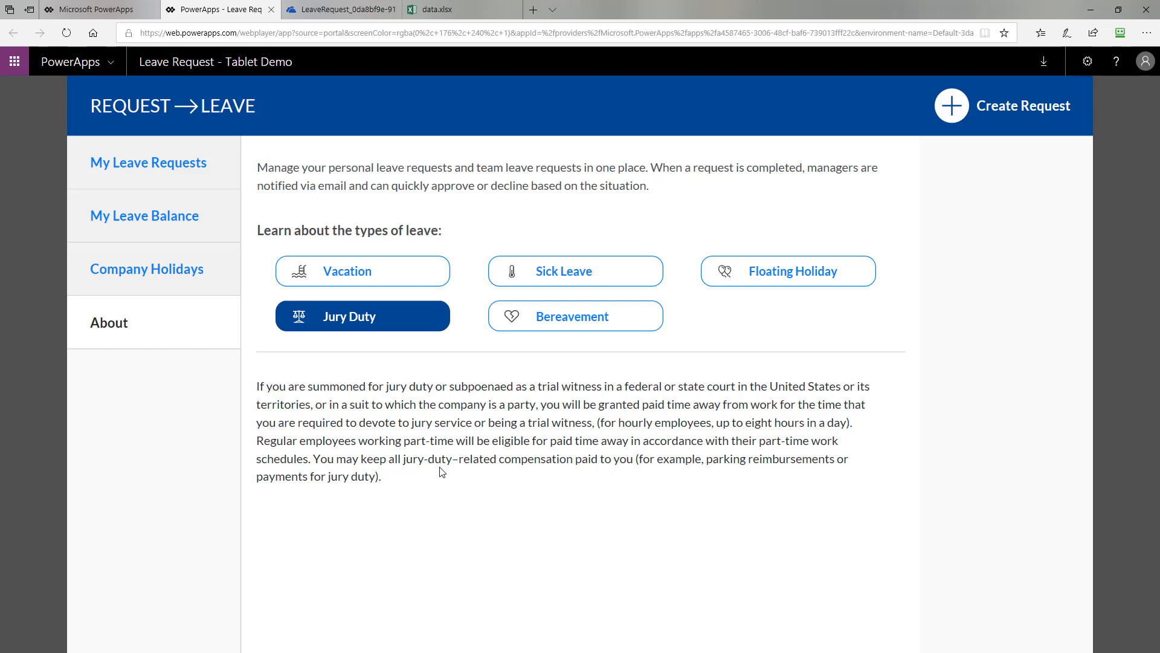
mouse_move(475, 451)
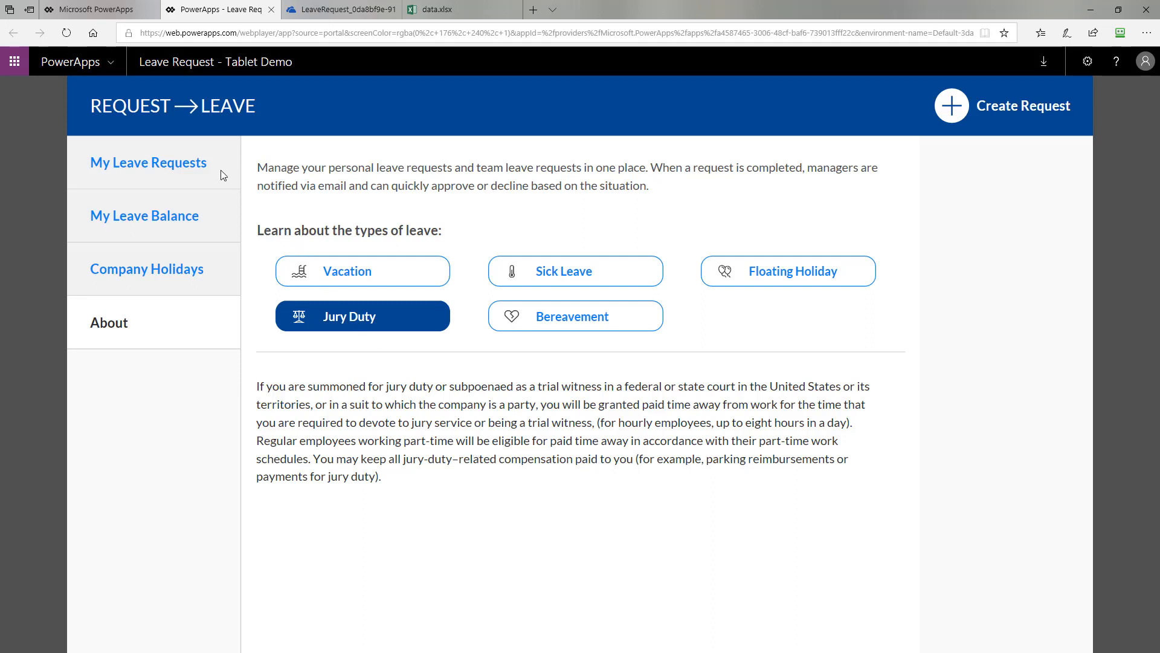
click(149, 162)
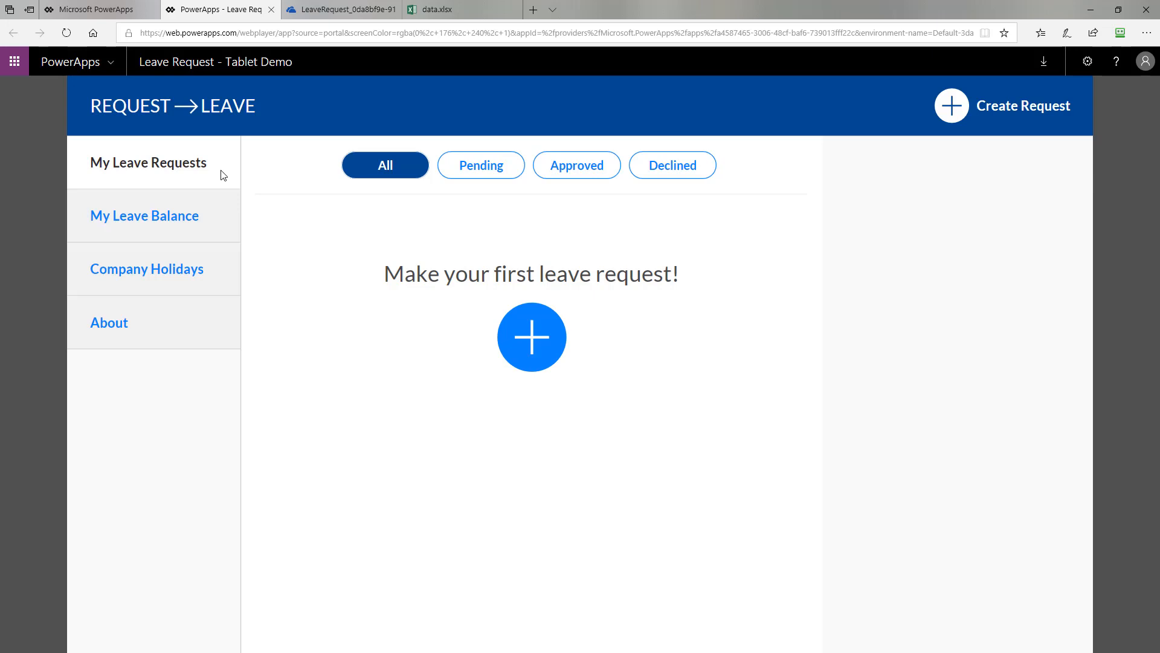
mouse_move(543, 353)
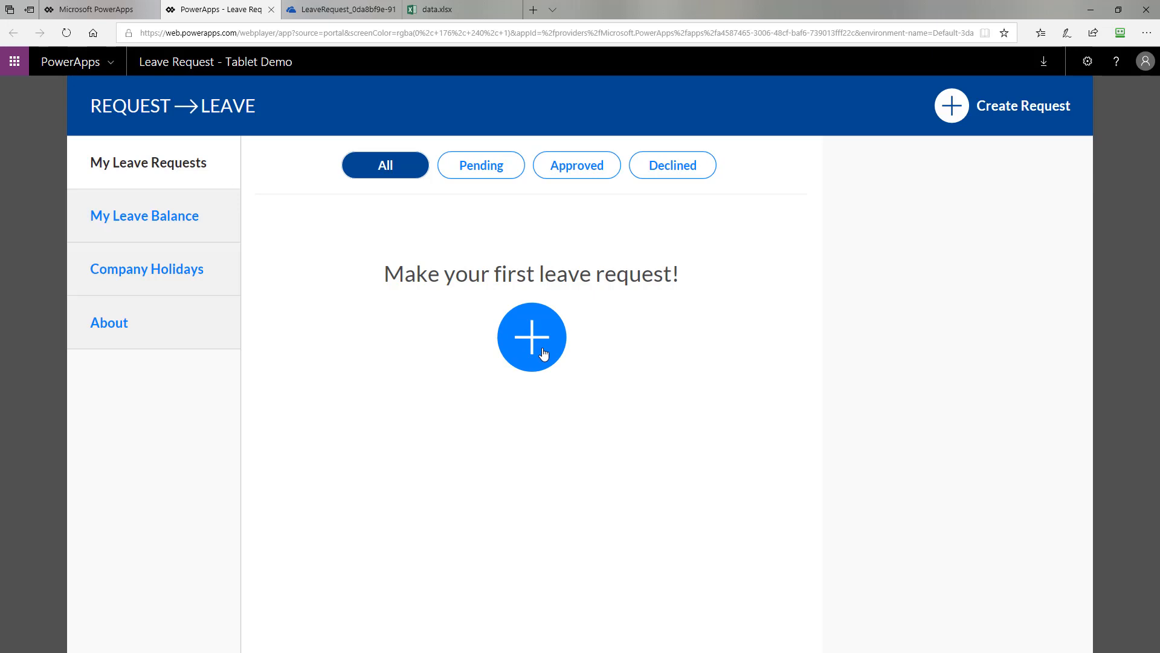
Create a Vacation leave request with From and To dates both 5/28/2018.
click(531, 337)
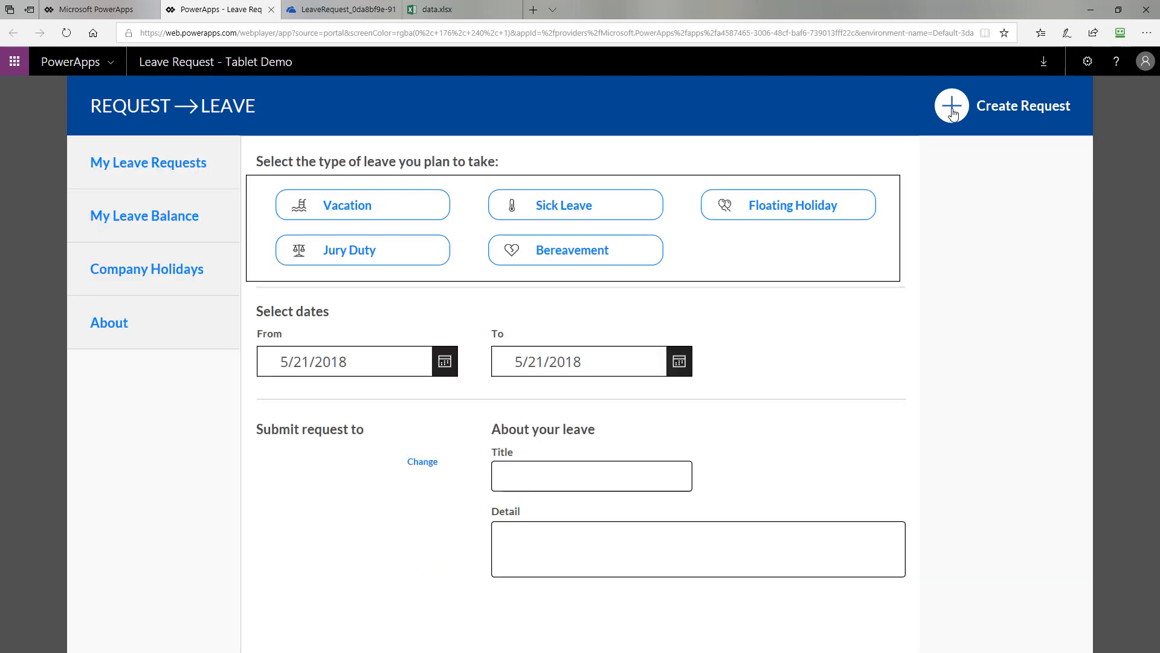
click(951, 105)
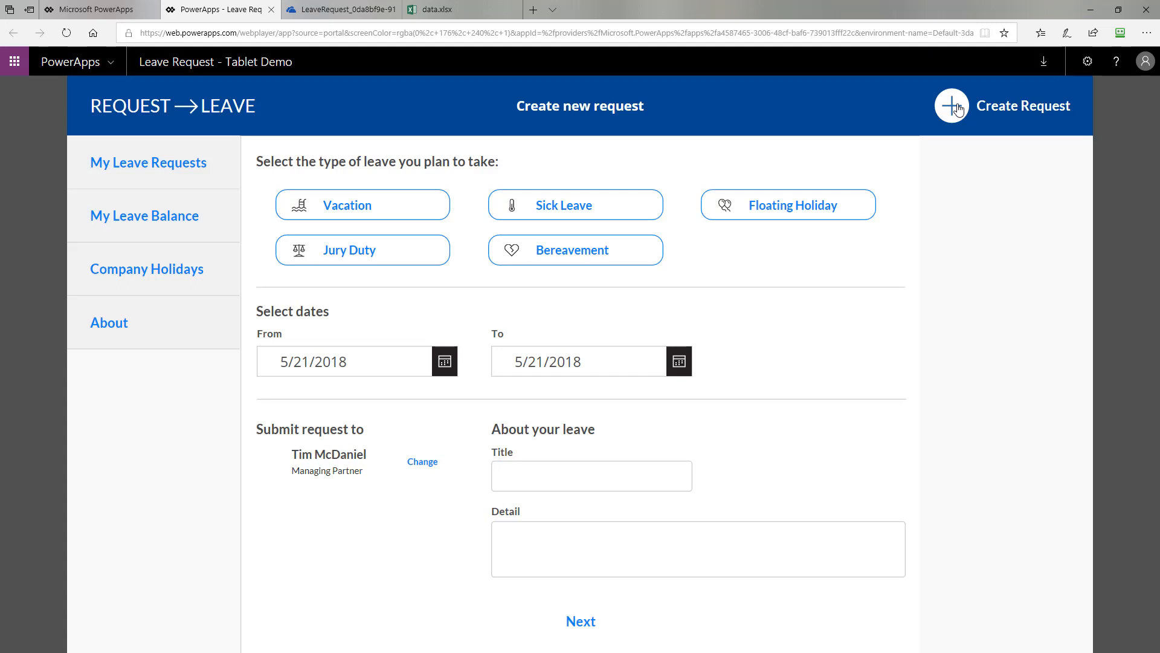
mouse_move(395, 207)
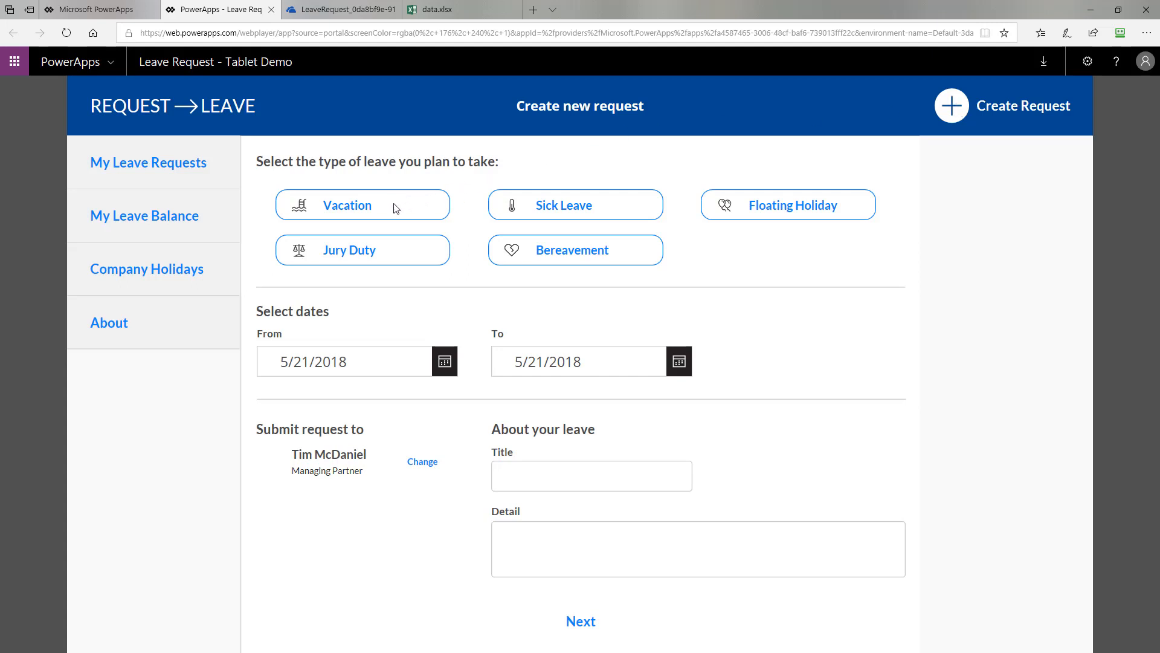
click(362, 205)
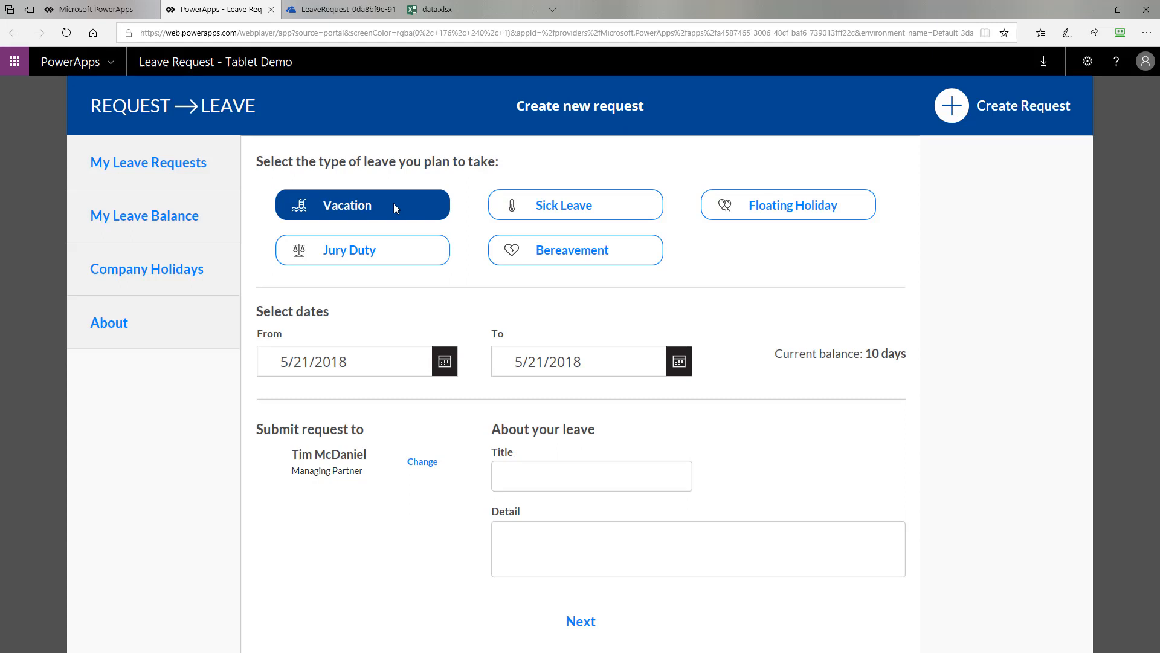
mouse_move(880, 367)
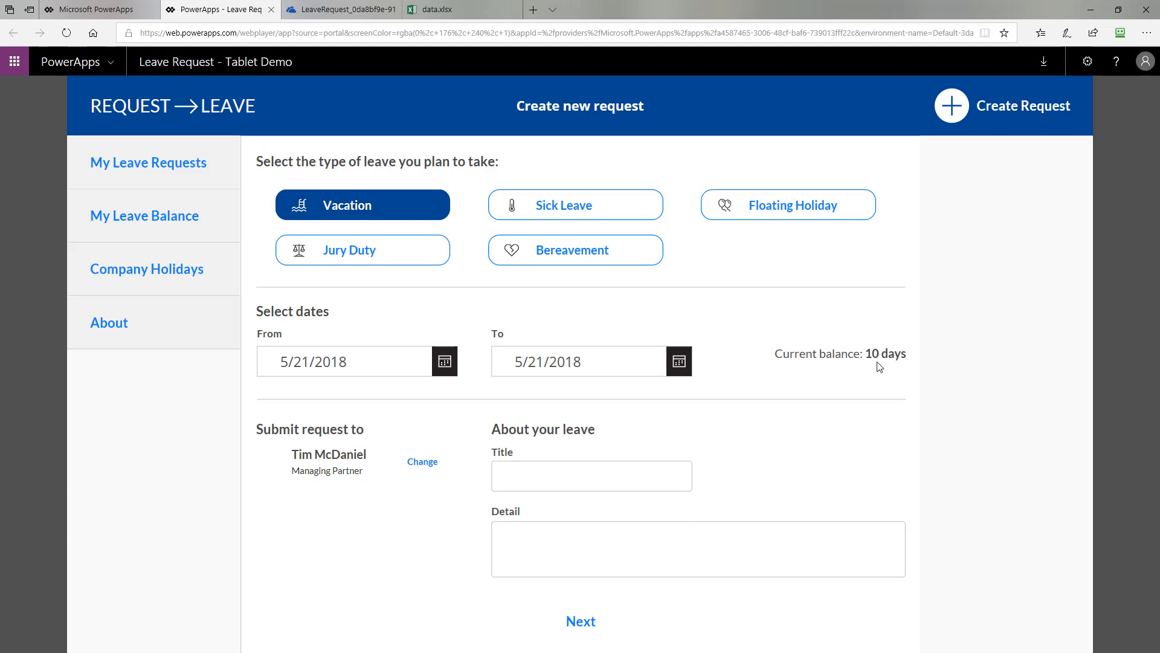
mouse_move(694, 353)
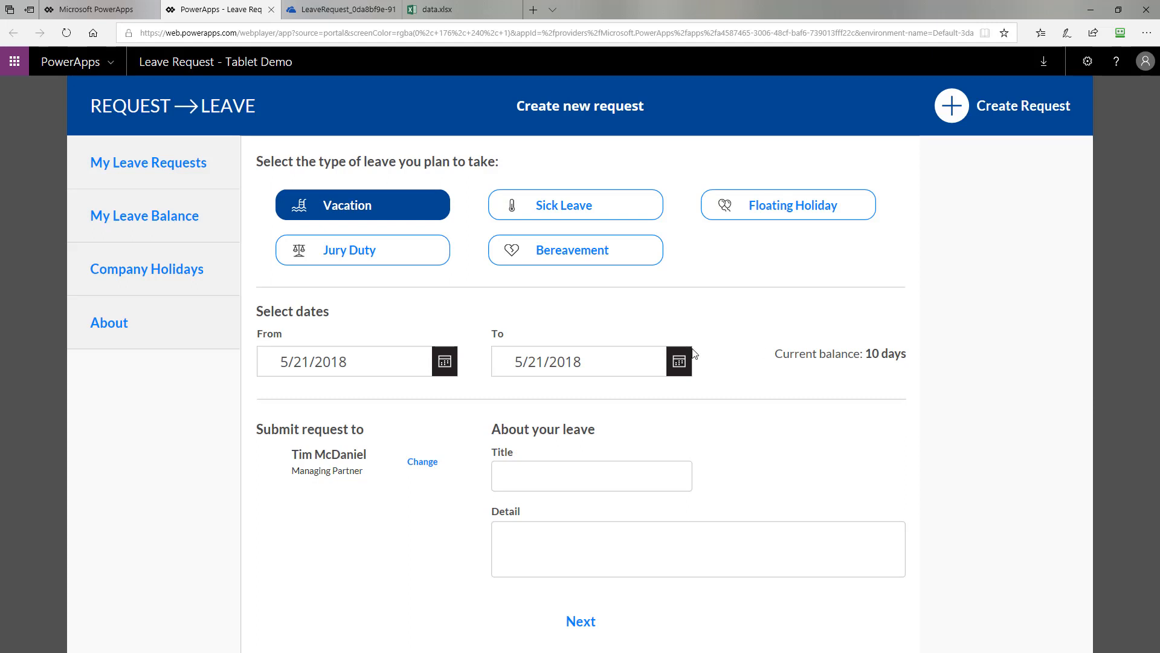
mouse_move(443, 362)
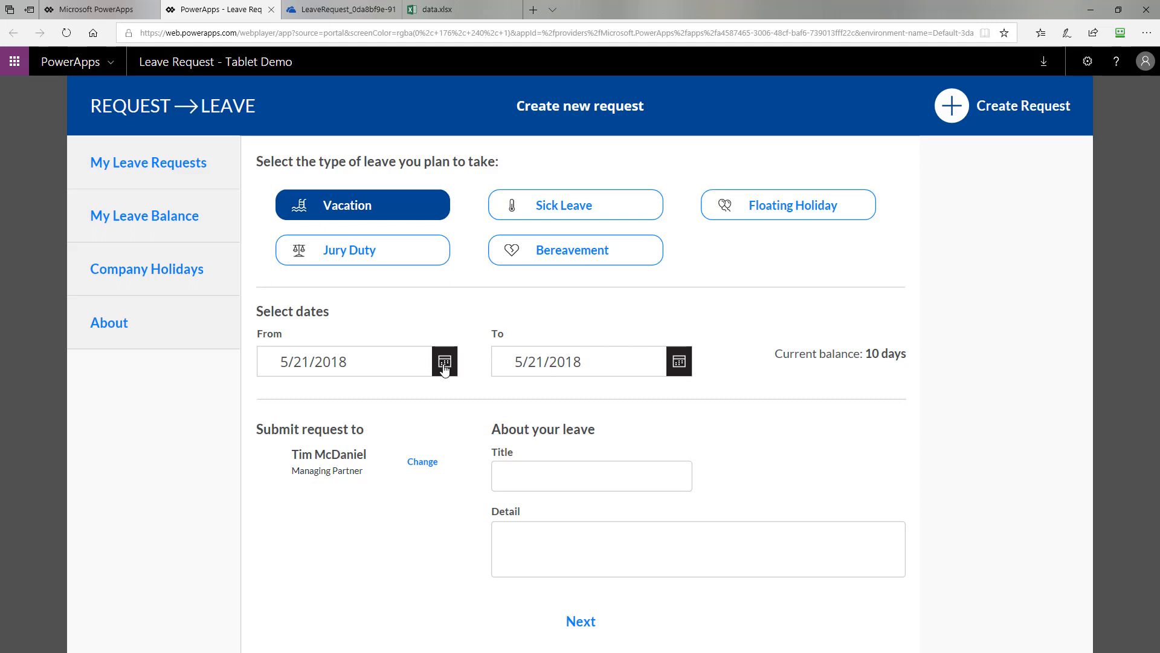
click(443, 362)
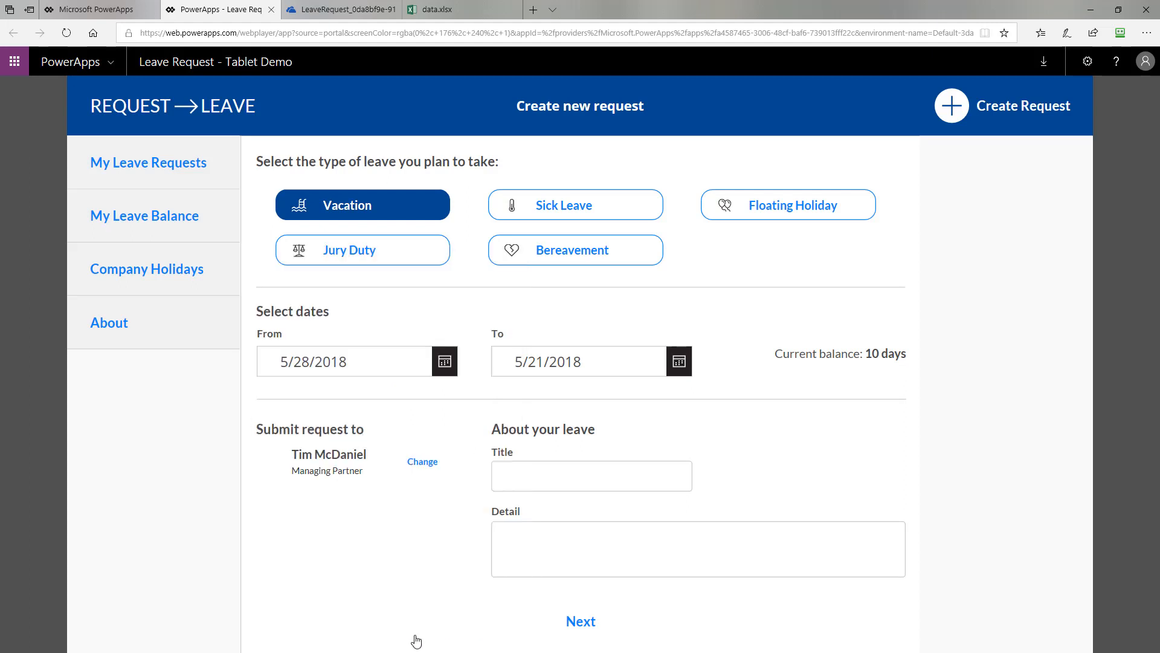
mouse_move(678, 363)
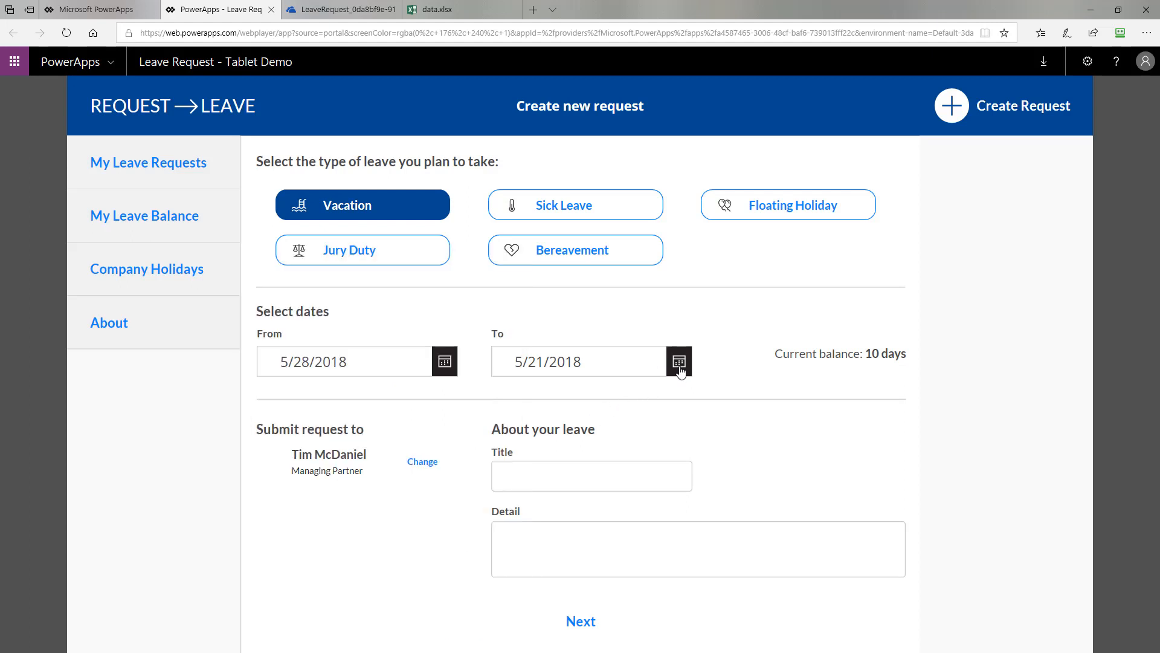
click(679, 362)
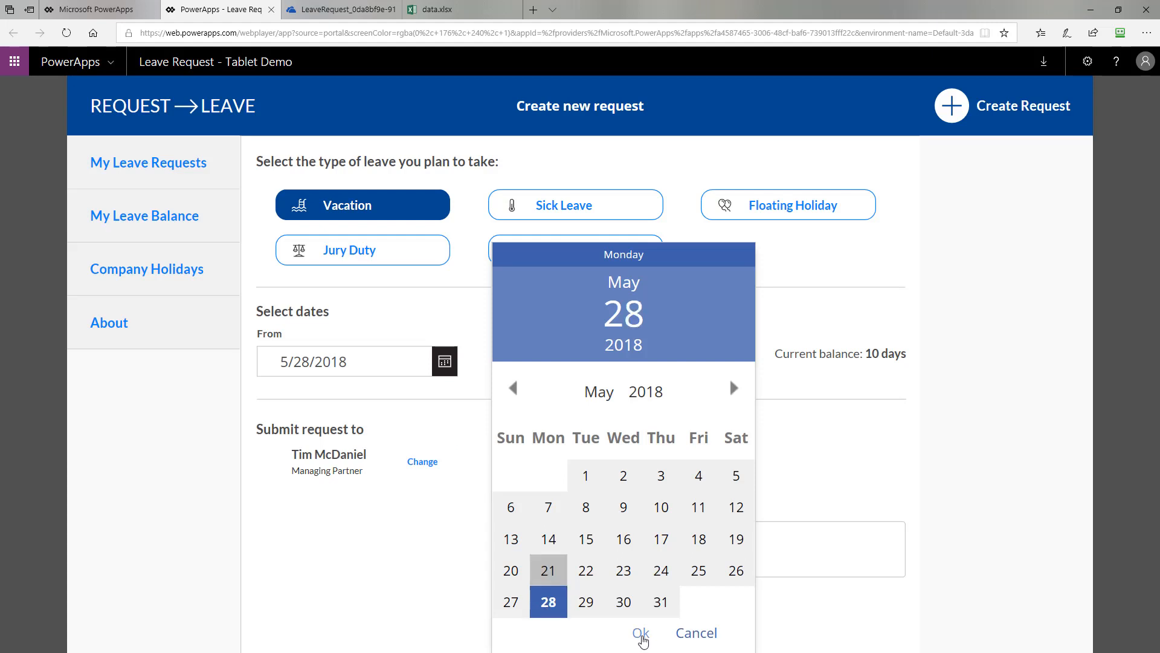
click(641, 633)
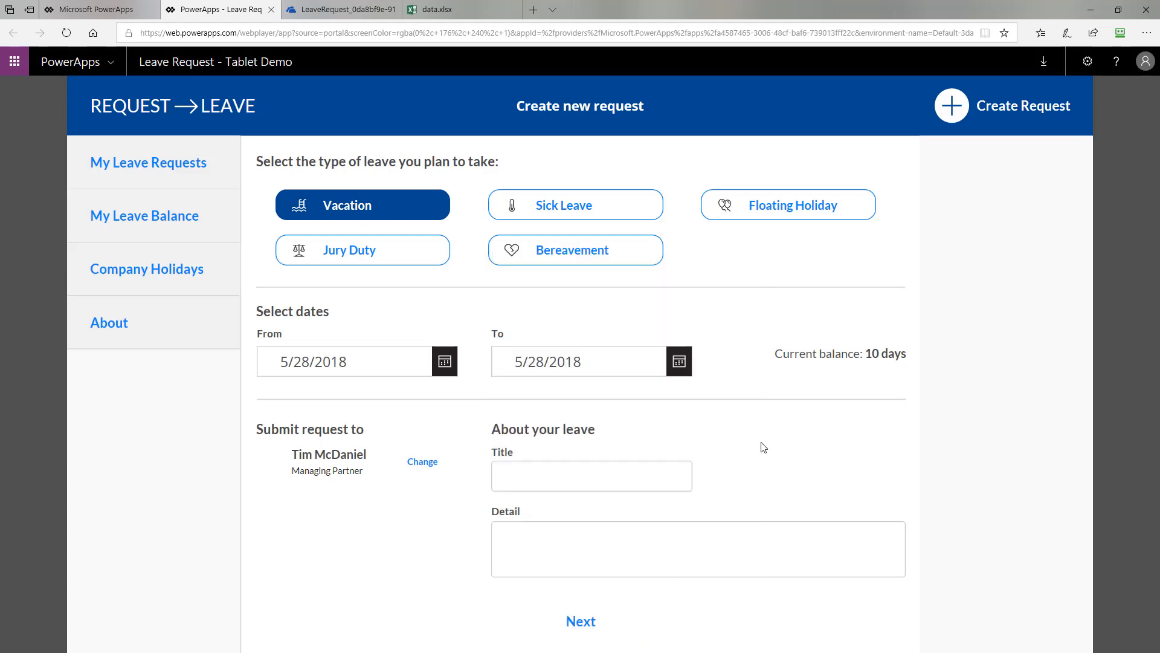
mouse_move(342, 441)
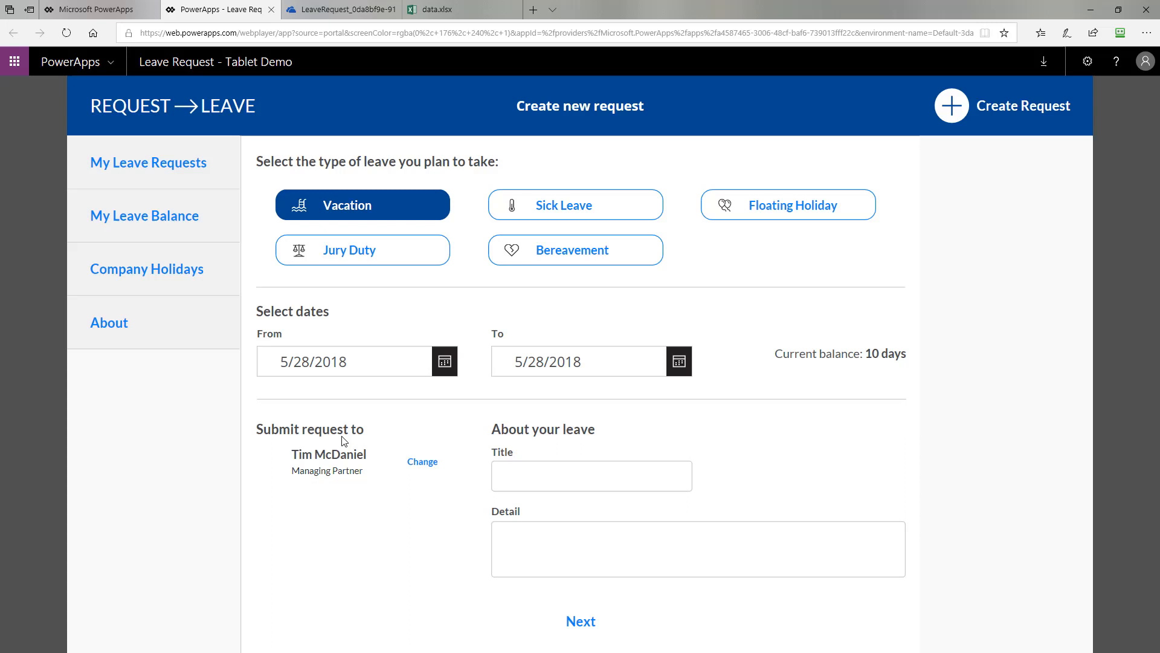
mouse_move(357, 472)
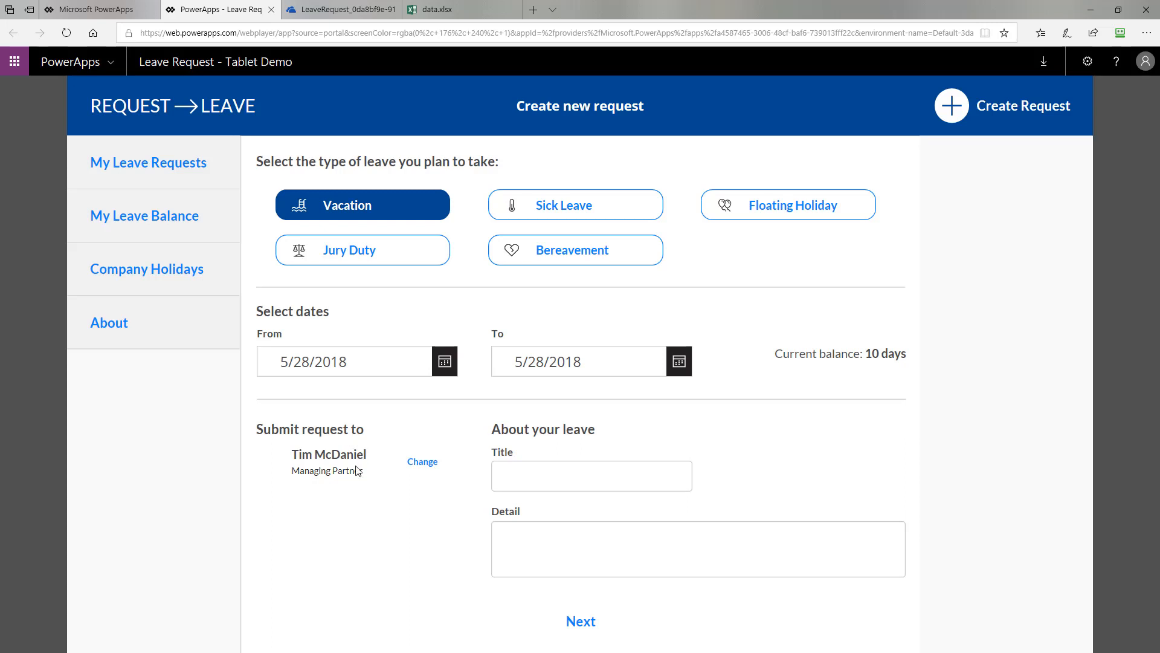
Change the request's approver to Todd Baginski, CTO - Partner, found by searching 'todd'.
click(421, 461)
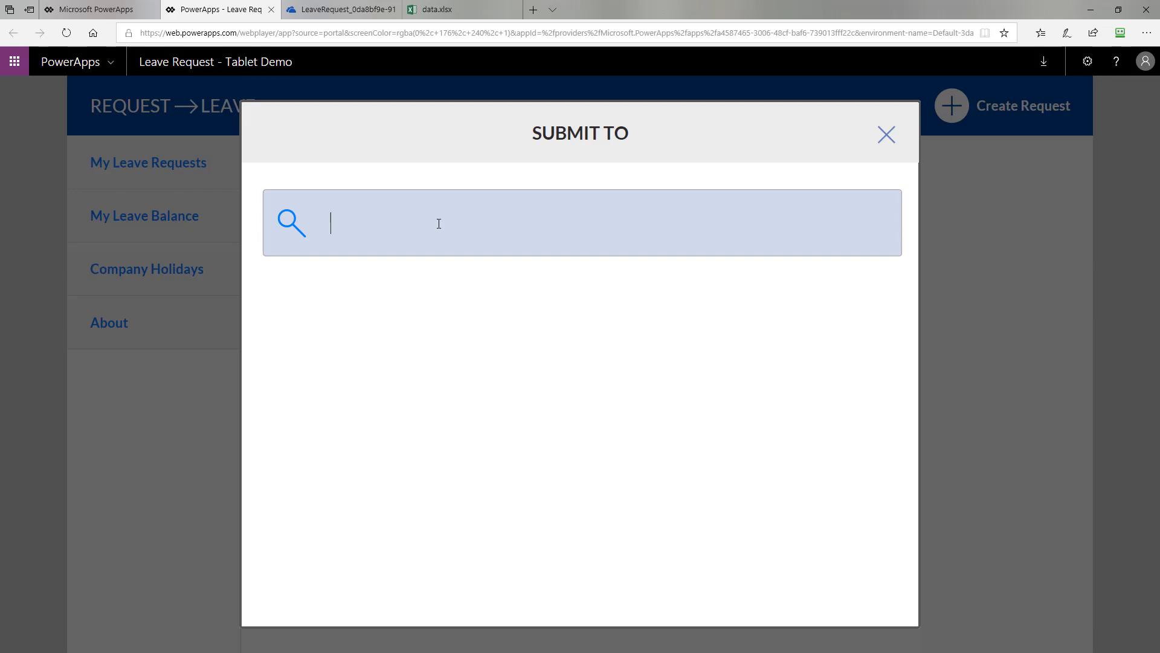
text(todd)
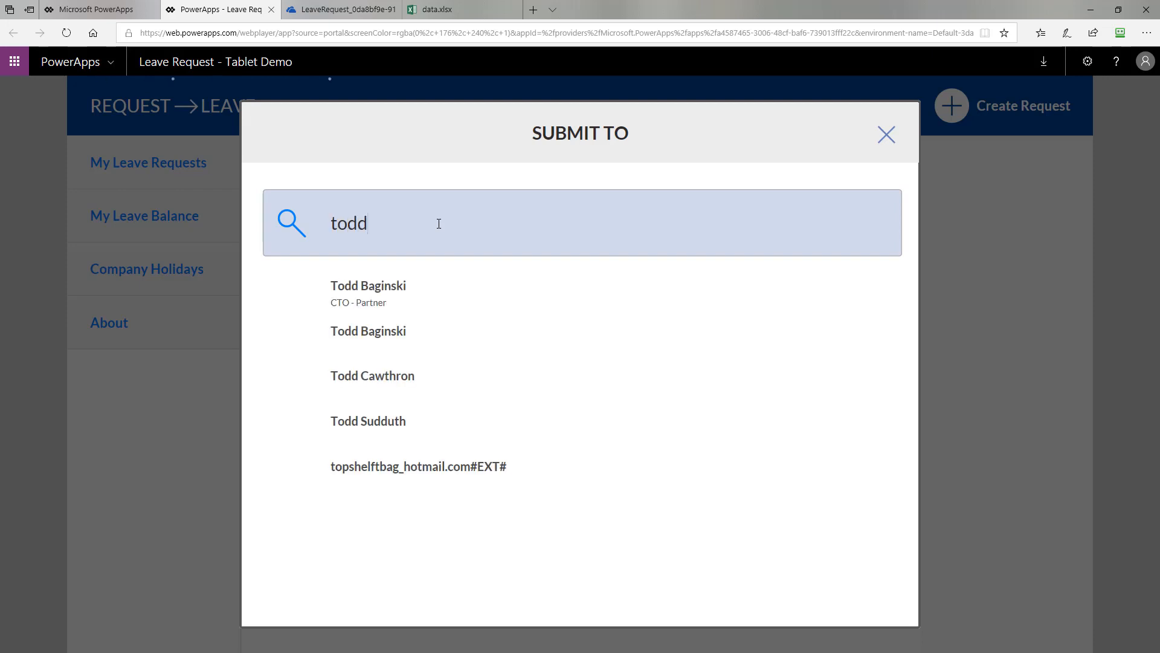
click(368, 294)
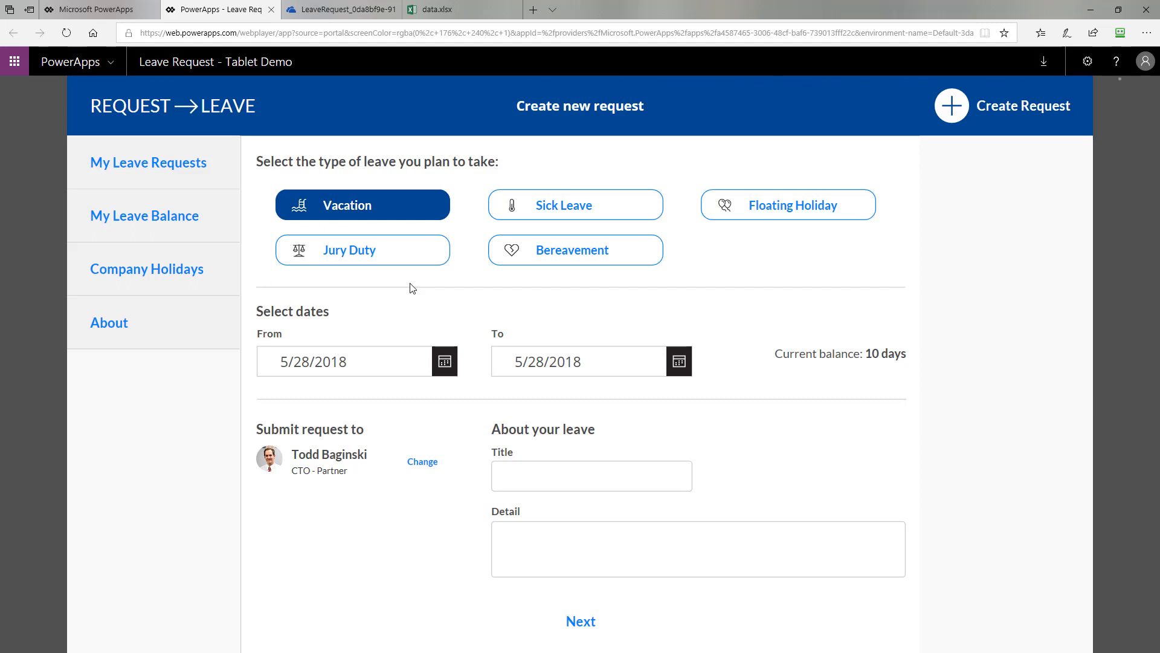
mouse_move(528, 449)
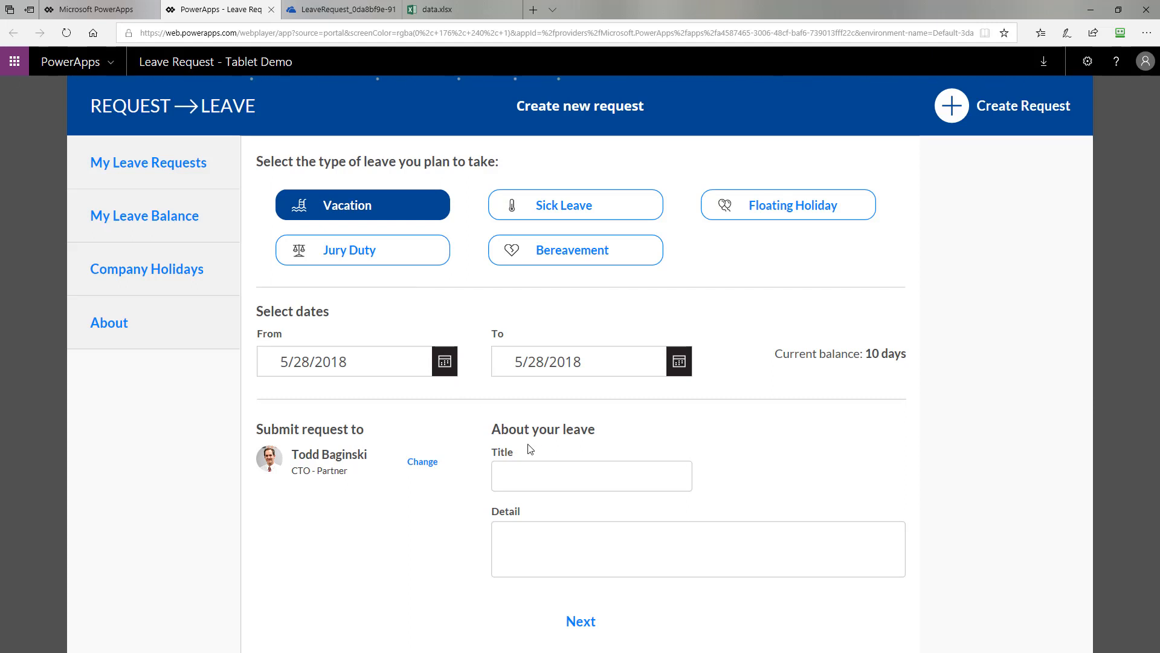
click(591, 476)
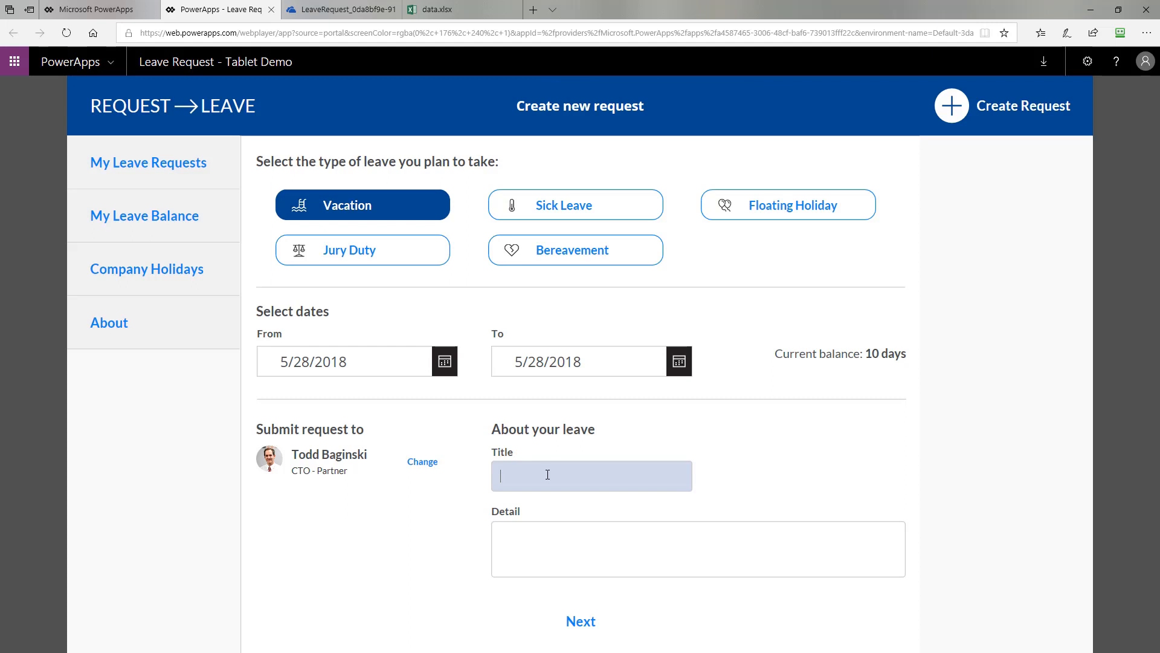
Enter title 'Monday Vacation Day' and detail 'Please approve this!', then preview the 9-day balance.
text(Monday Vacation)
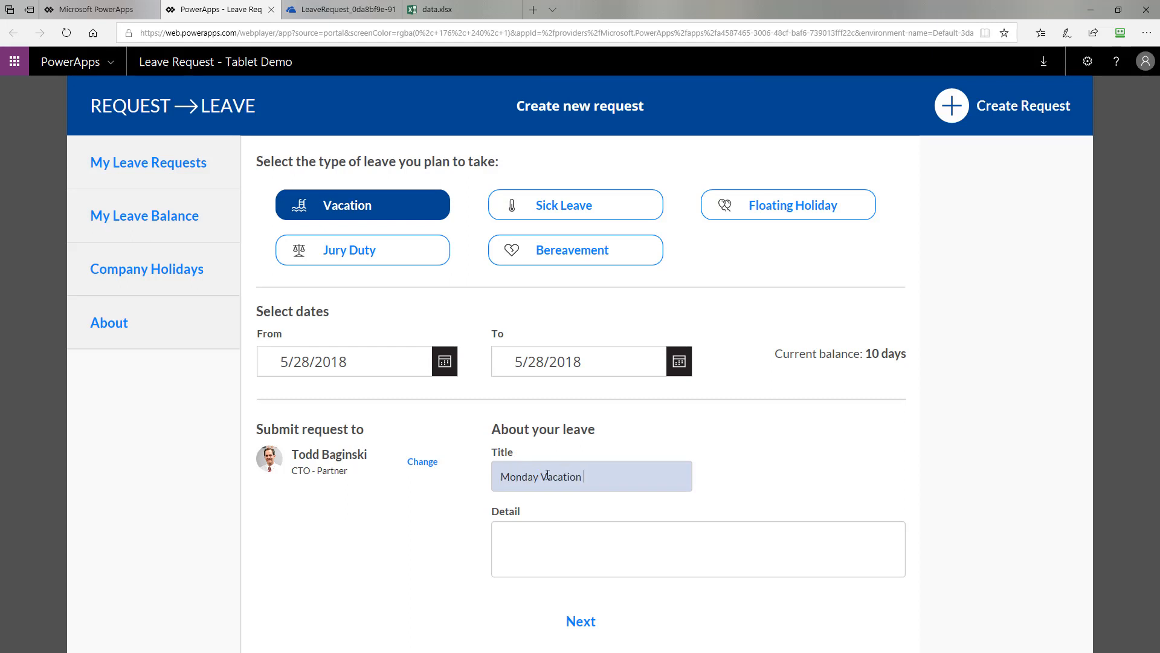
text(Day)
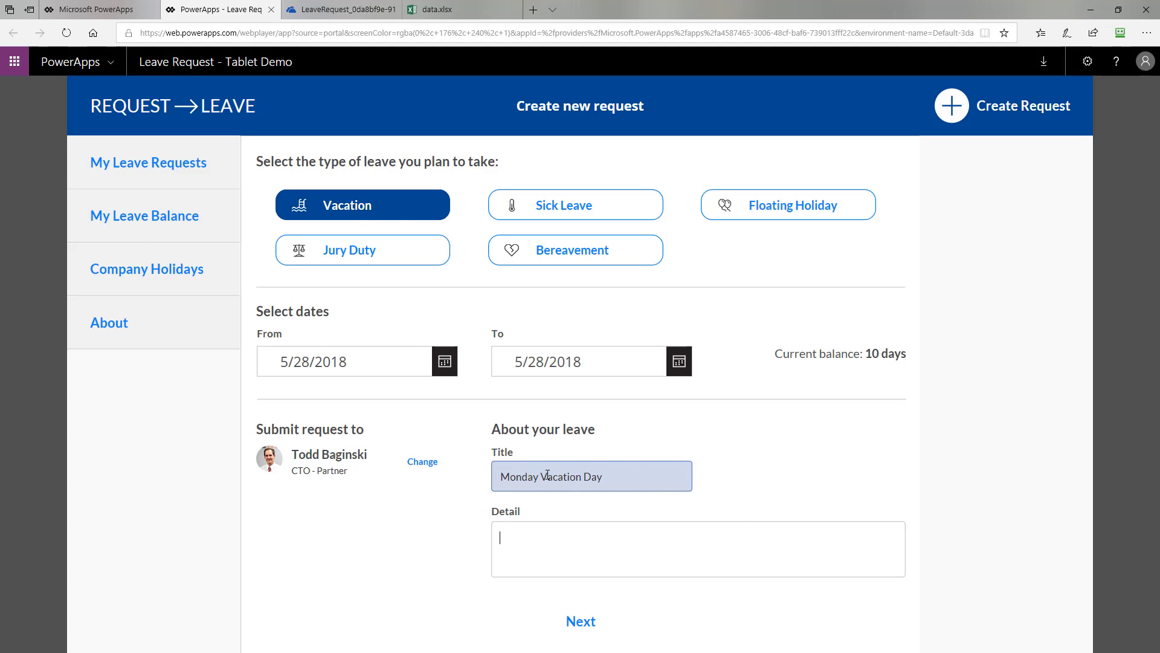
text(Please approve this)
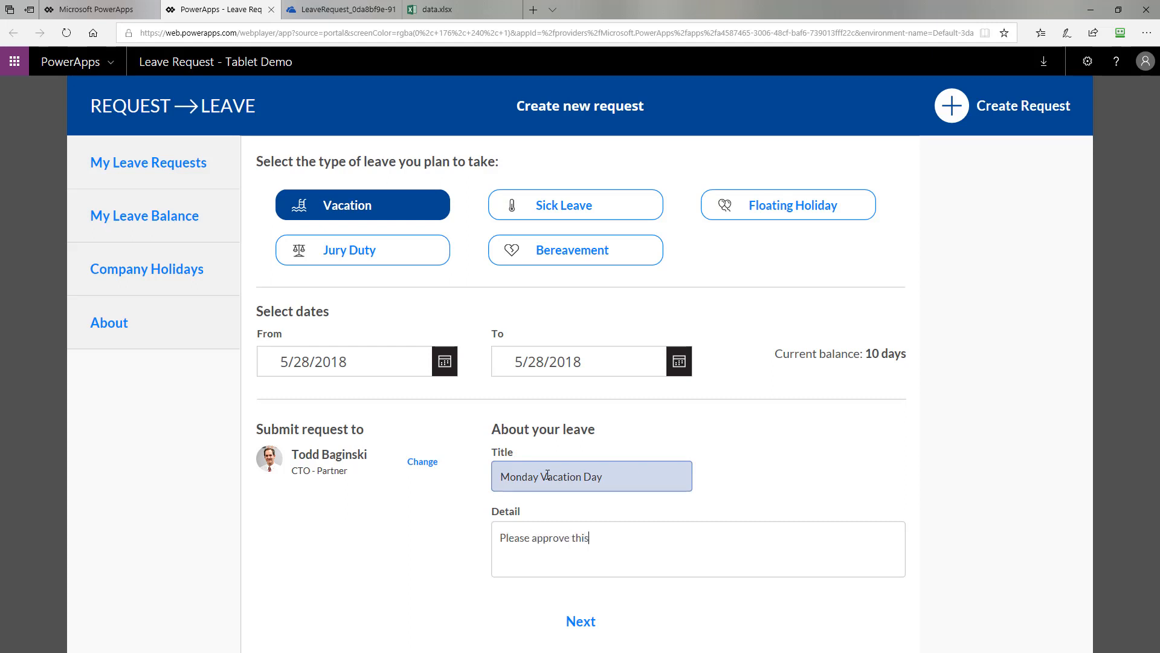
text(!)
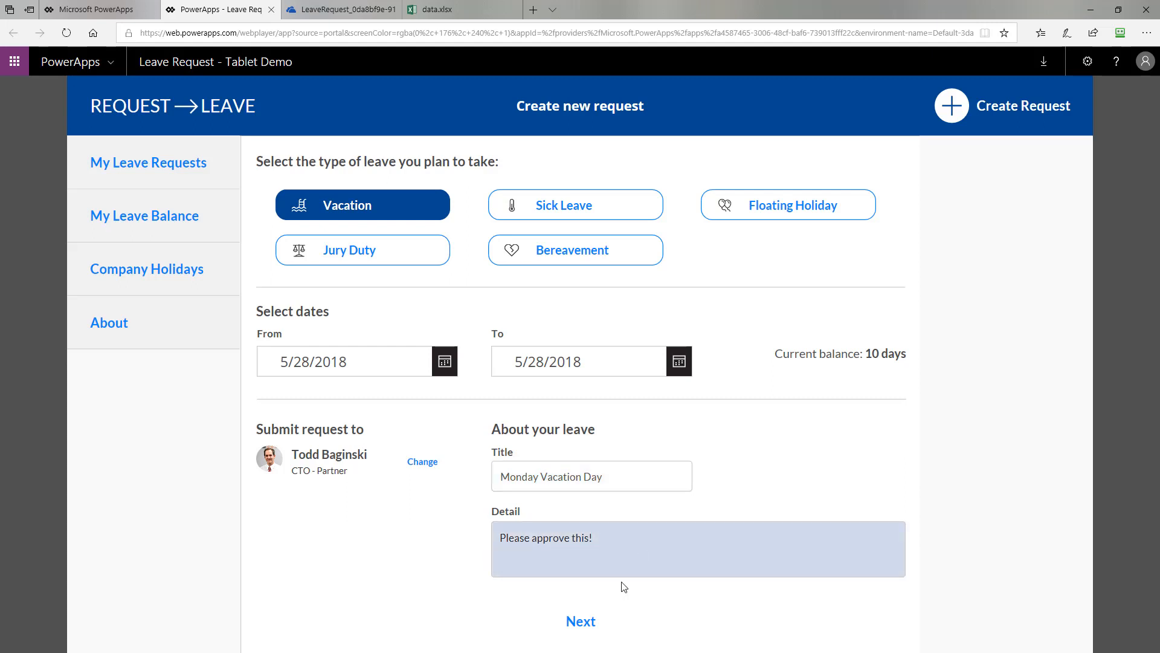
click(581, 621)
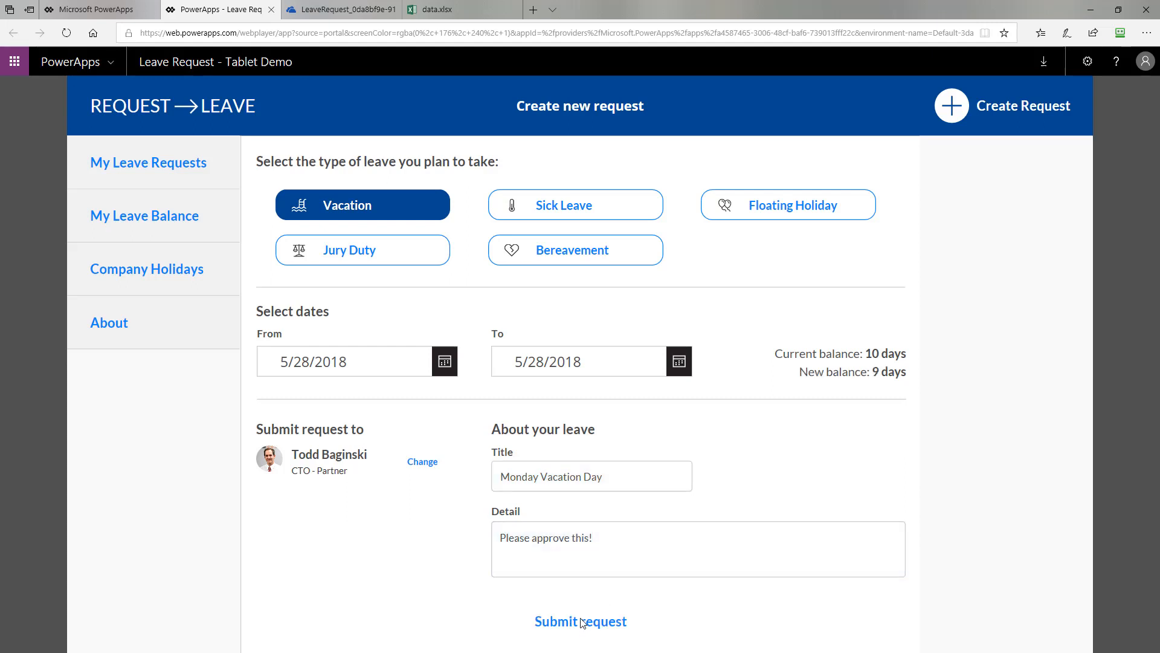
mouse_move(855, 385)
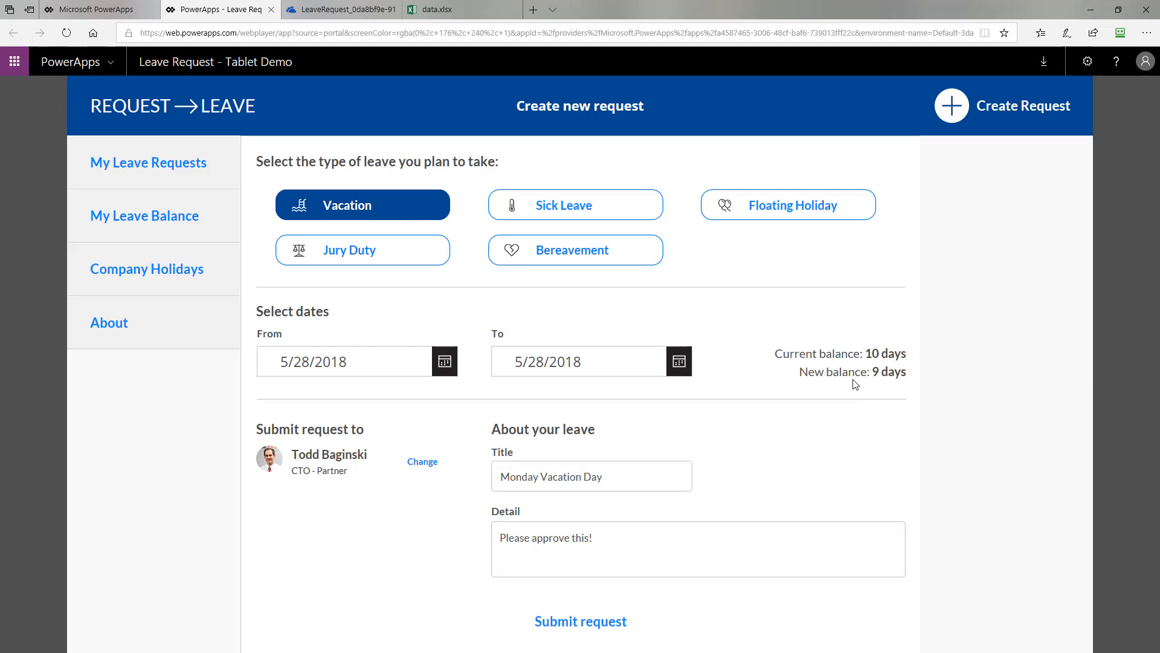
mouse_move(880, 359)
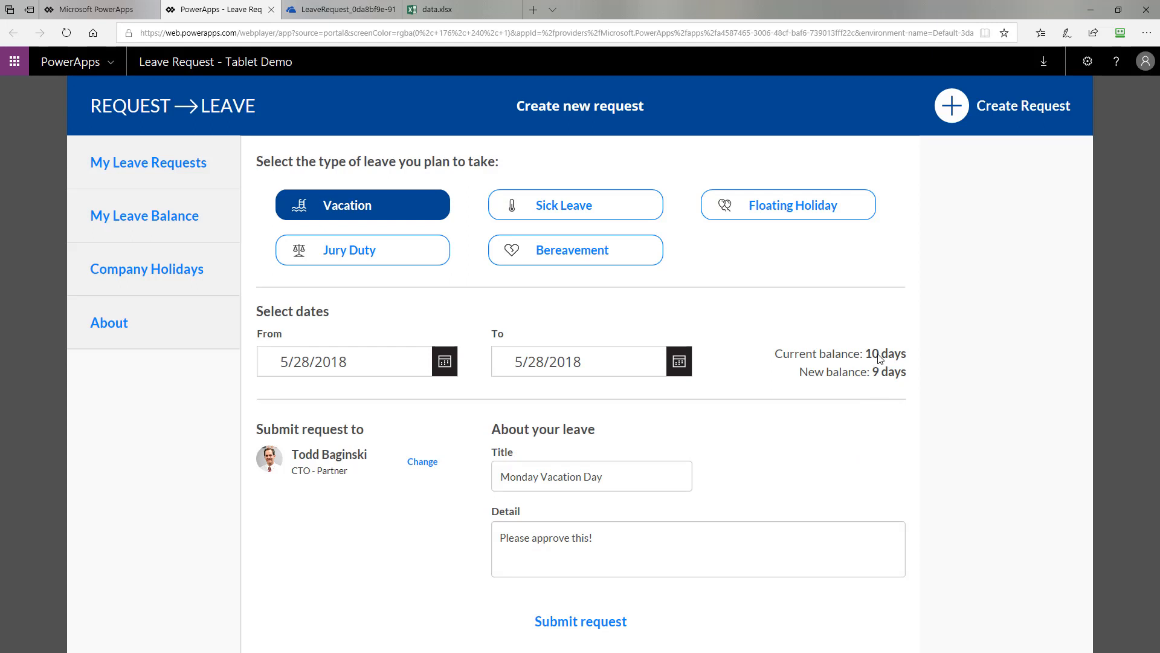
mouse_move(884, 377)
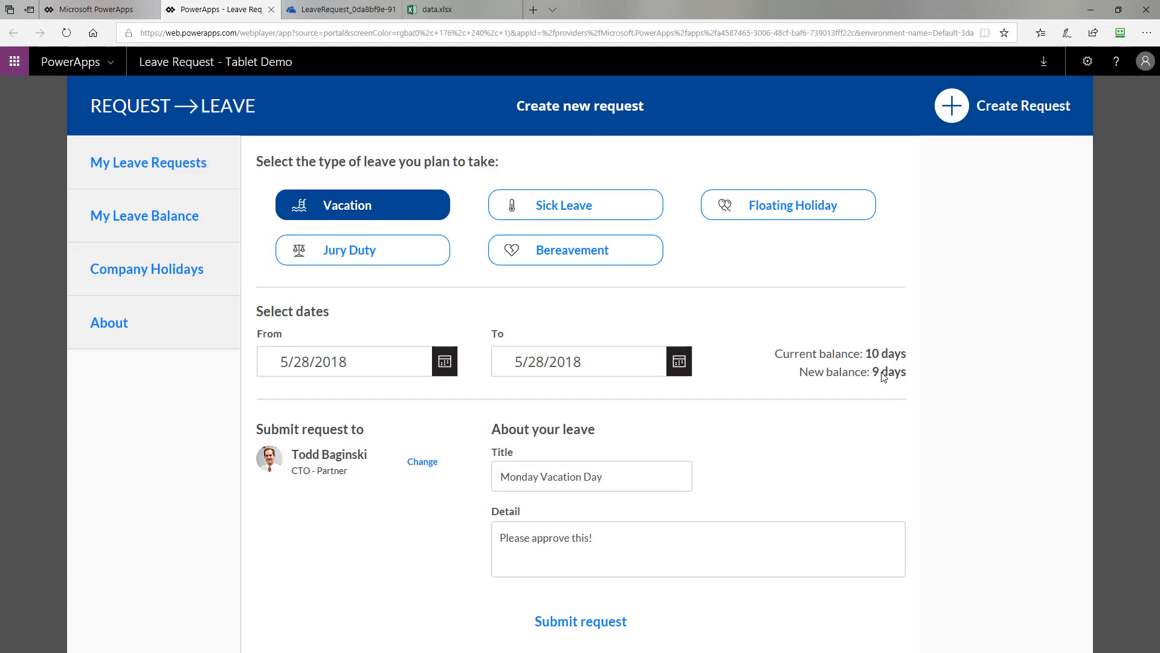
mouse_move(218, 270)
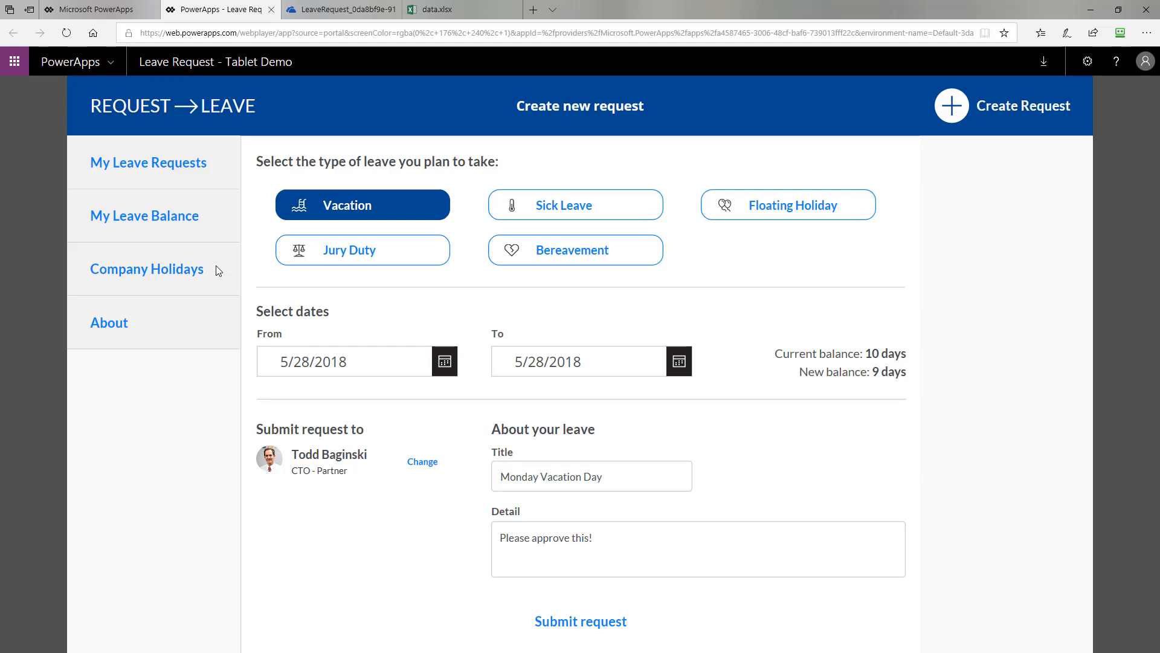
mouse_move(695, 306)
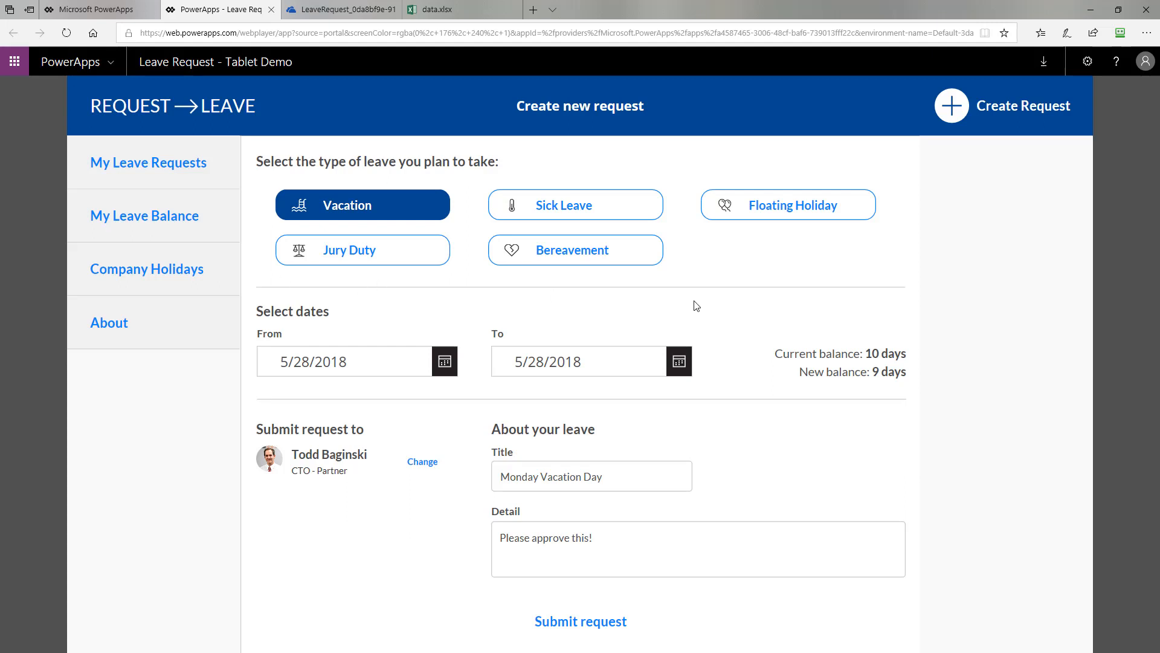
mouse_move(892, 383)
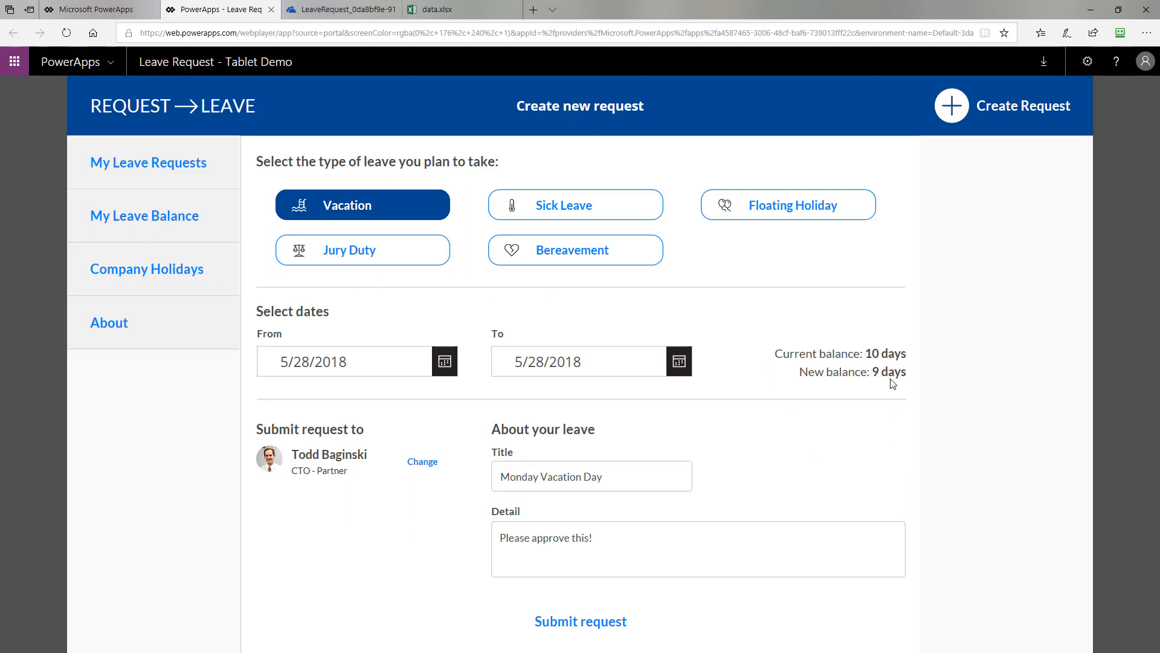
mouse_move(580, 627)
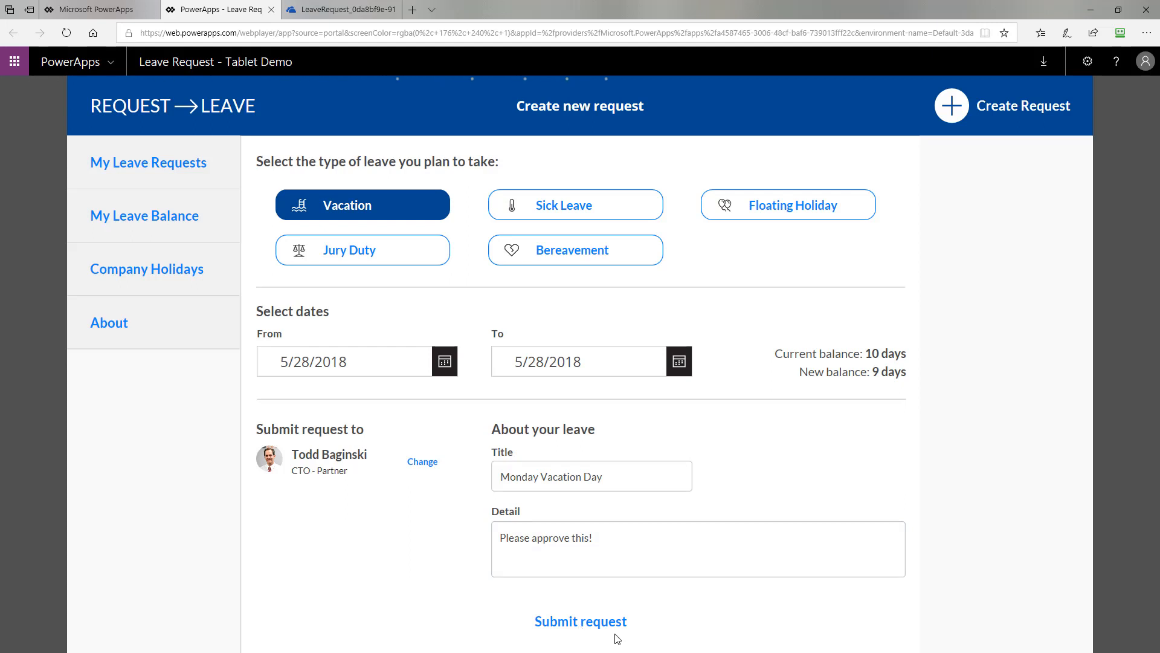
Submit the one-day vacation request and view it under the Pending filter in My Leave Requests.
click(580, 621)
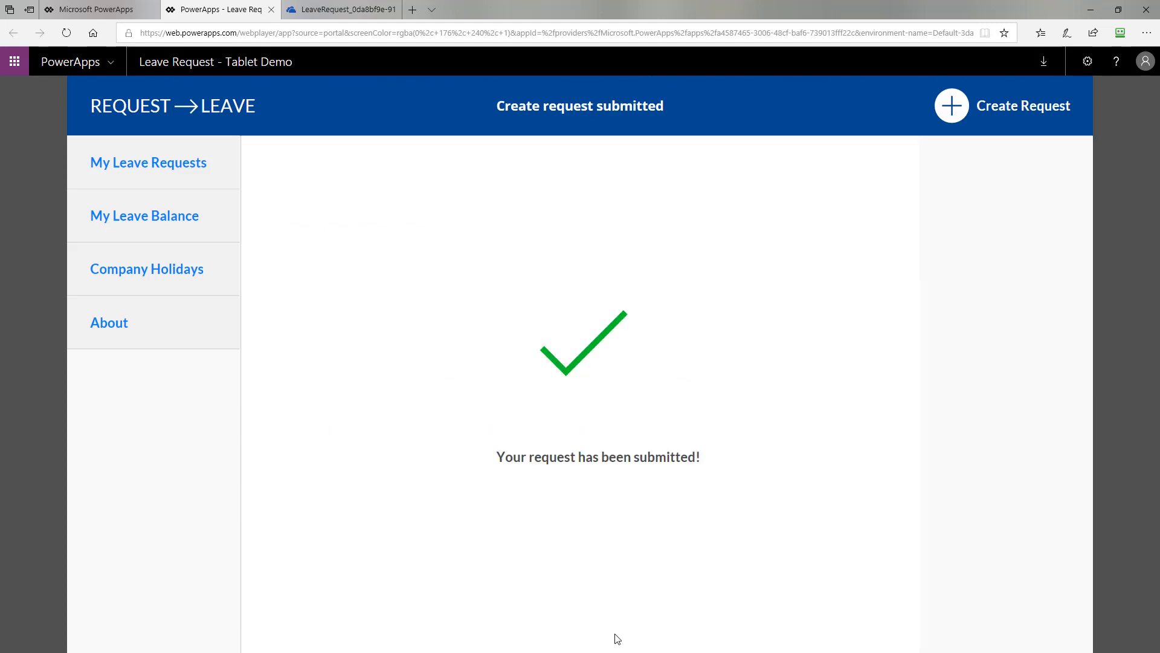
click(147, 162)
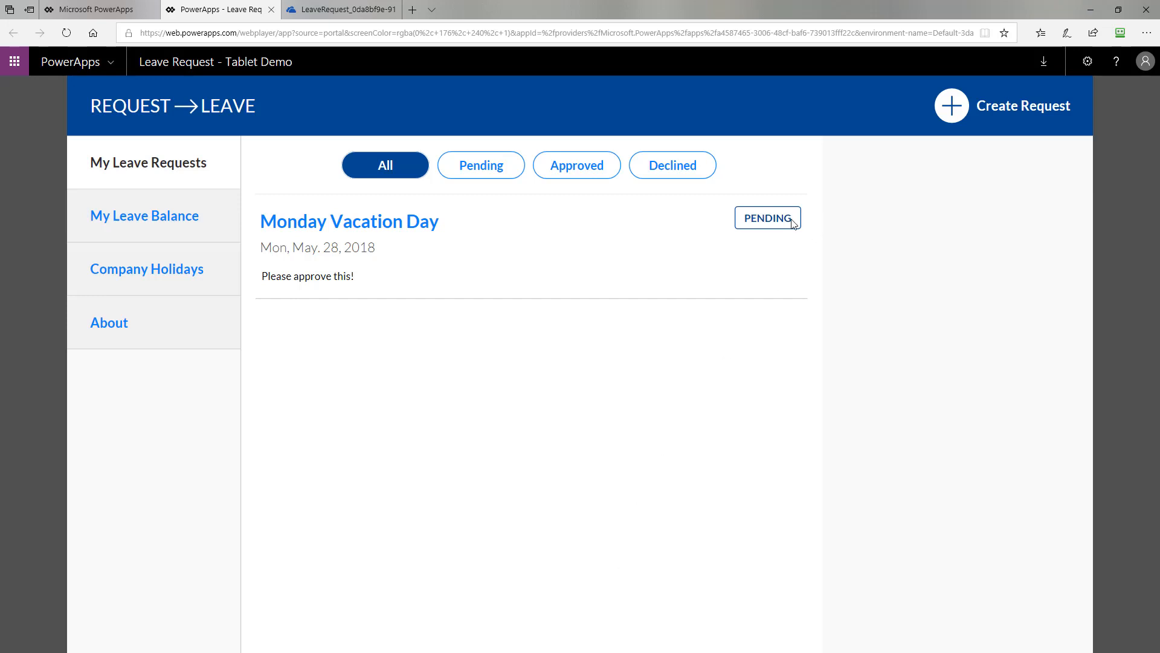
mouse_move(405, 171)
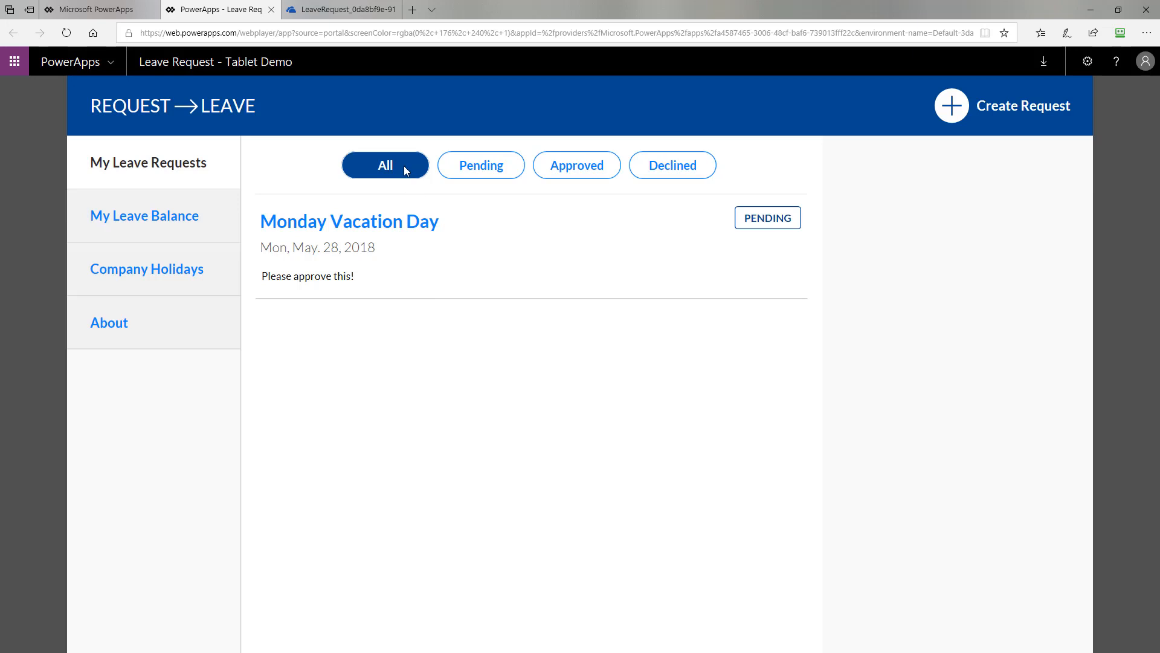
click(481, 165)
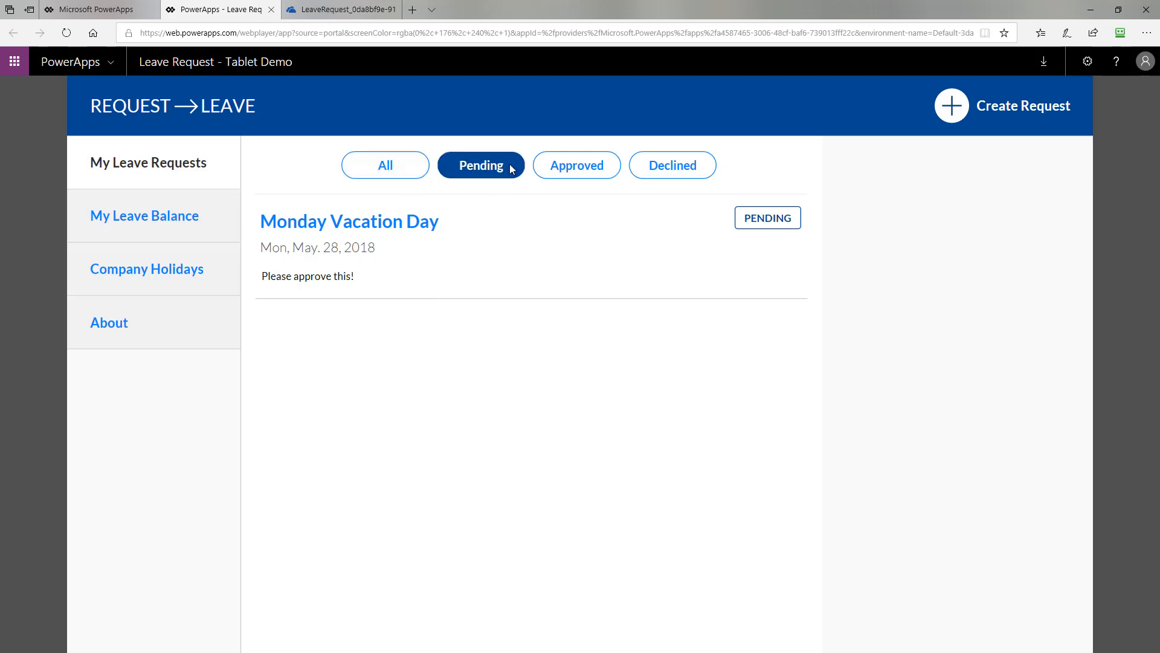
mouse_move(544, 234)
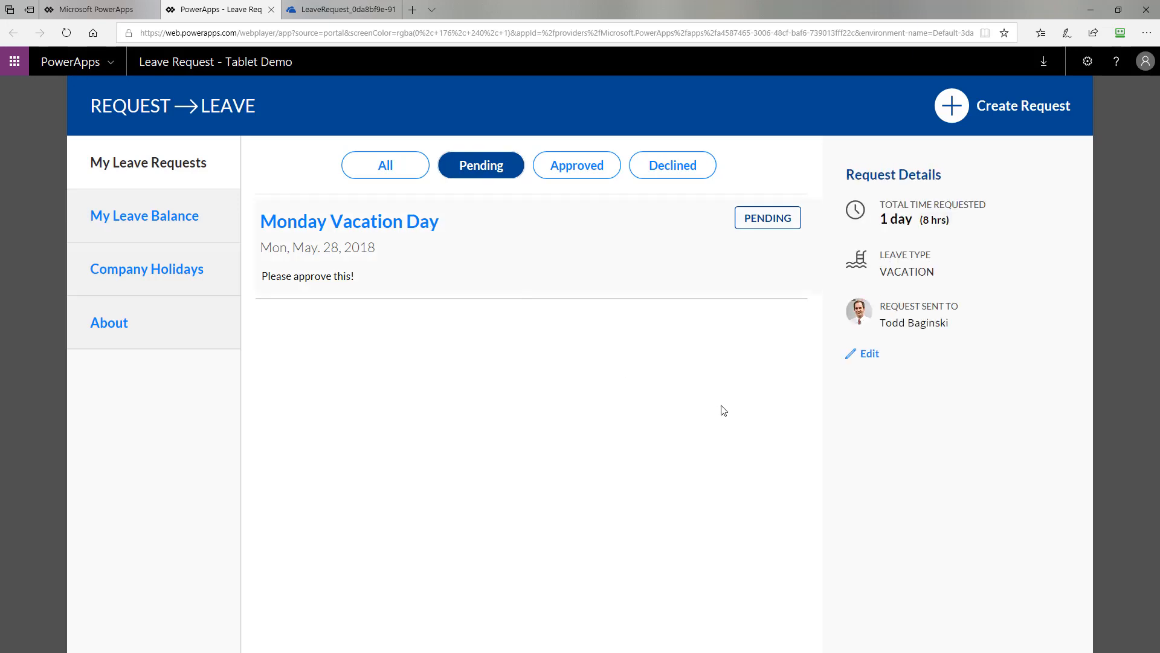
mouse_move(905, 334)
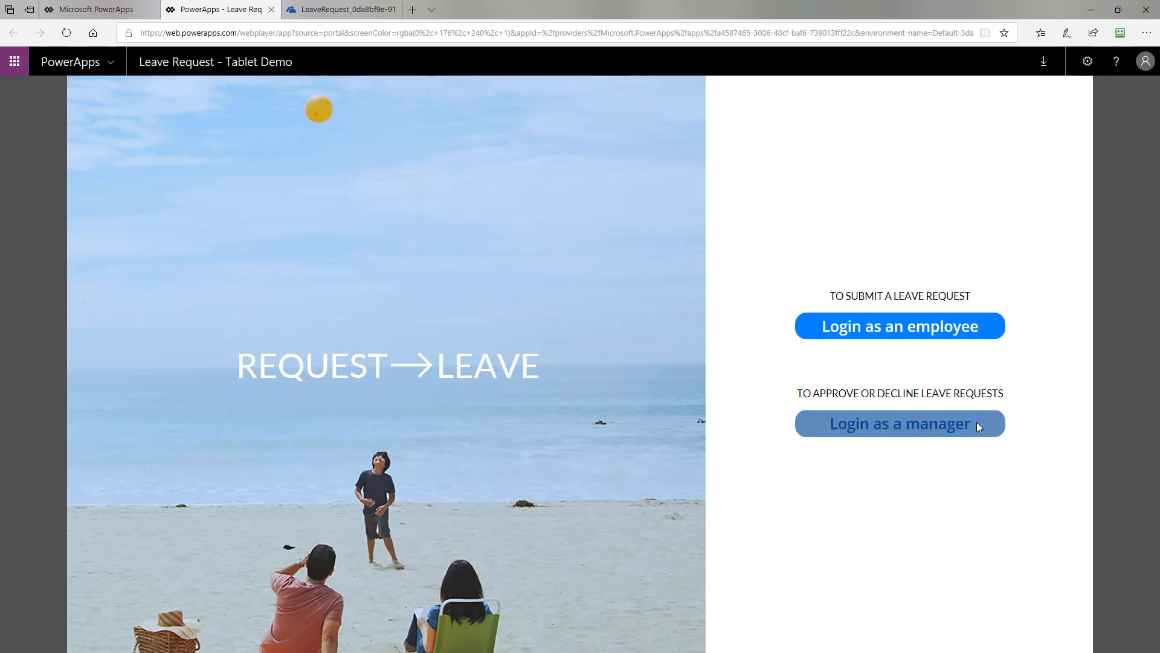
Log in as a manager and open the pending Monday Vacation Day request.
click(900, 423)
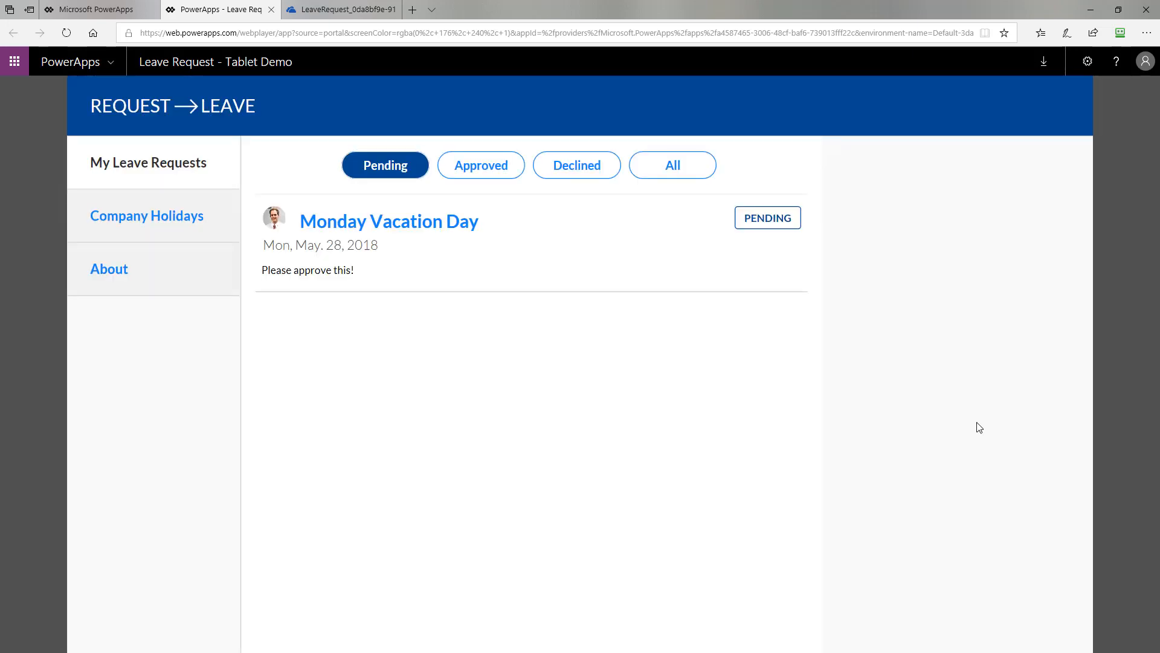
mouse_move(548, 348)
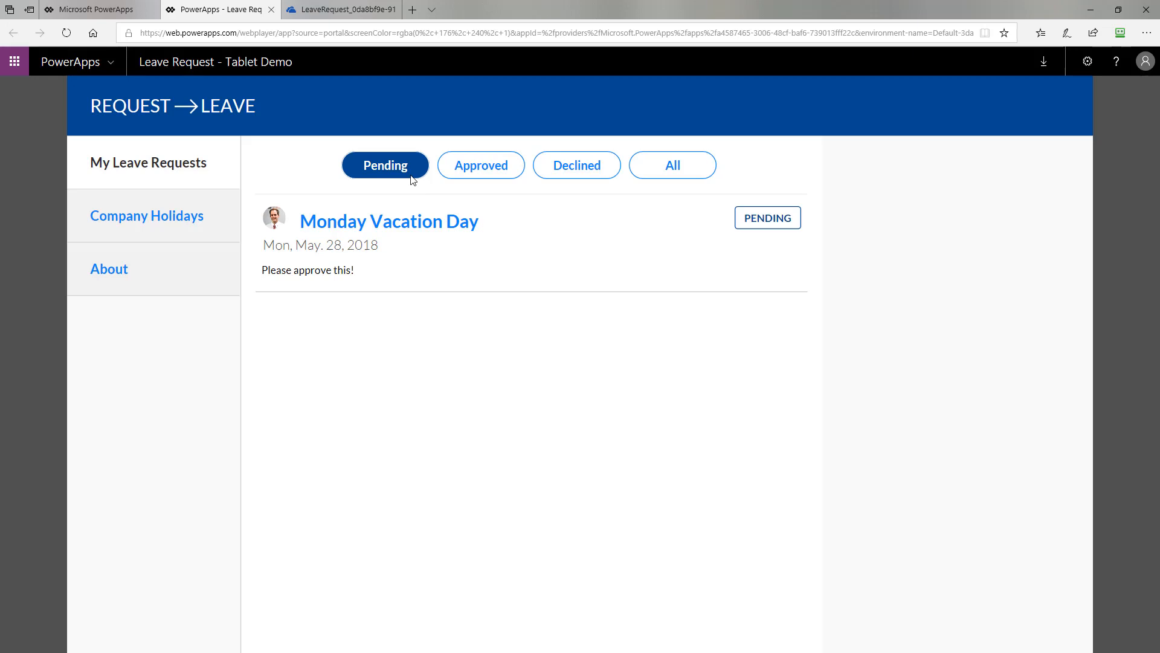
click(388, 222)
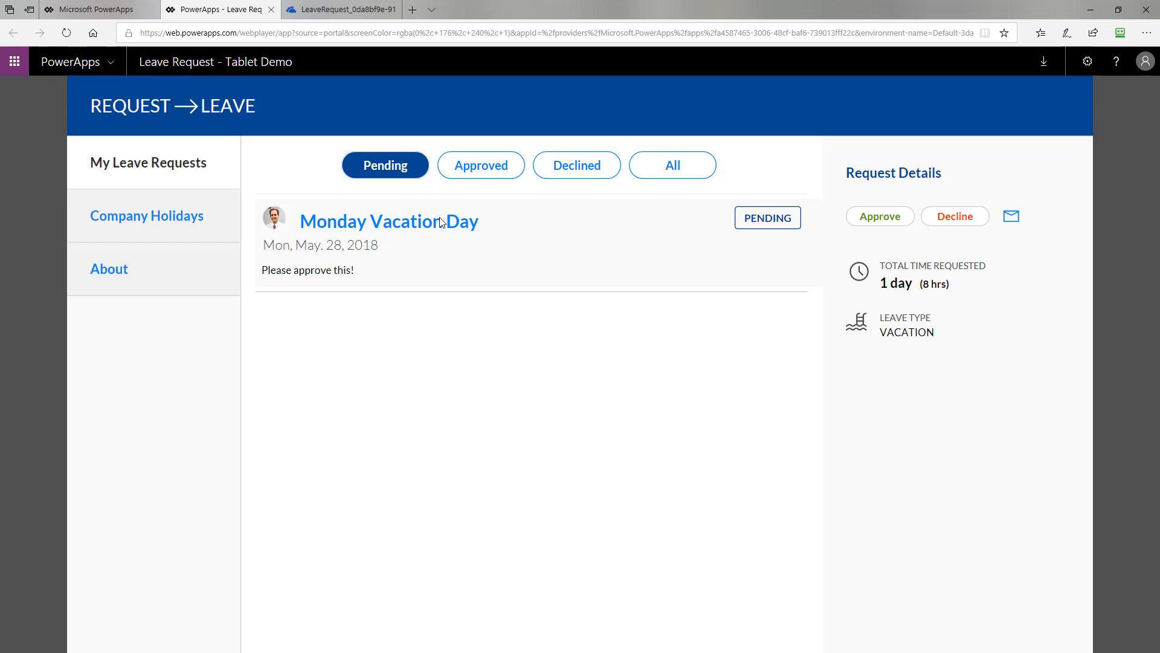
mouse_move(1012, 323)
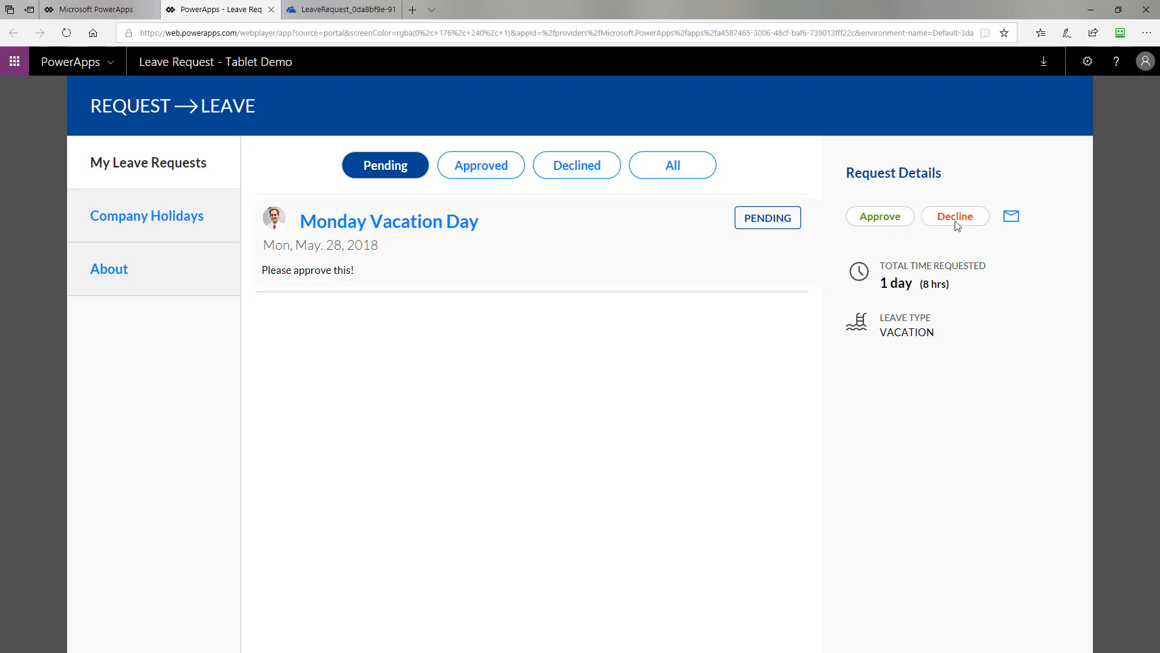
Back out of the email form to Todd Baginski and reopen the Monday Vacation Day details.
click(1011, 216)
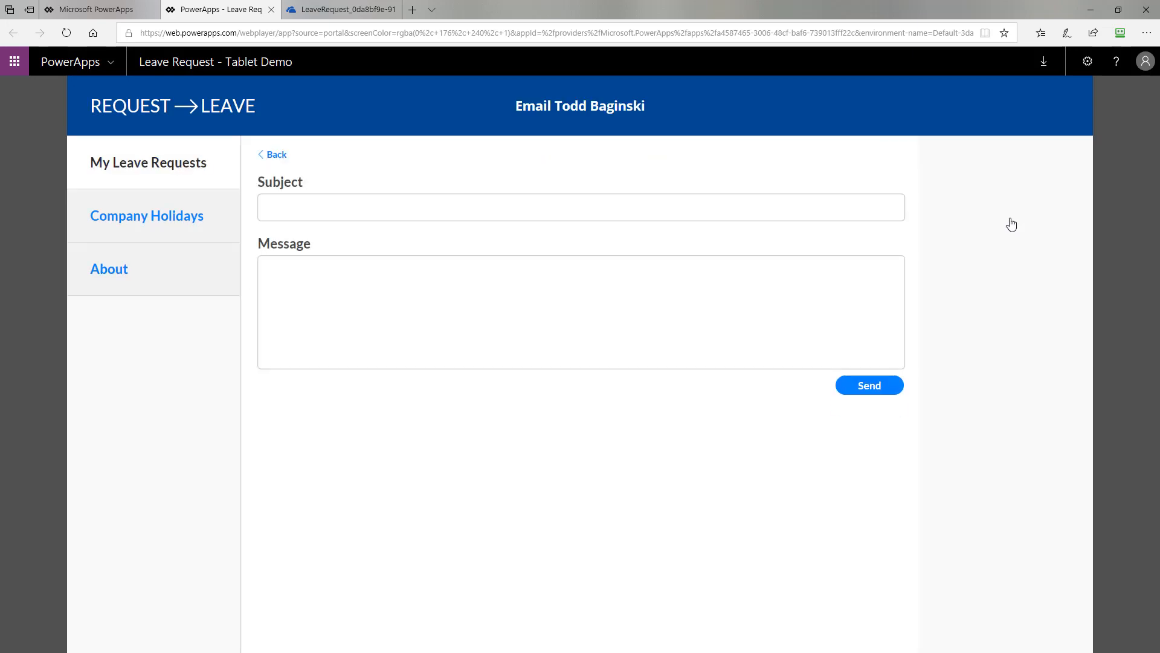
mouse_move(542, 171)
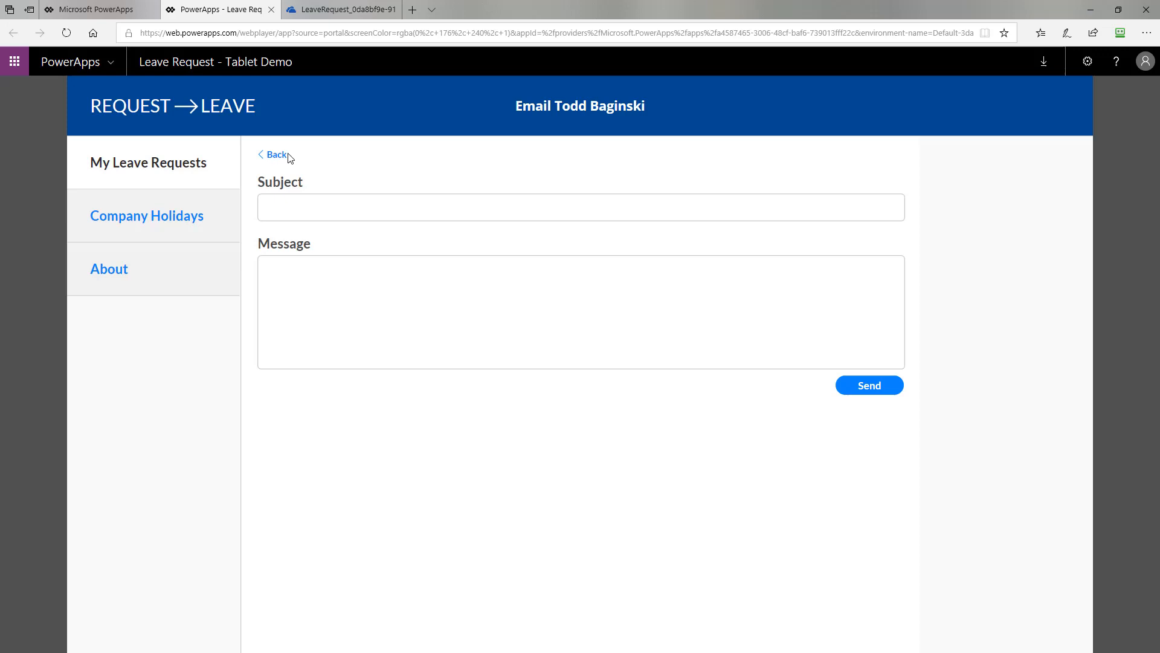
click(274, 154)
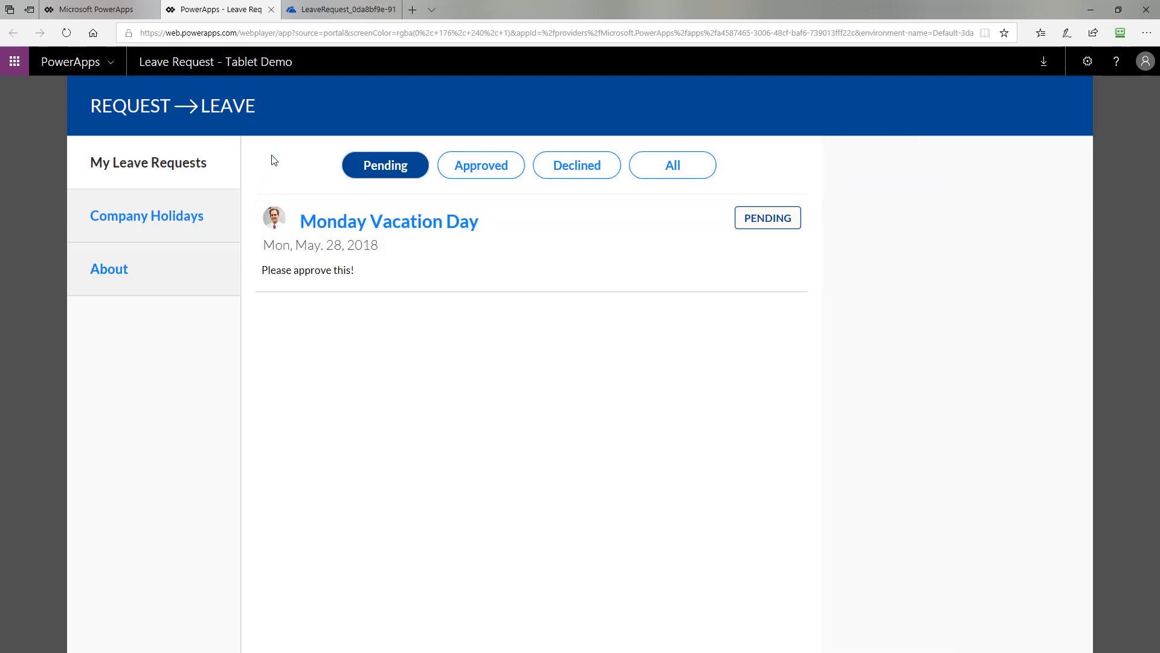
click(389, 220)
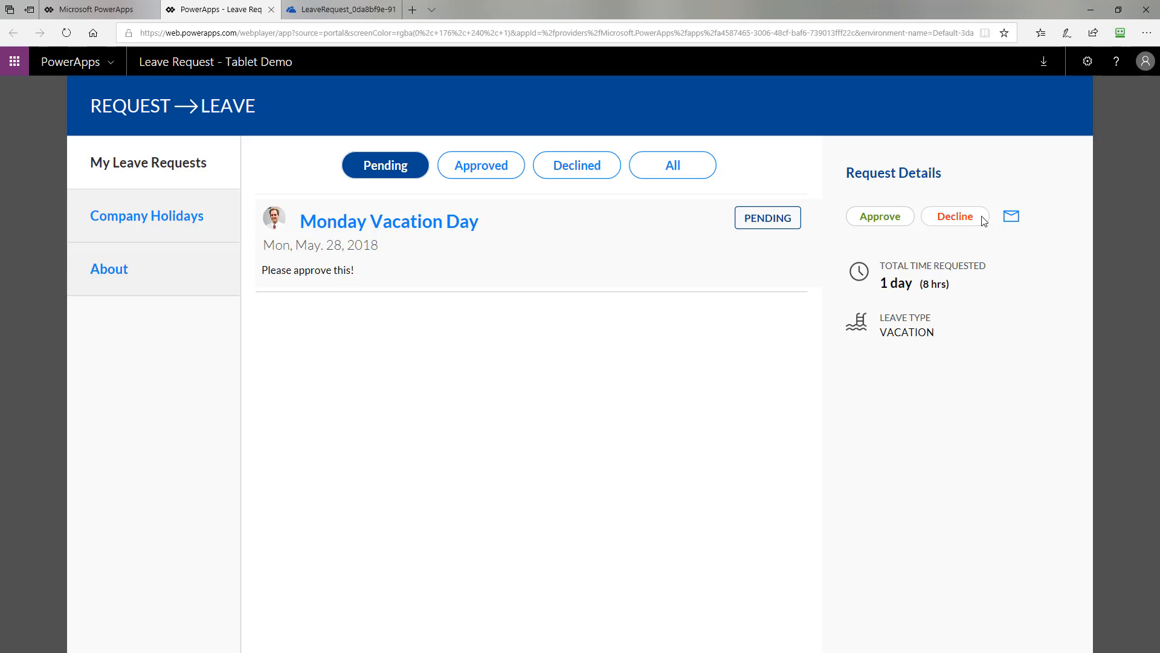
Decline the request and send Todd the message 'No dice, take more time off!'.
click(955, 217)
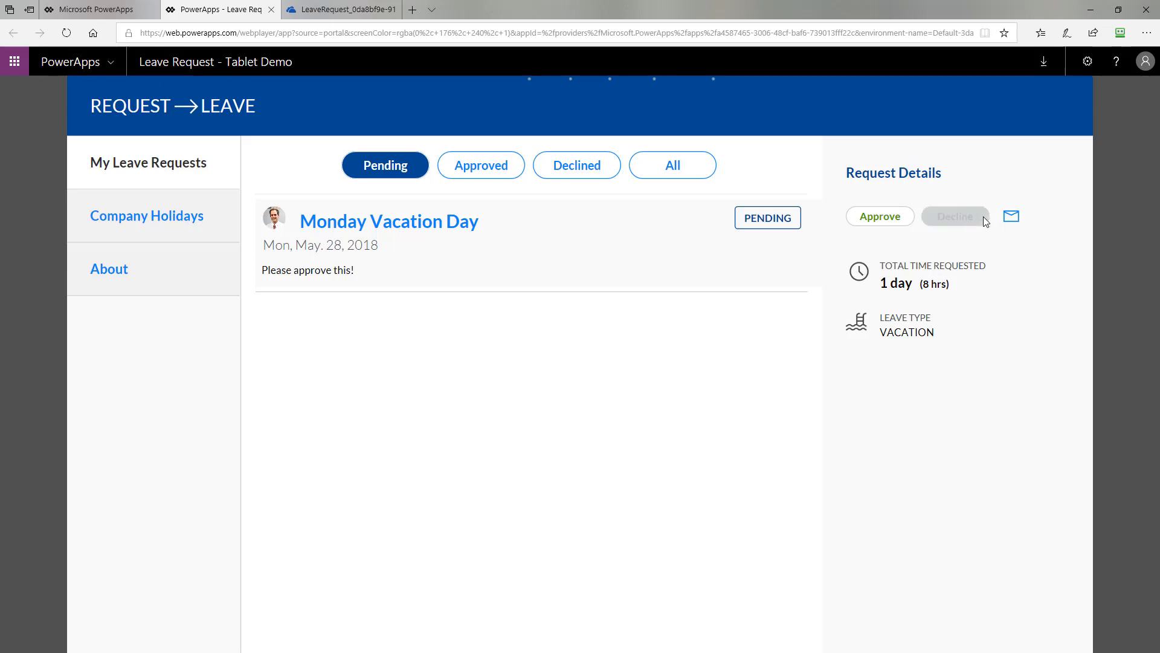
click(955, 217)
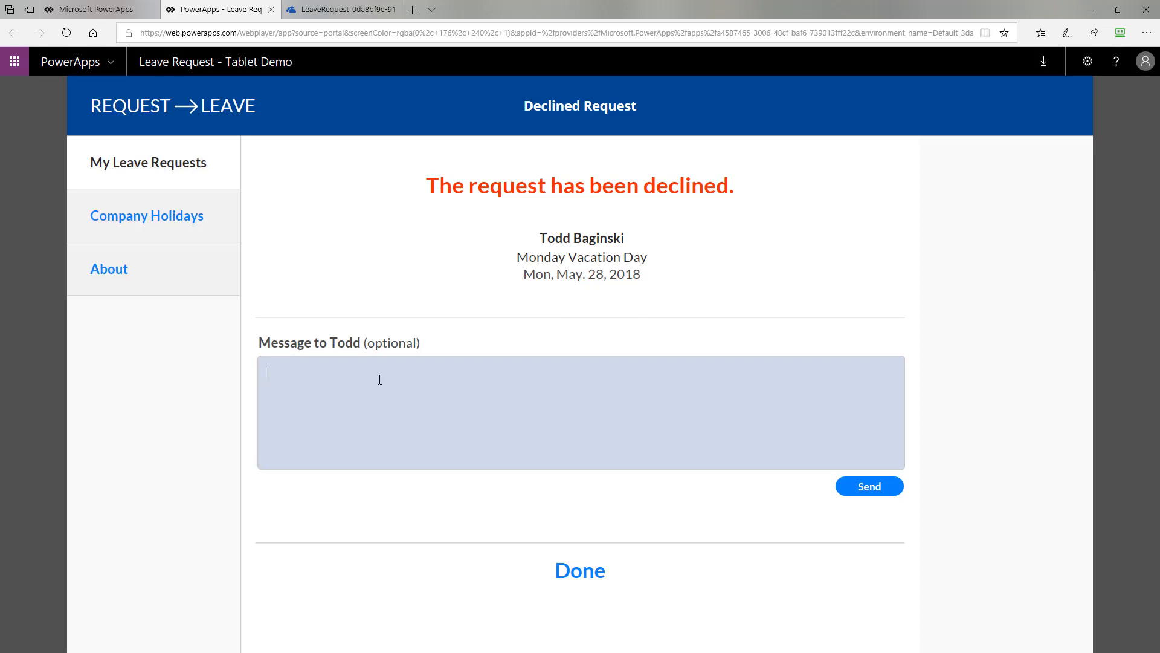
text(No dice,)
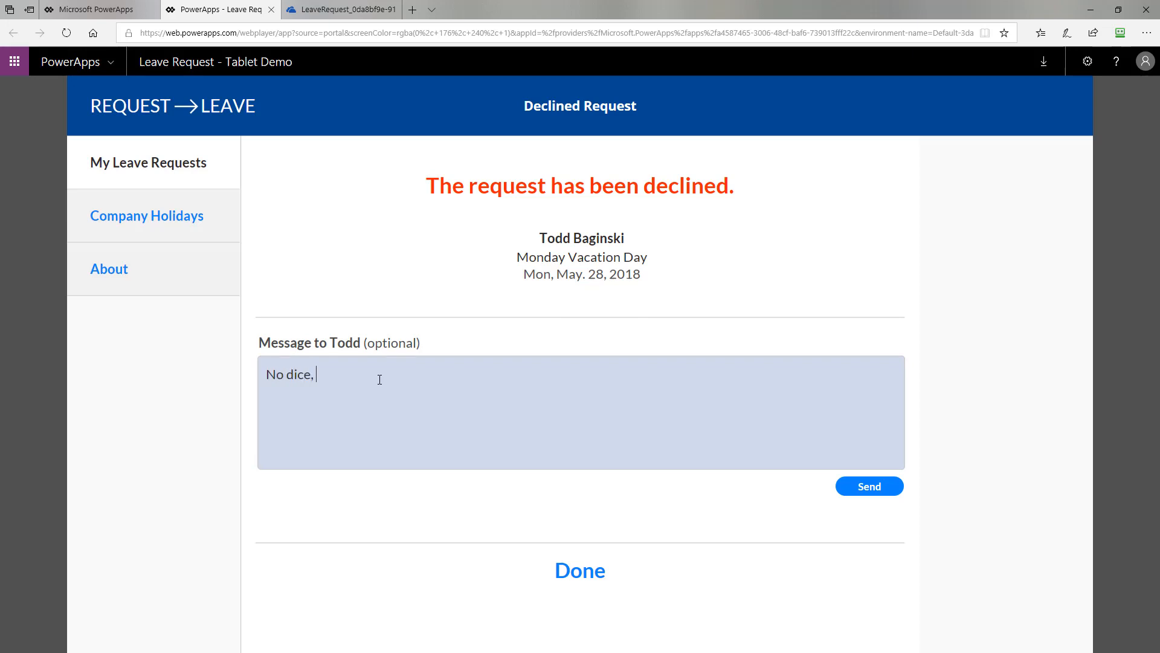
text(take more time)
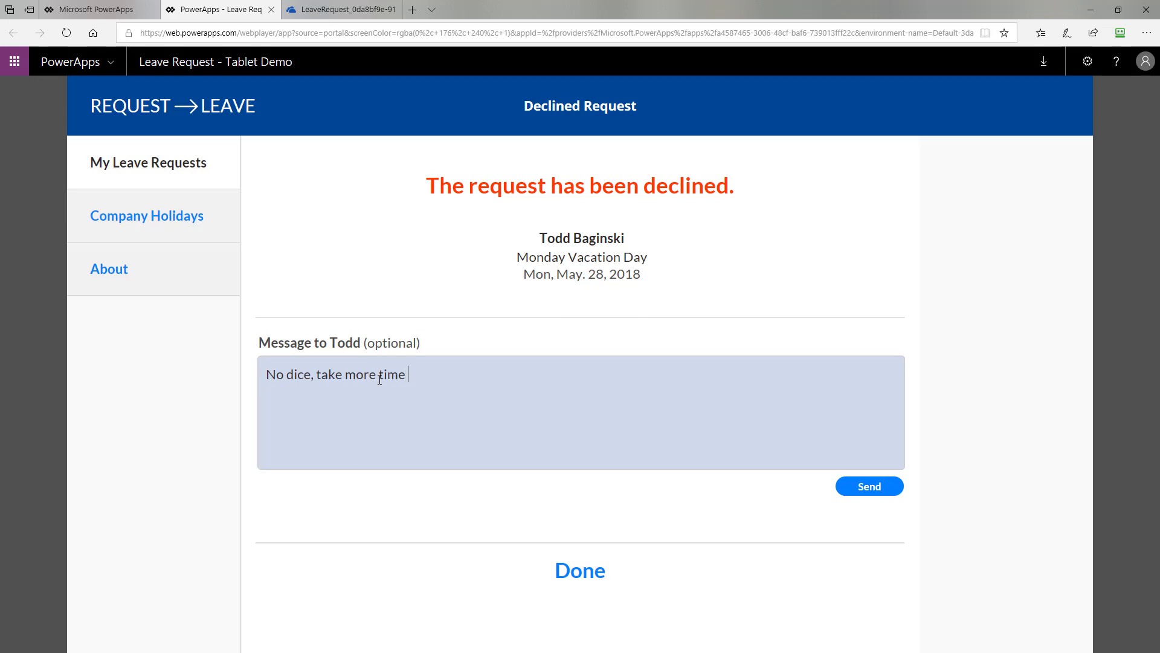
text(off!)
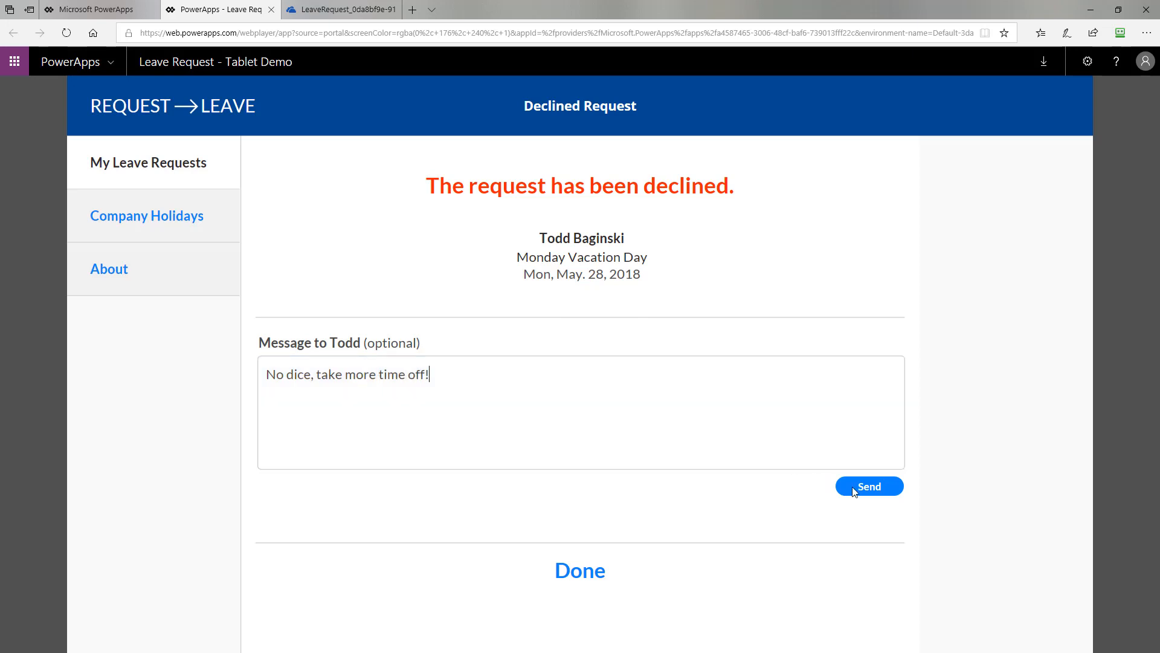
click(869, 486)
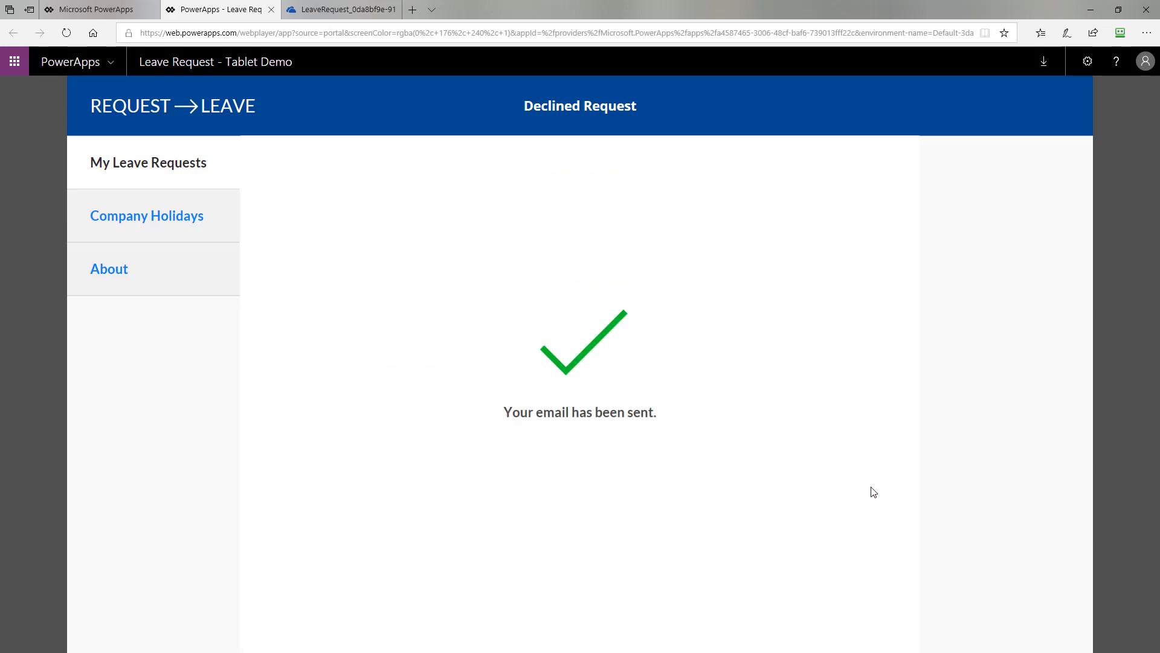
Close the declined-request email and return to the welcome screen.
click(147, 162)
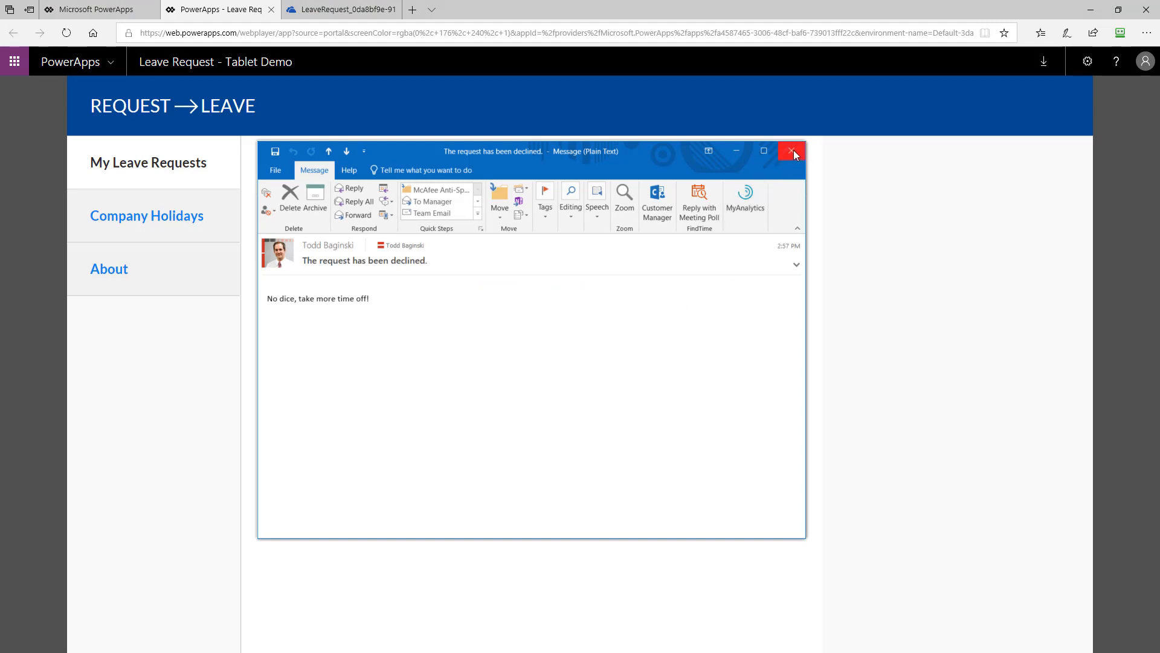
click(792, 152)
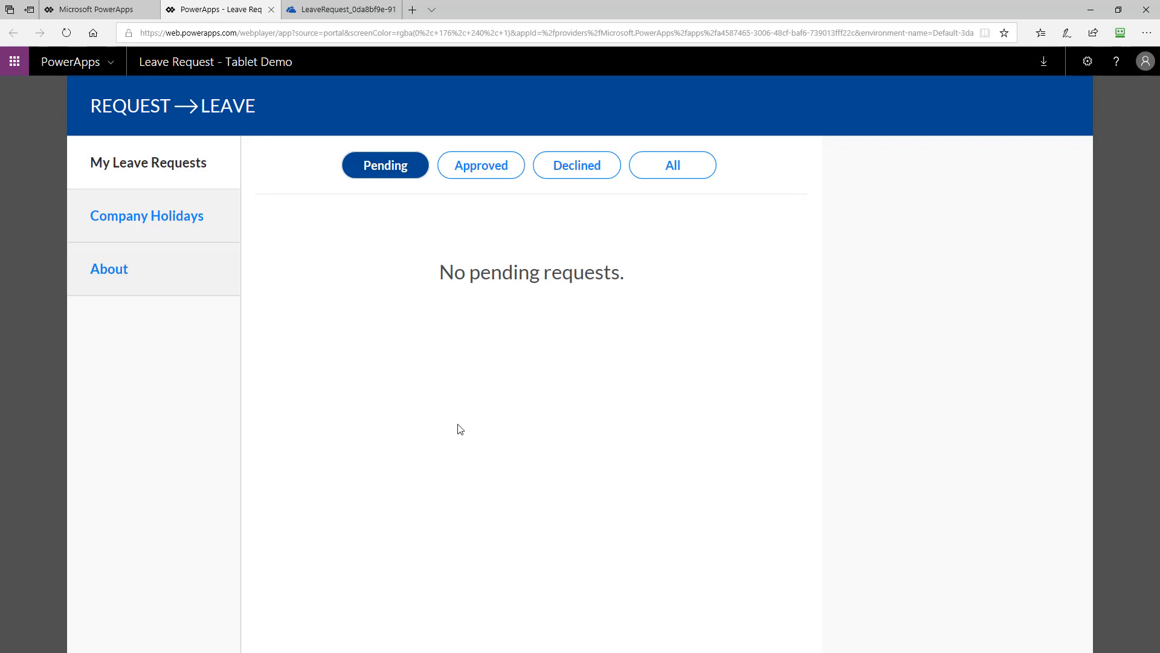
right_click(458, 429)
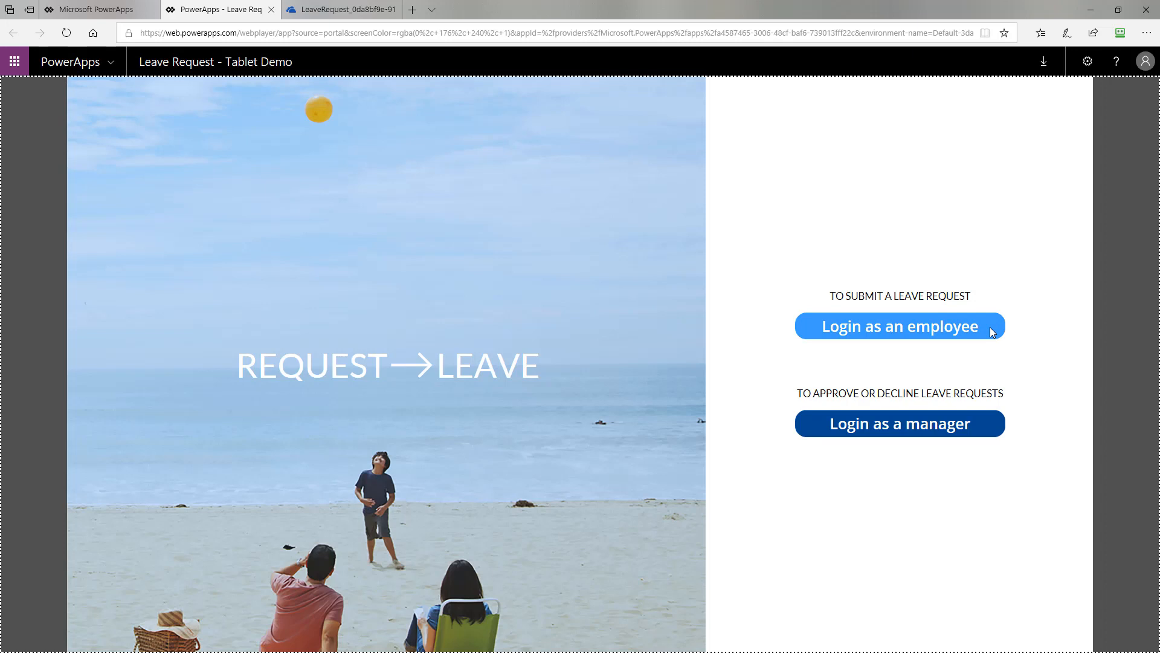
As the employee, change the declined request's end date to May 31, 2018 and save it.
click(899, 326)
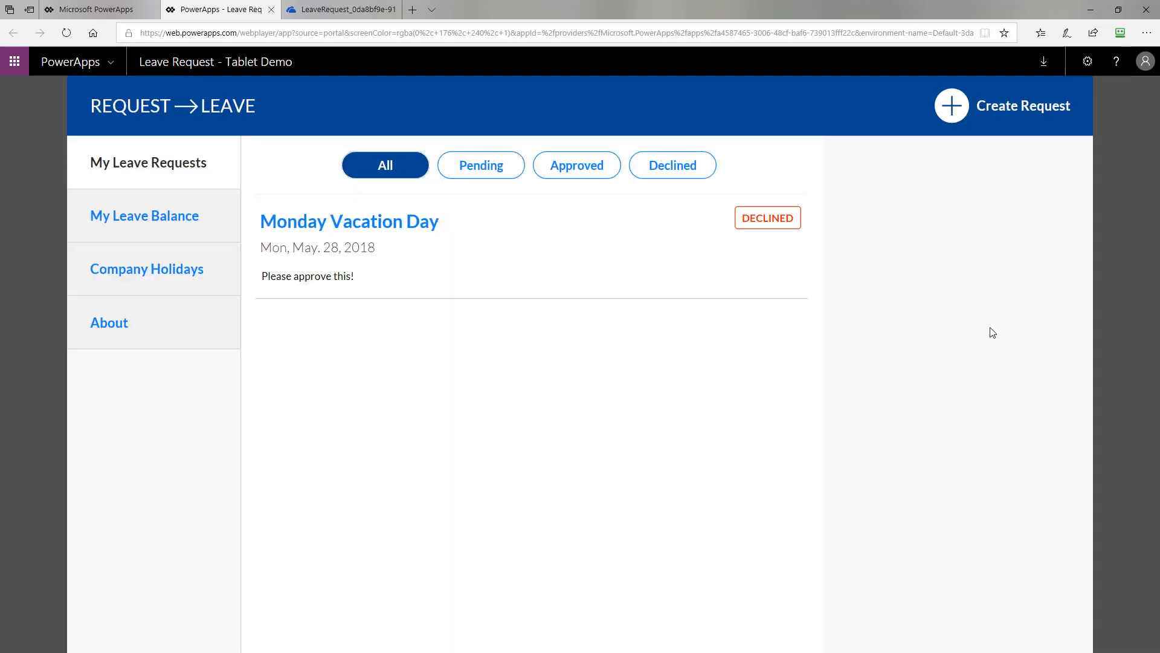
mouse_move(808, 306)
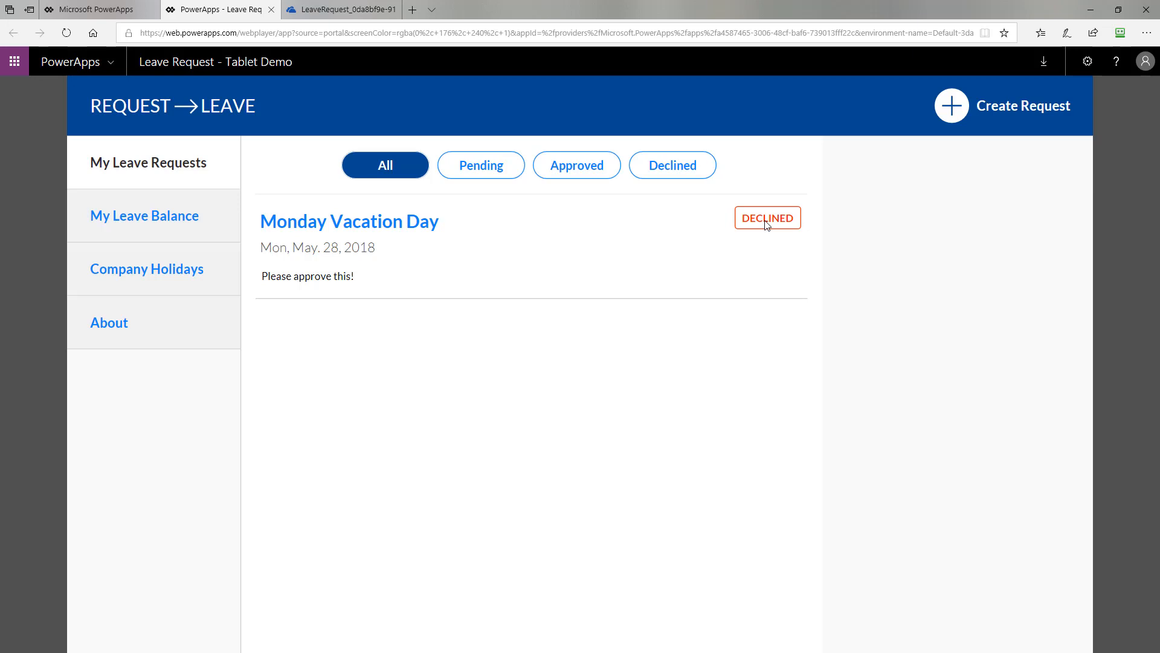
click(350, 220)
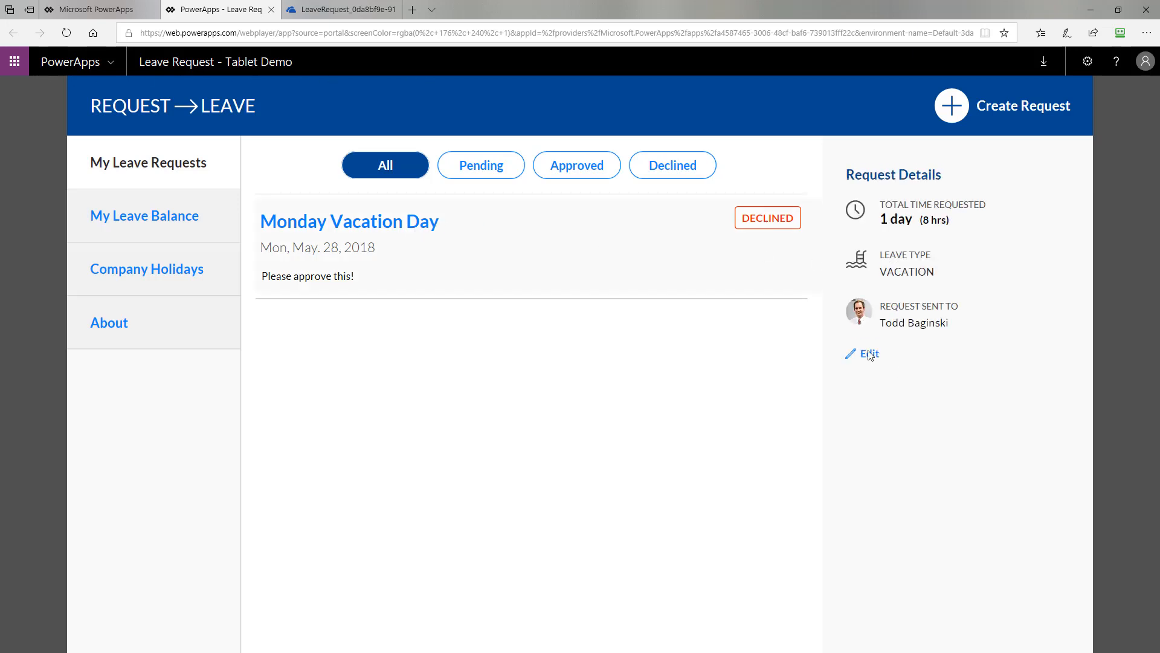
click(870, 354)
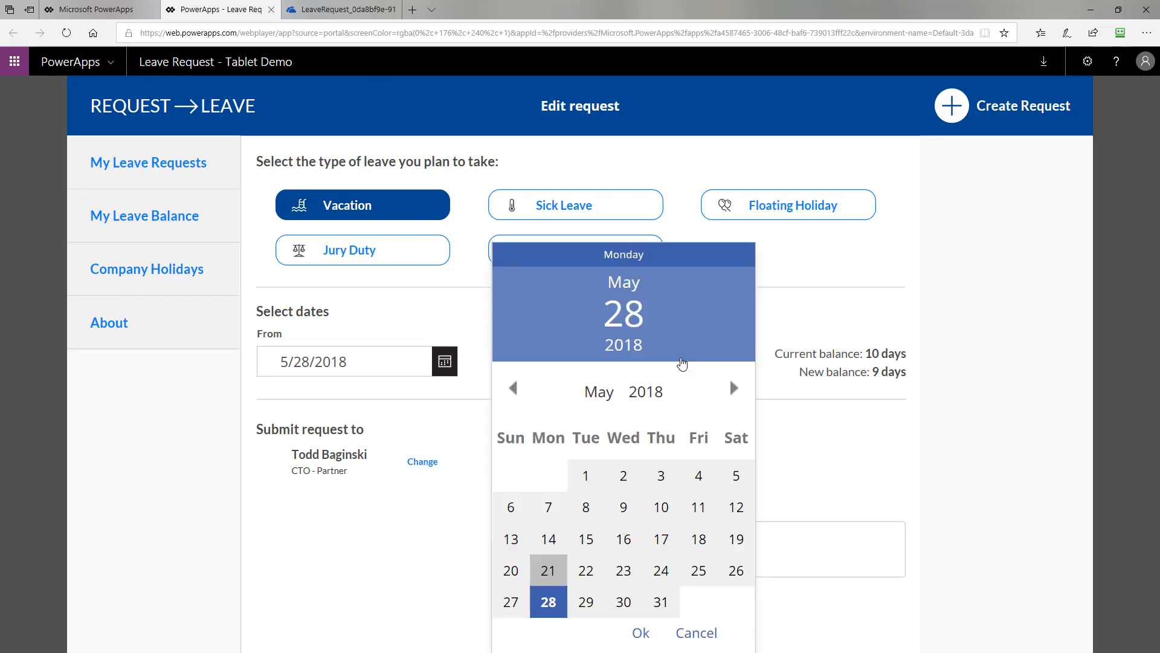
click(659, 601)
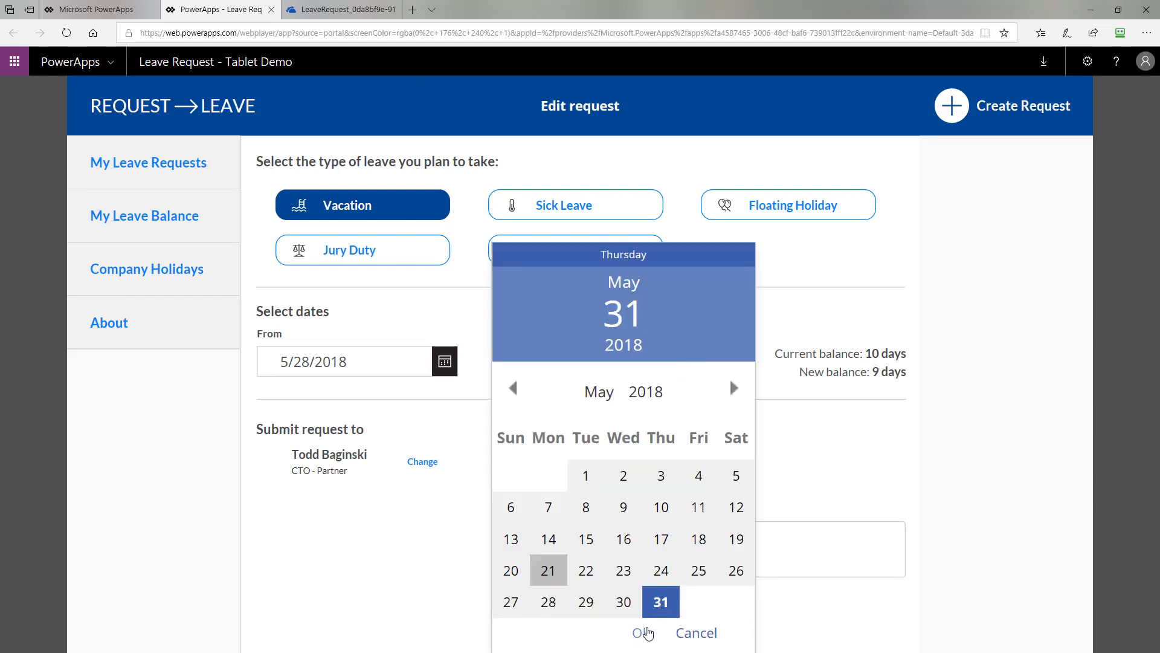
click(642, 633)
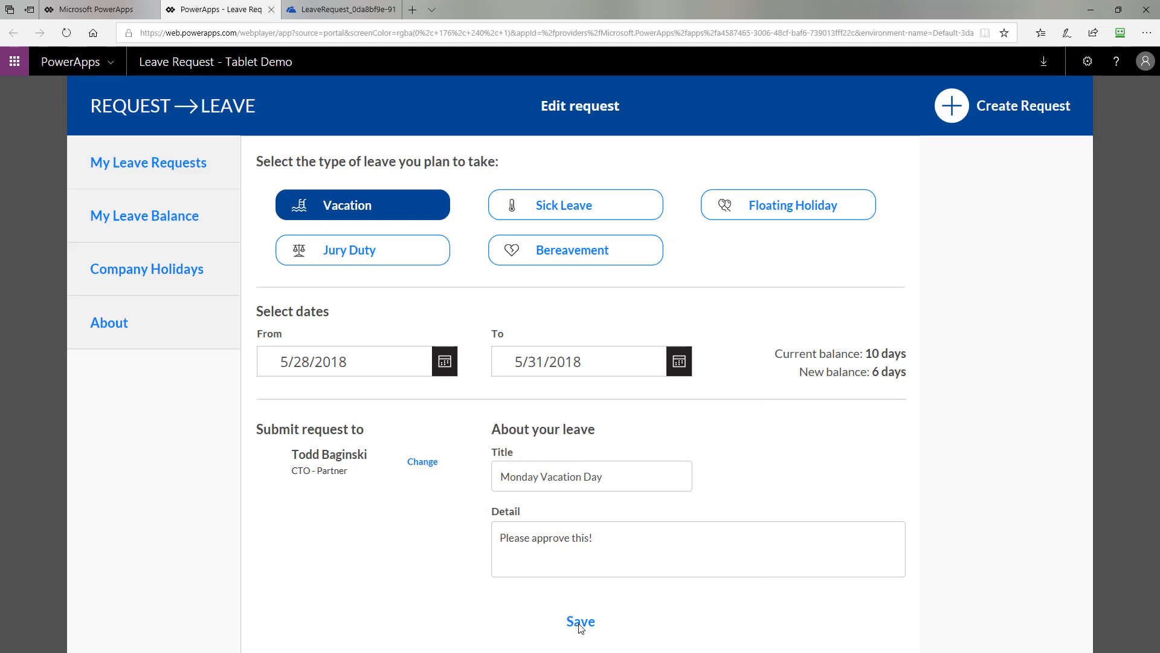
mouse_move(856, 409)
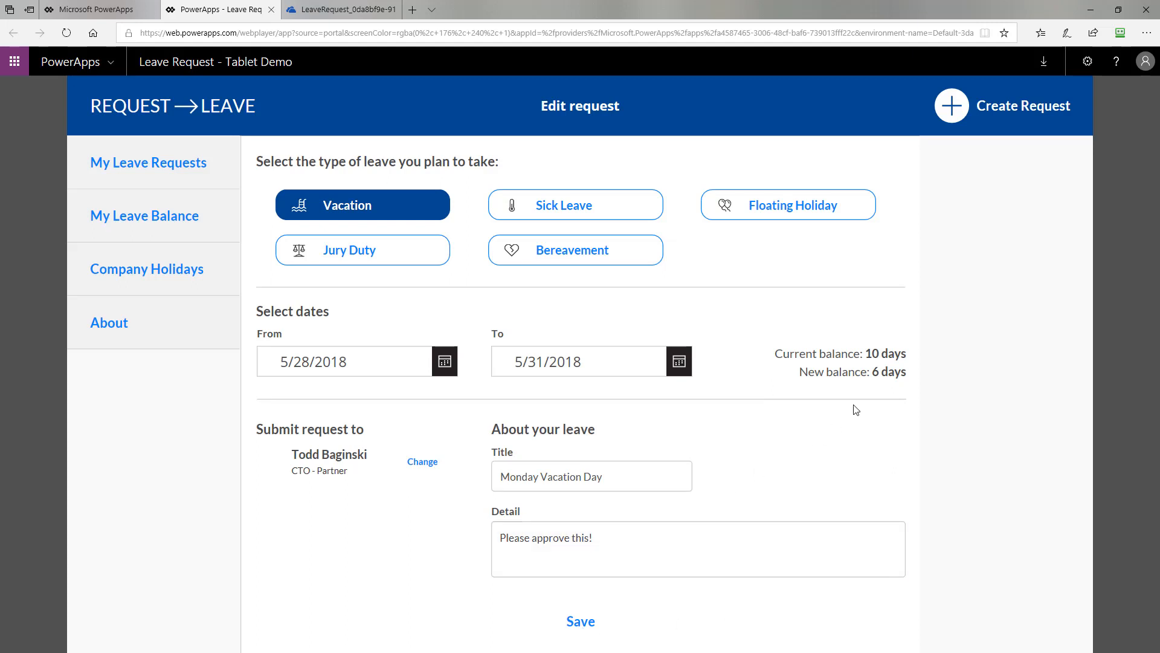
mouse_move(881, 381)
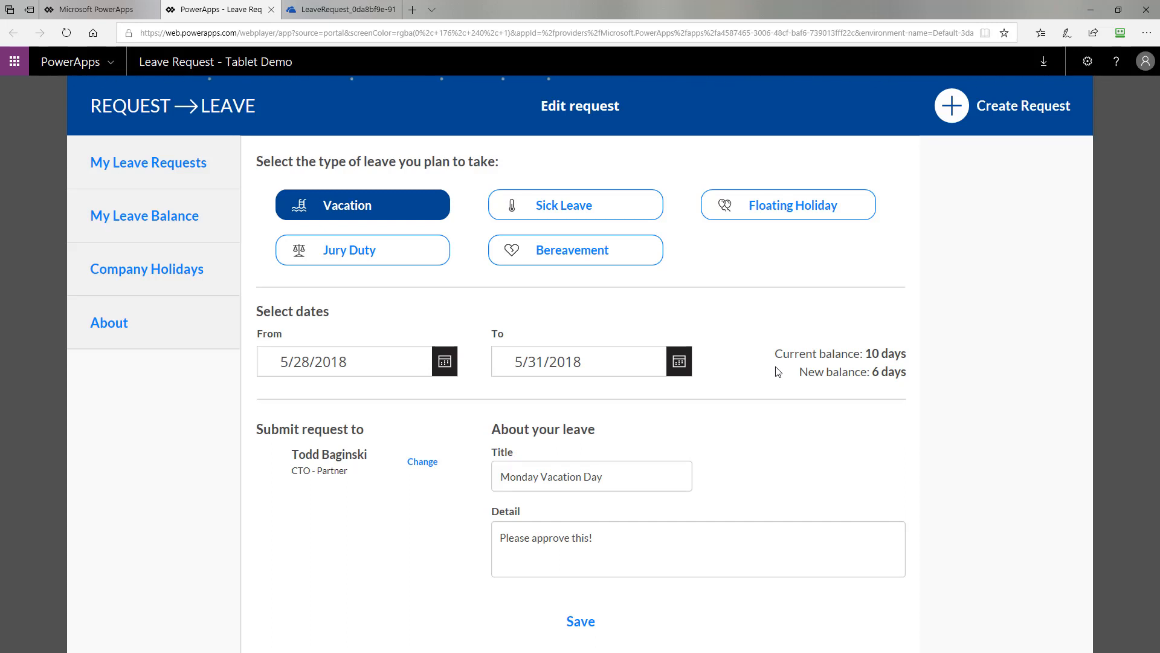
click(580, 621)
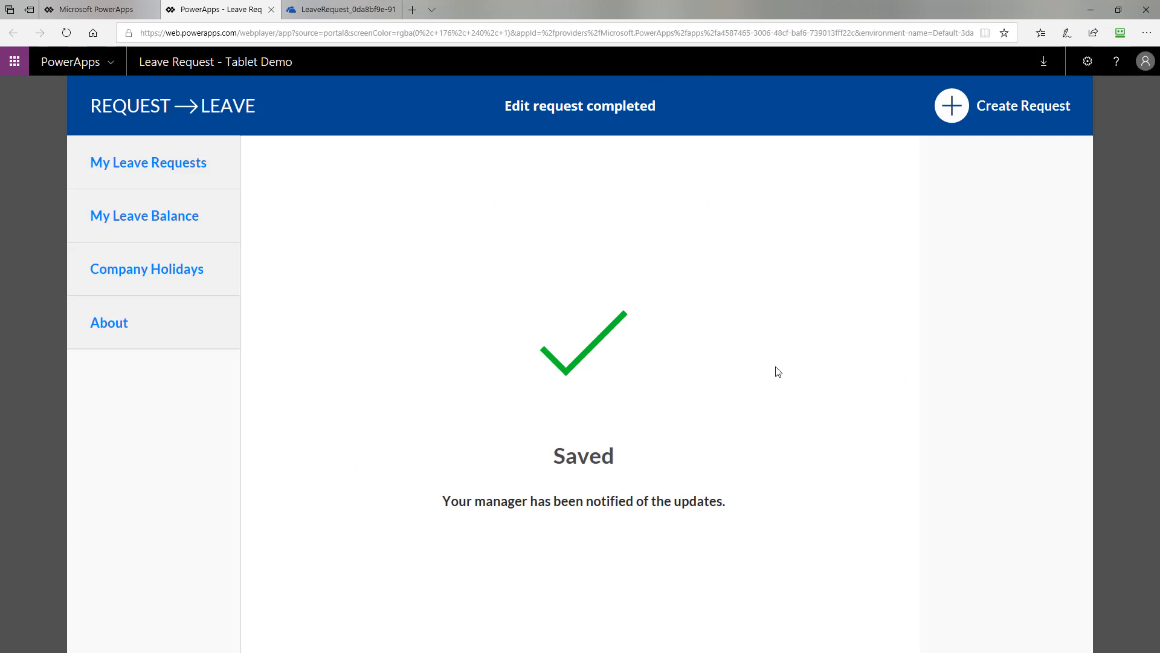
click(148, 162)
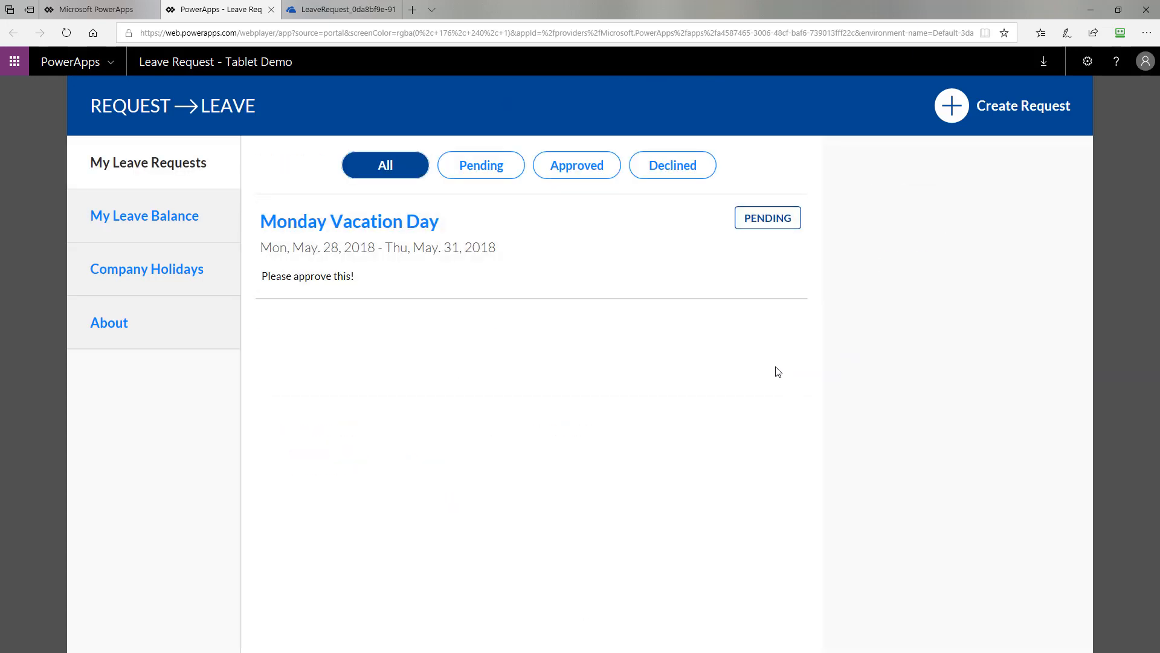
mouse_move(874, 446)
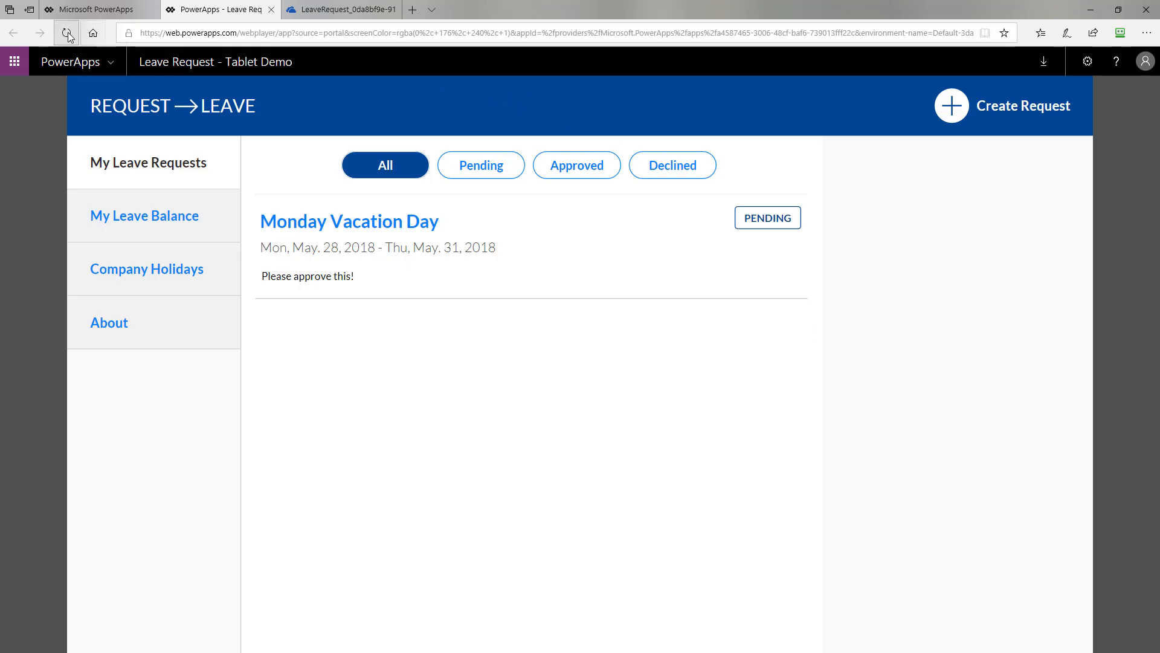
Reload the app and, as manager, approve the four-day Monday Vacation Day request.
click(67, 32)
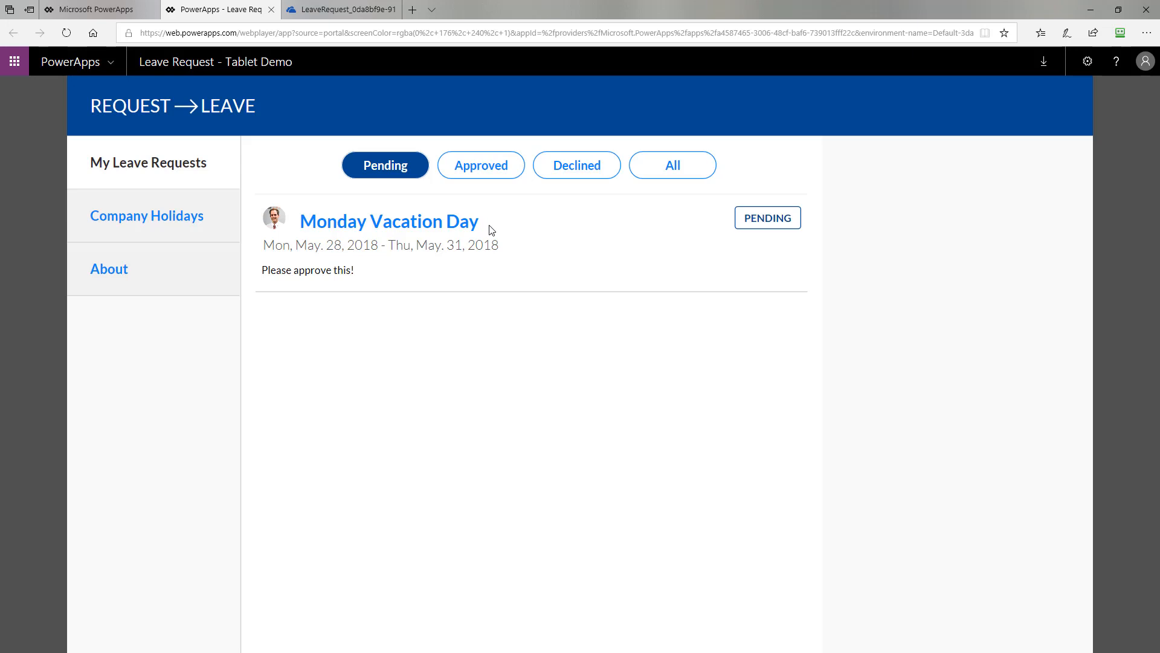
click(389, 221)
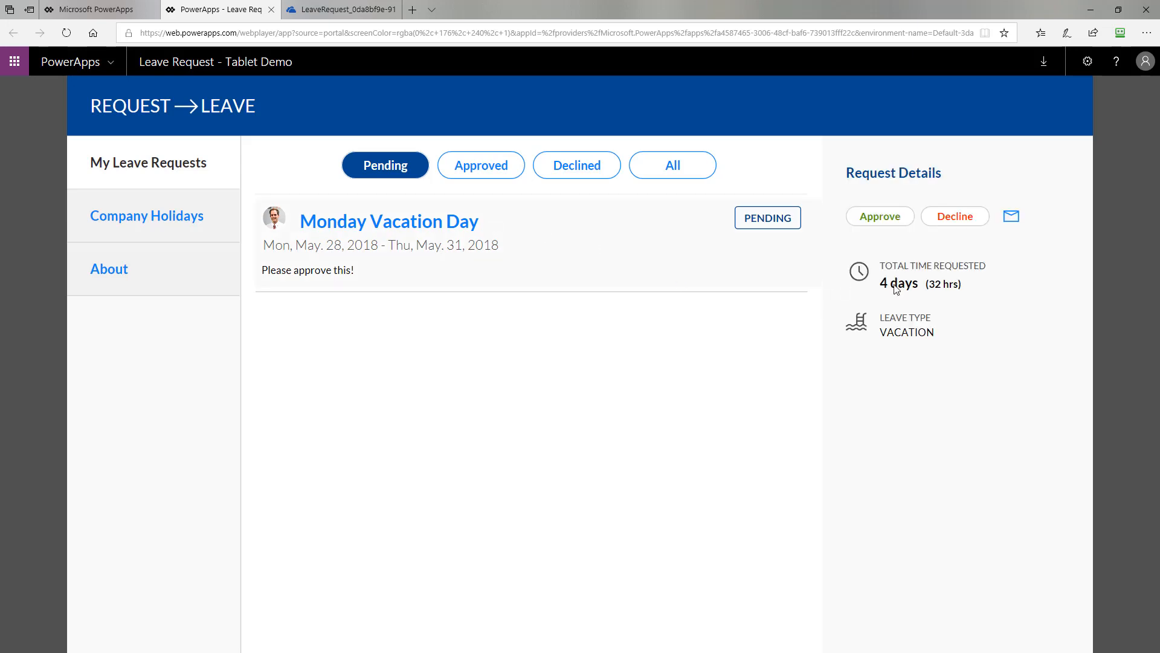
mouse_move(892, 294)
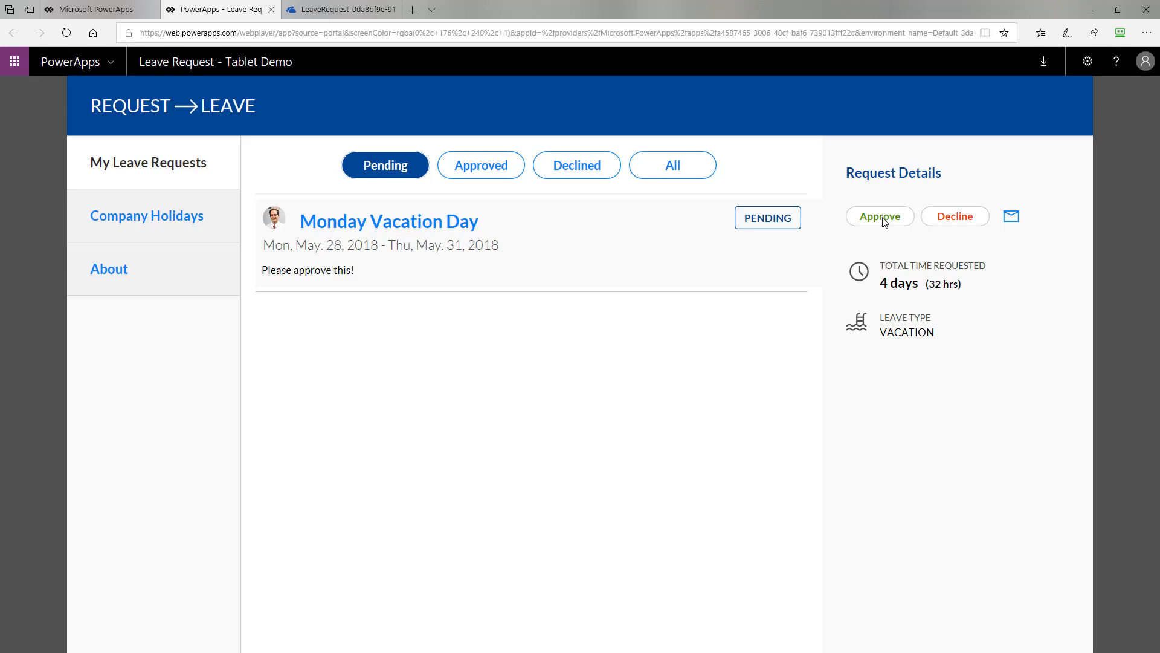
click(880, 216)
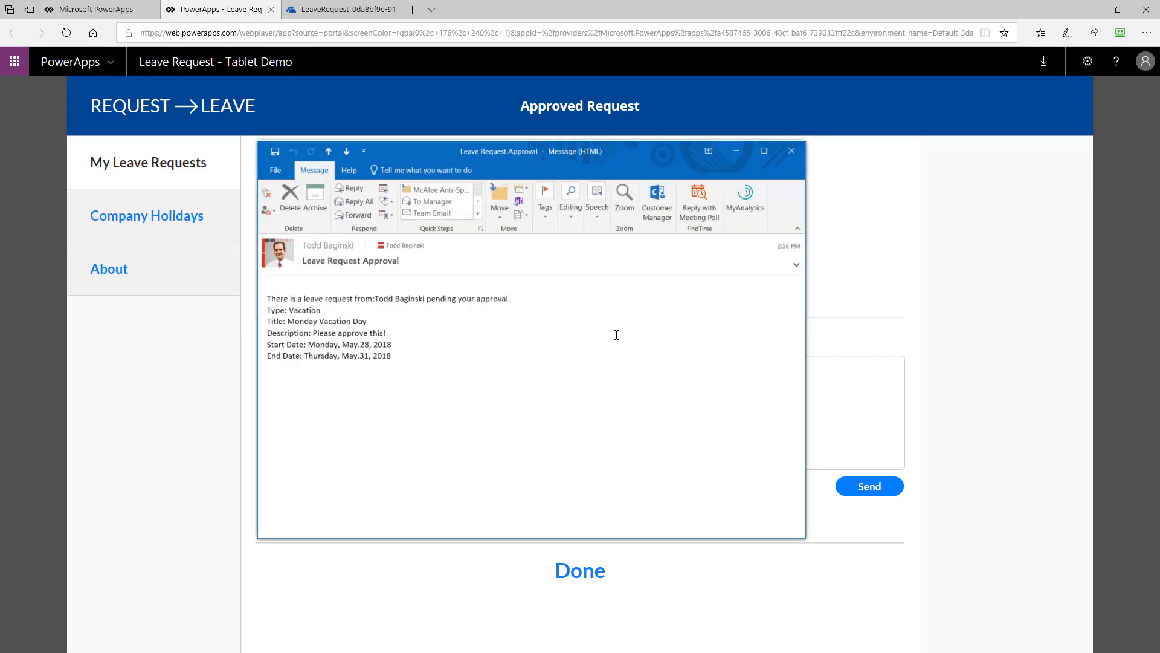
mouse_move(415, 360)
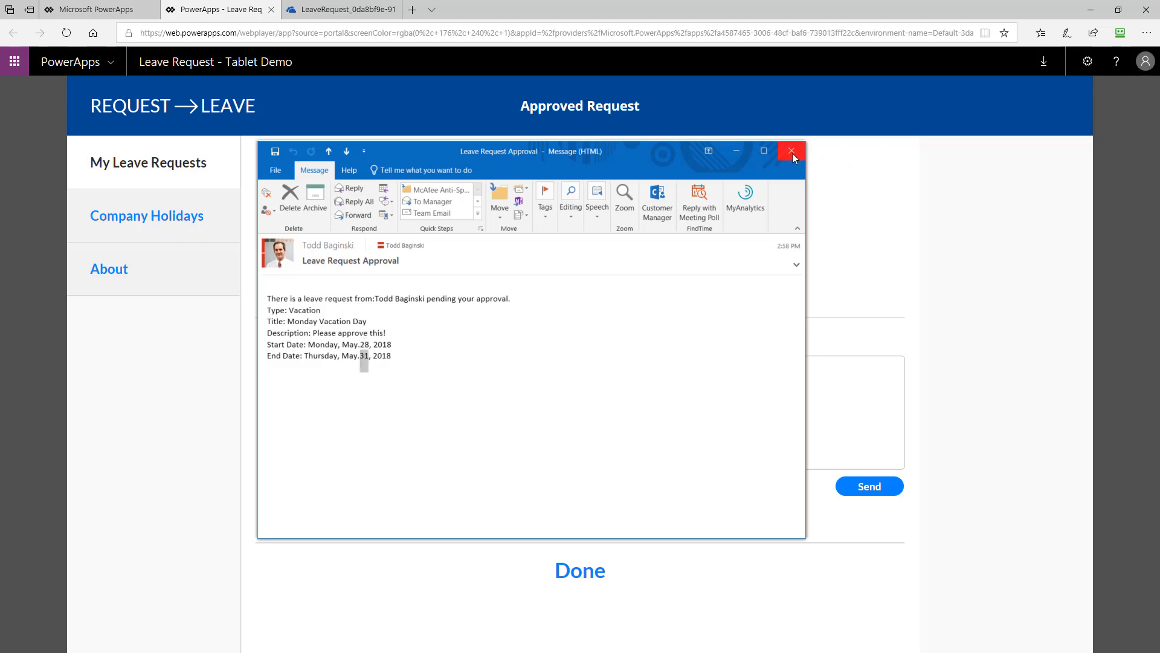
Send 'Have a great time!' with the approval, confirm Approved under All, then reload.
click(792, 151)
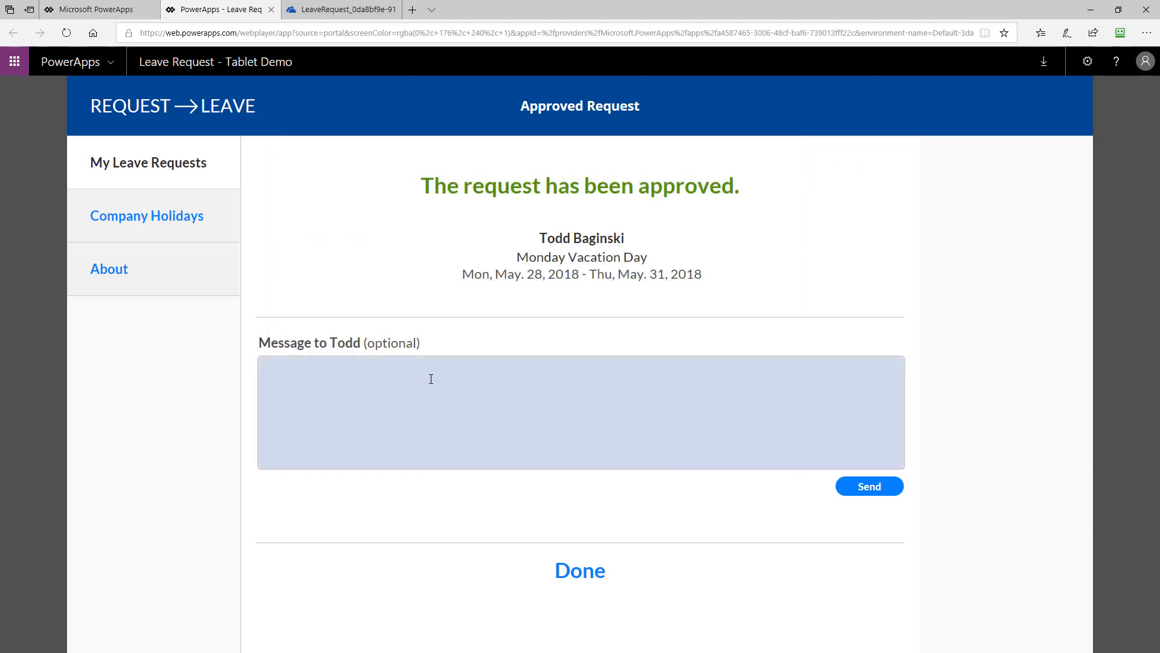
text(Have a)
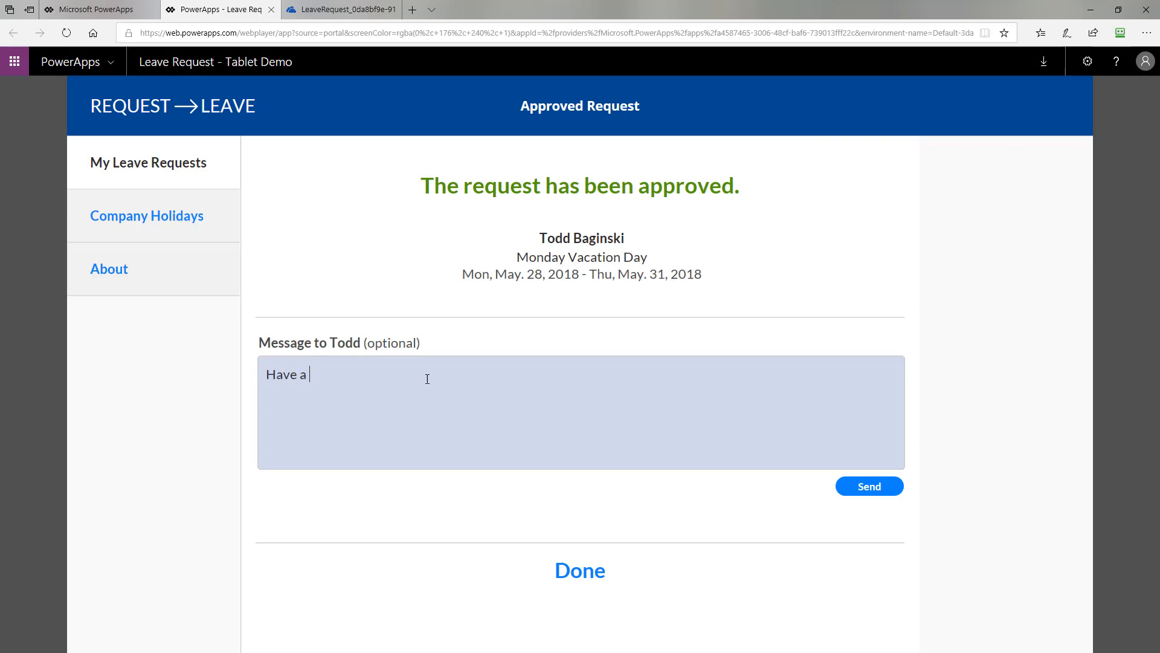
text(great tim)
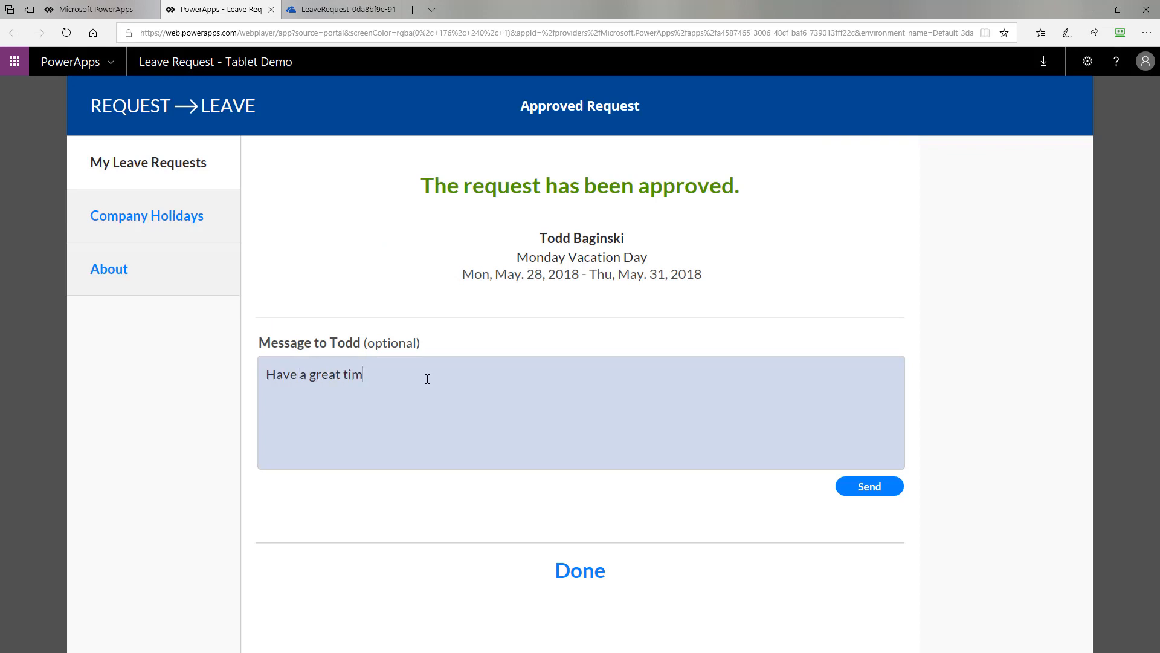
text(e!)
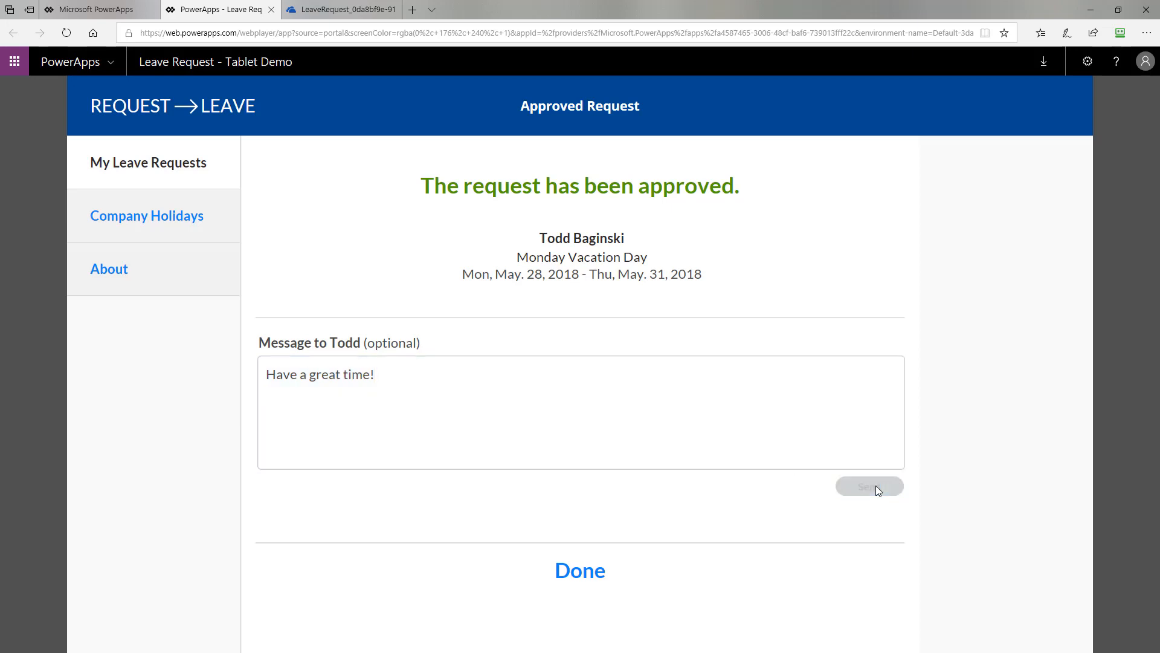
click(870, 486)
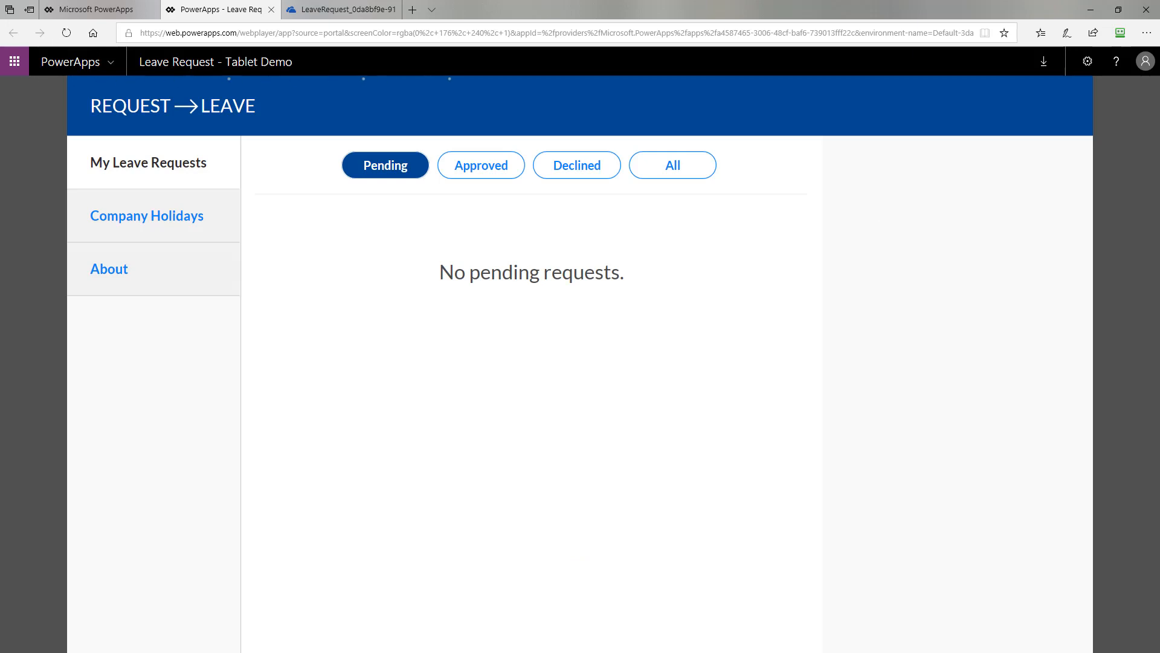
mouse_move(87, 240)
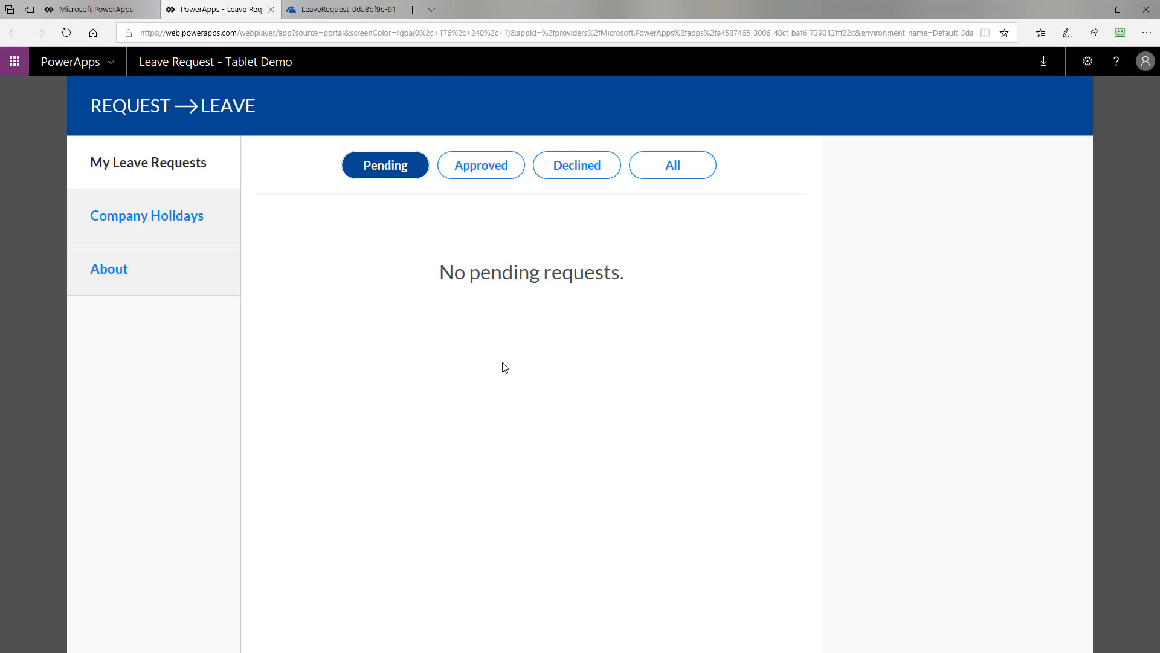
click(672, 164)
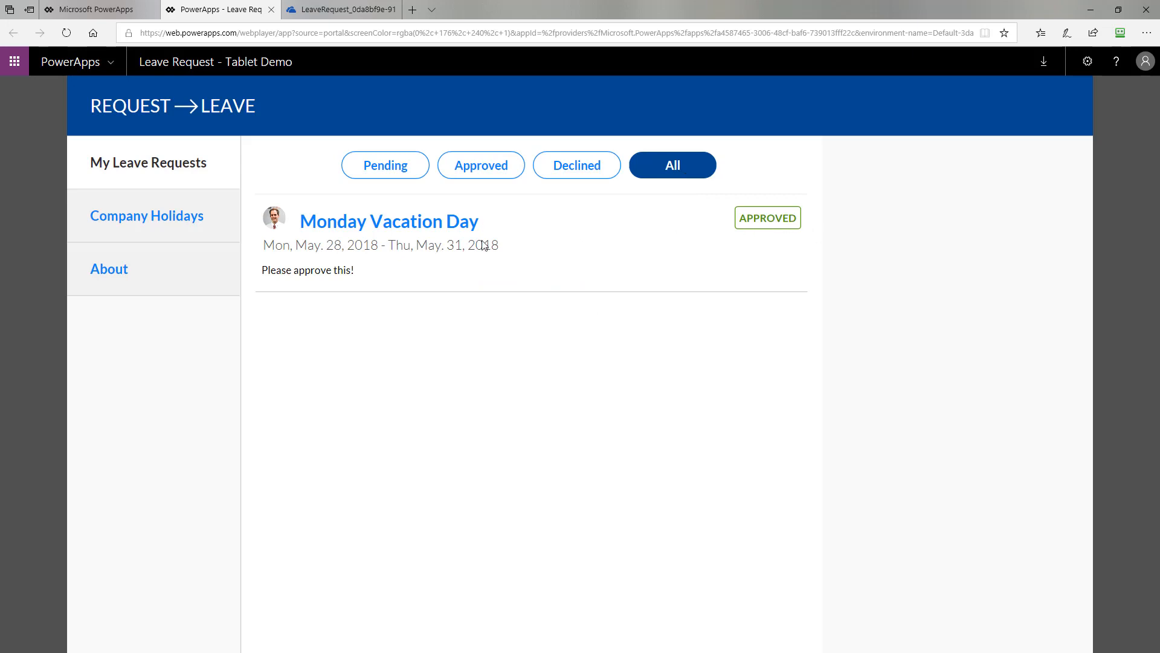
mouse_move(920, 304)
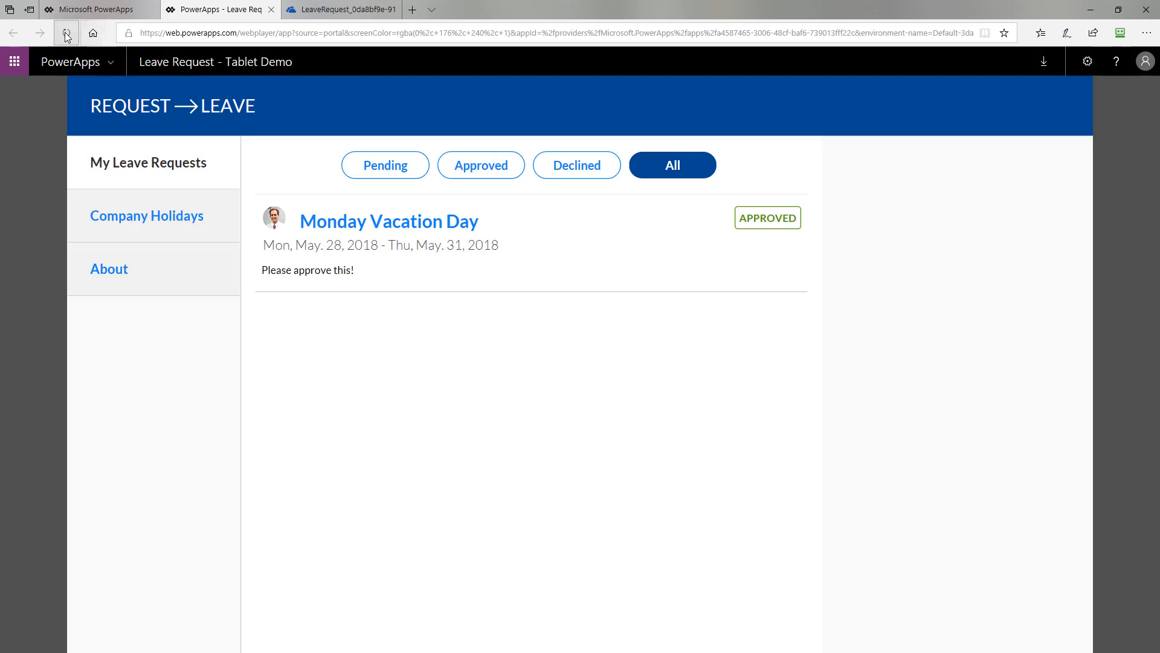
click(66, 33)
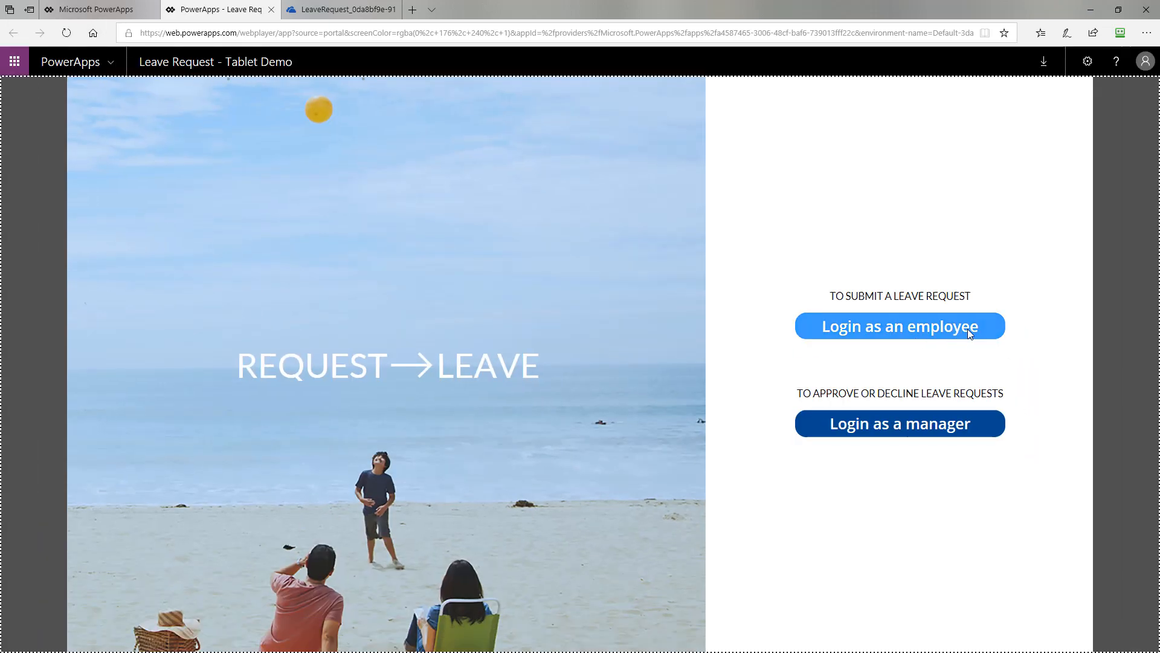
As employee, filter to Approved requests, view My Leave Balance, and close the approval email.
click(899, 326)
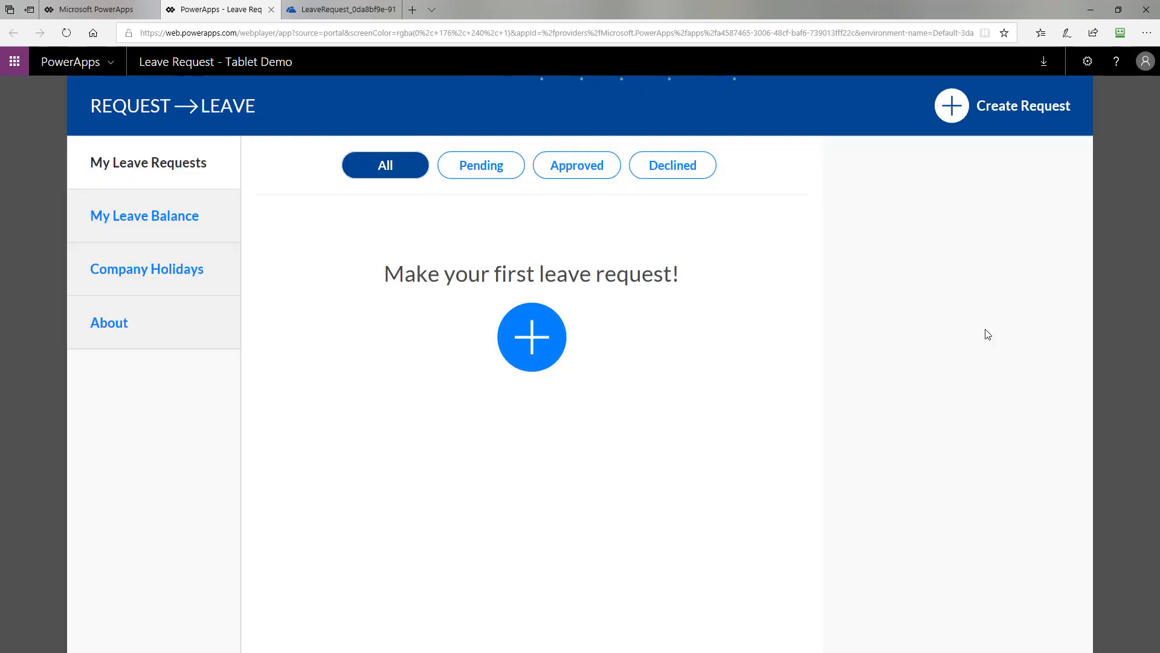
mouse_move(577, 191)
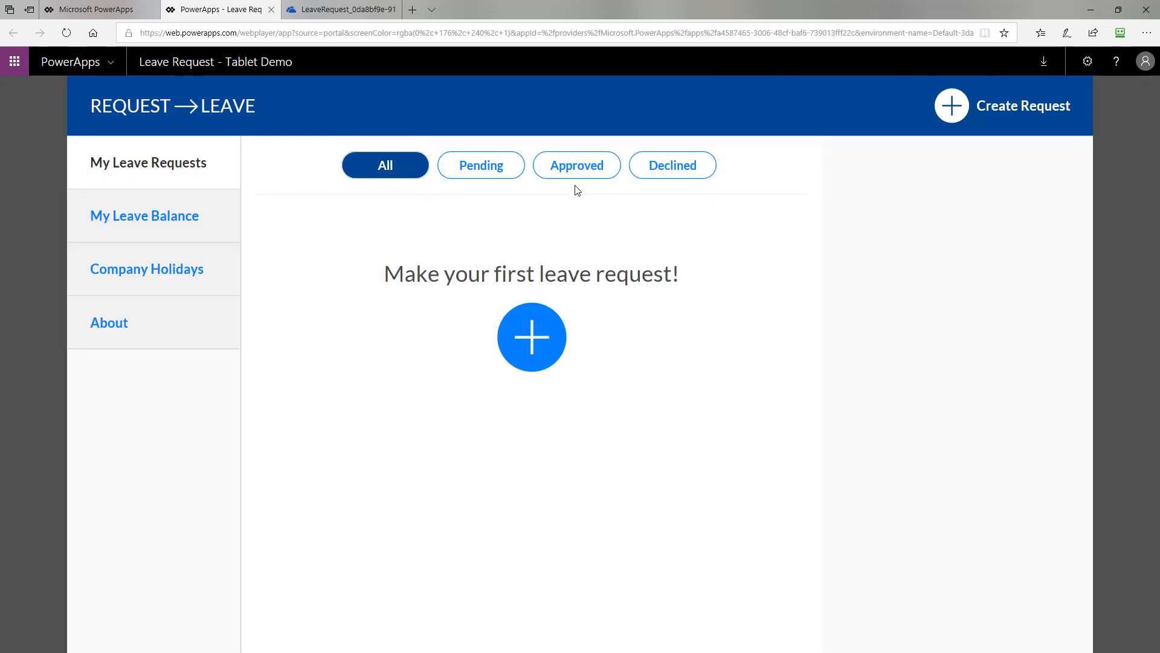
click(576, 165)
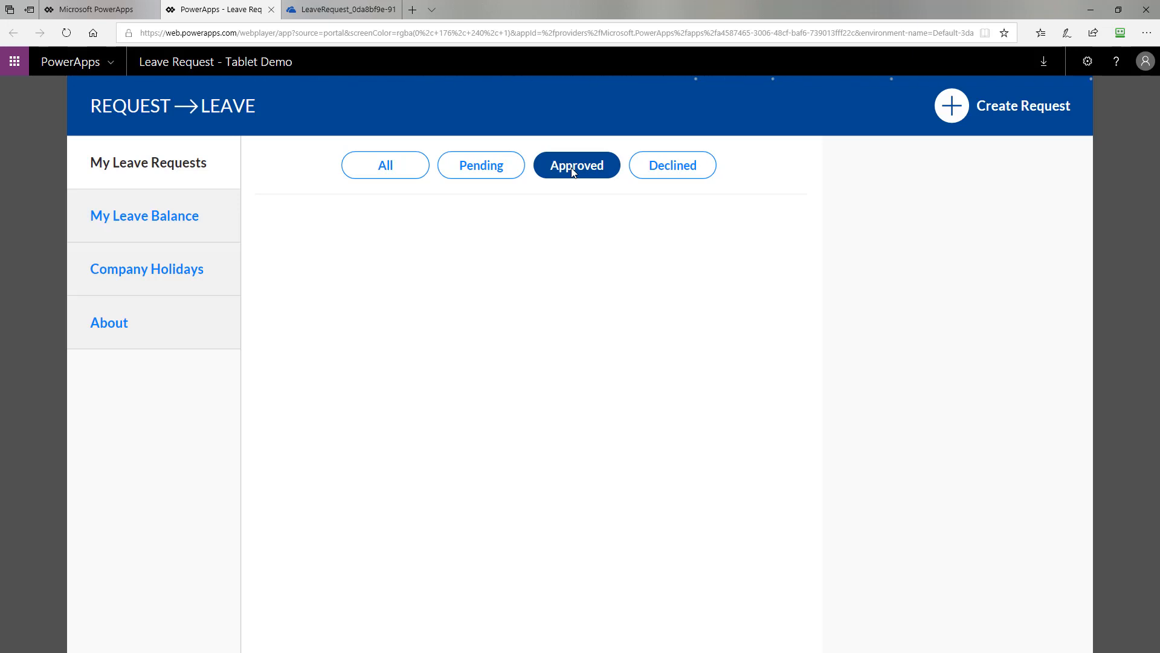
click(577, 165)
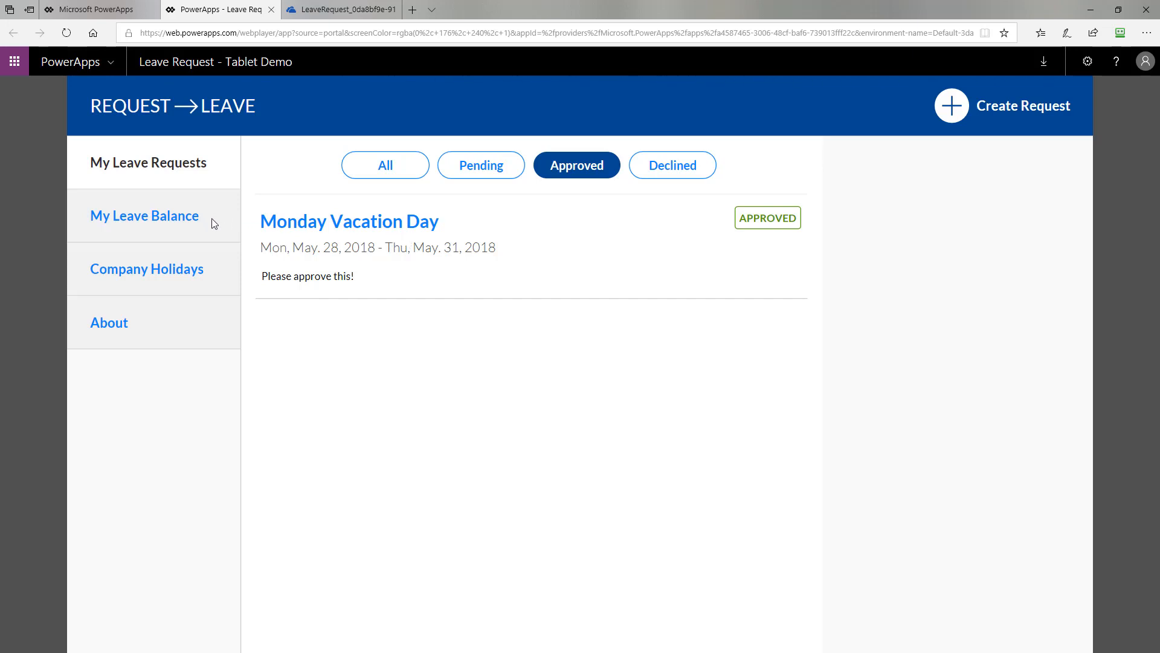
click(144, 215)
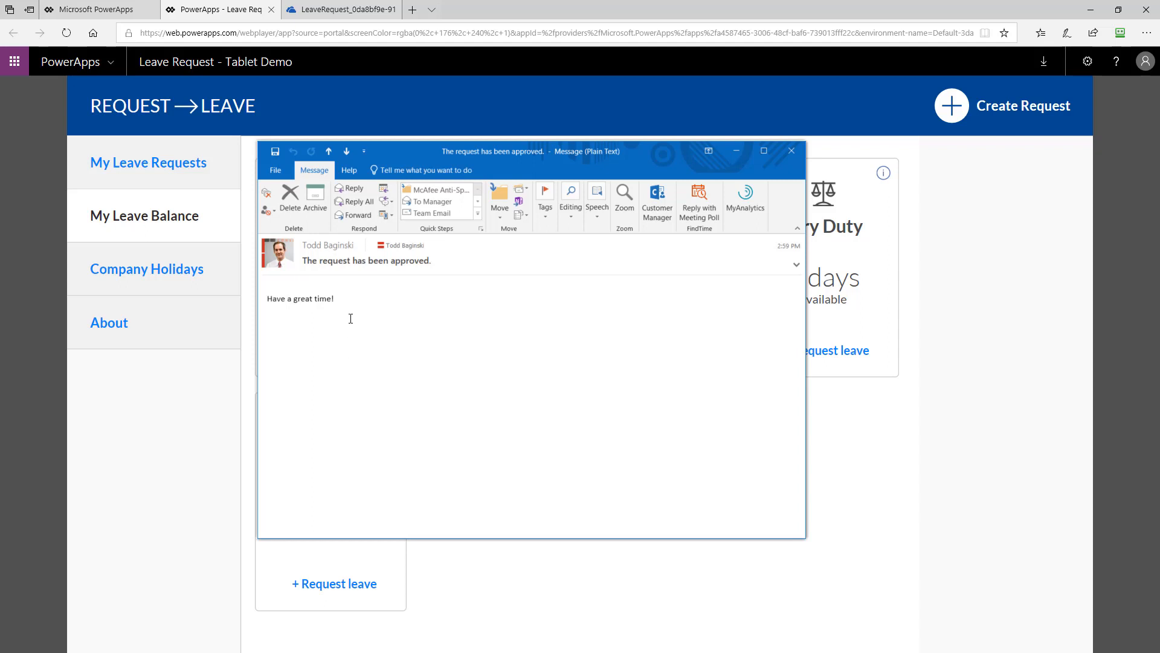
mouse_move(783, 309)
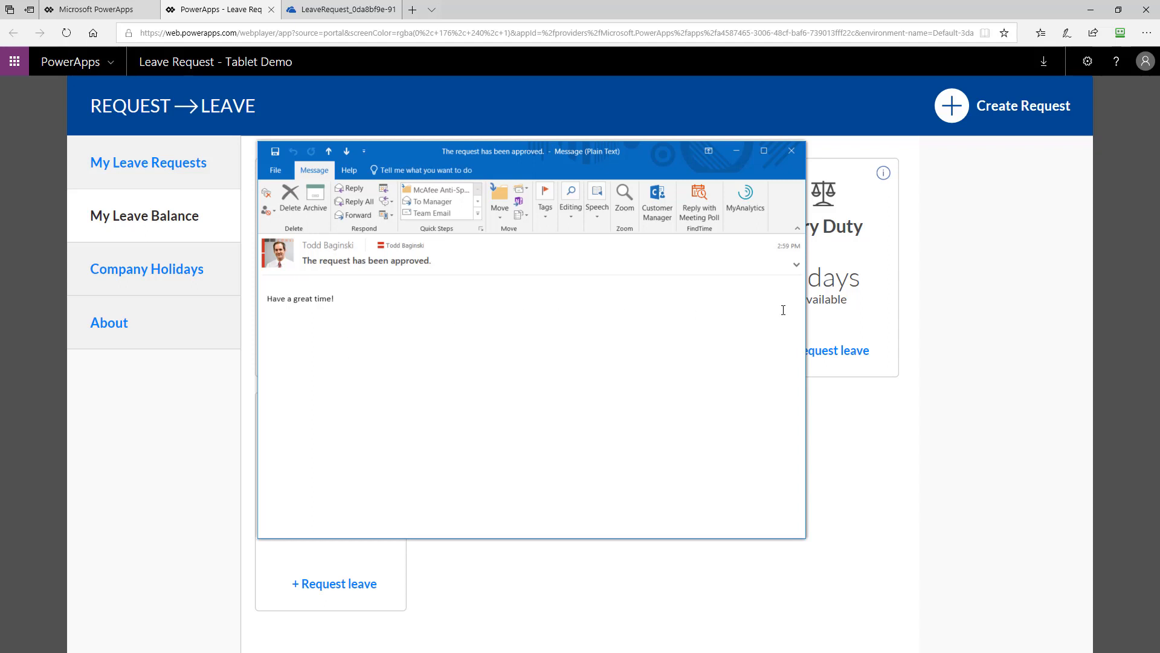
click(340, 9)
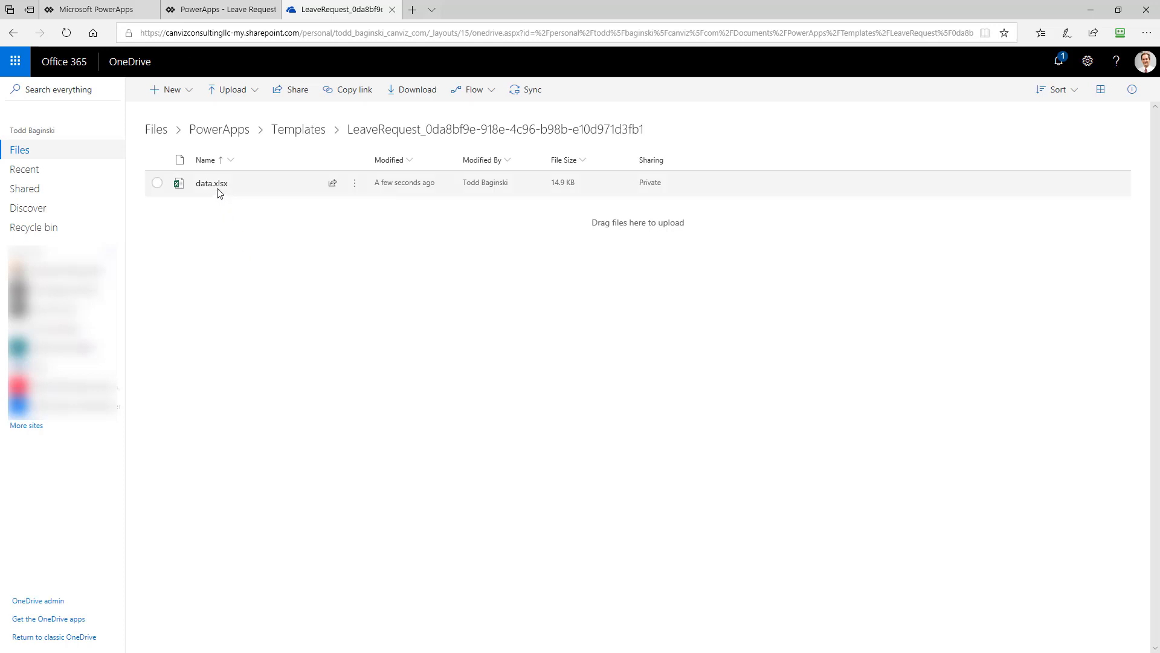
mouse_move(211, 184)
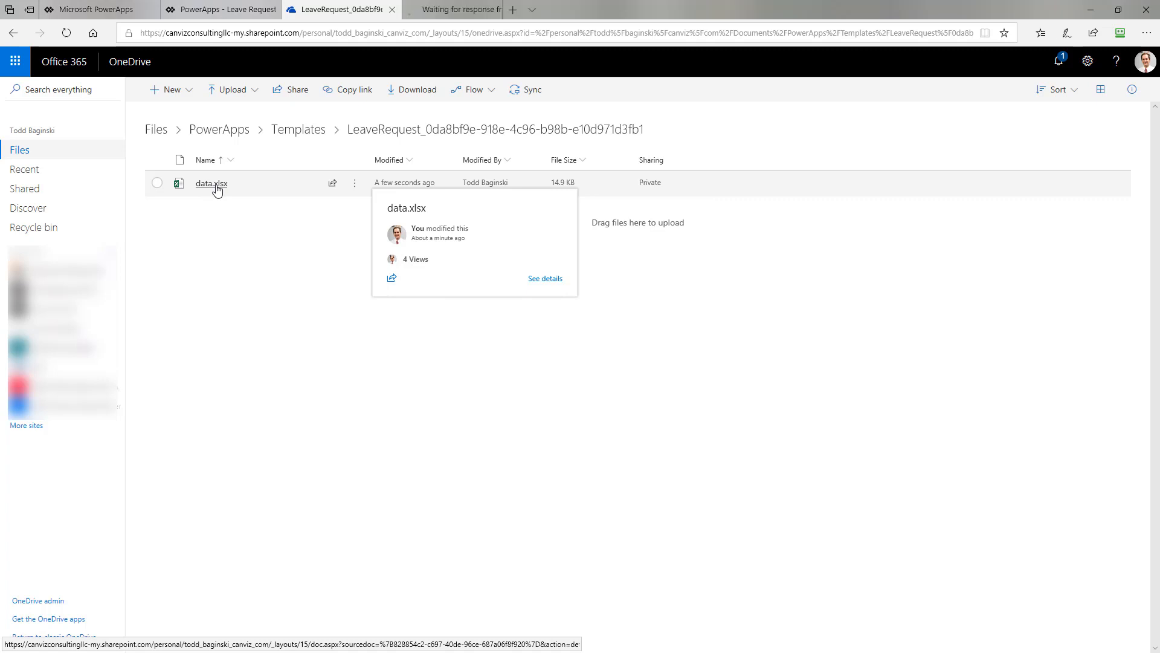
Open data.xlsx from the OneDrive leave request template folder in Excel Online.
click(211, 183)
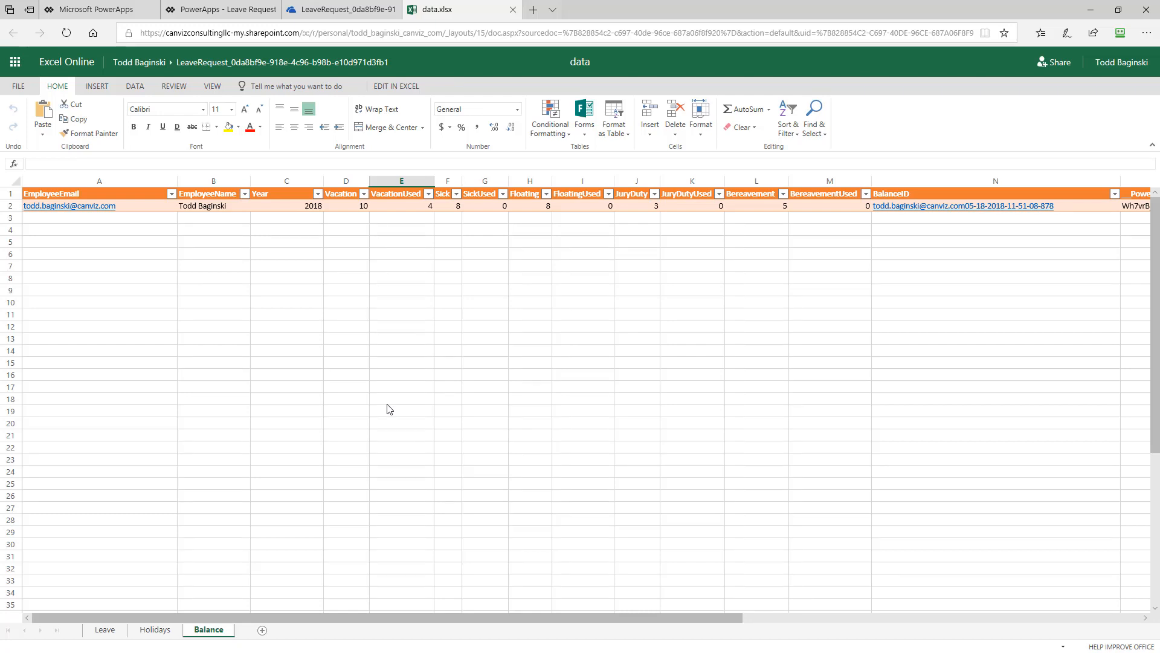
mouse_move(421, 235)
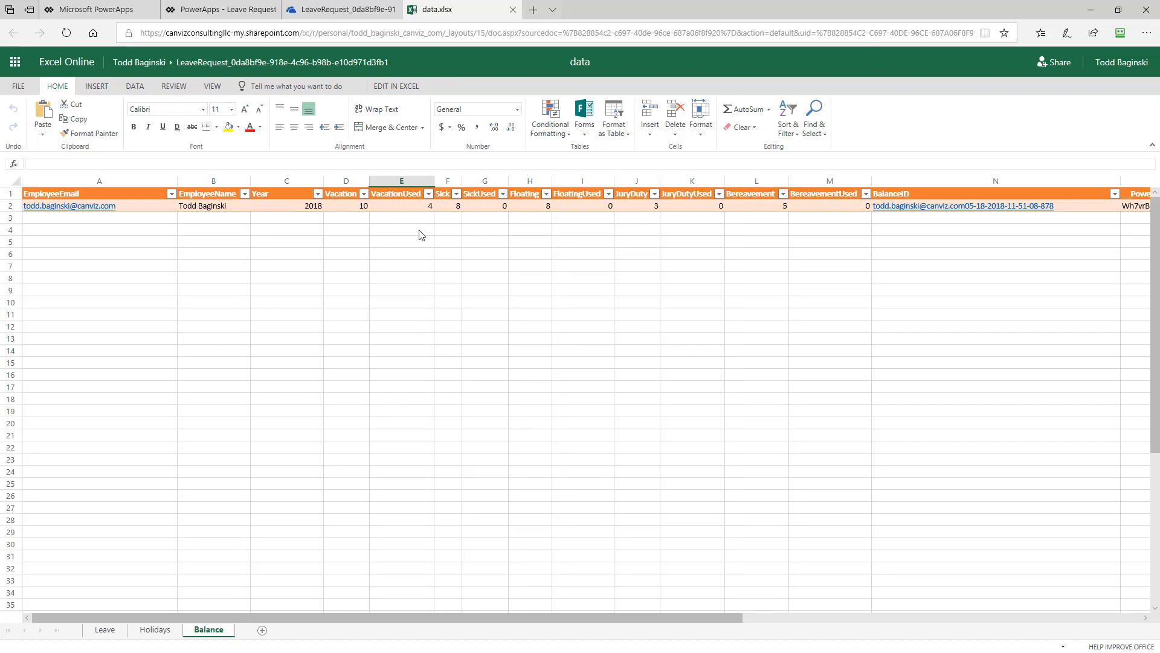
Check the 4 used vacation days in Balance cell E2 and the Leave sheet, then return to PowerApps.
click(402, 206)
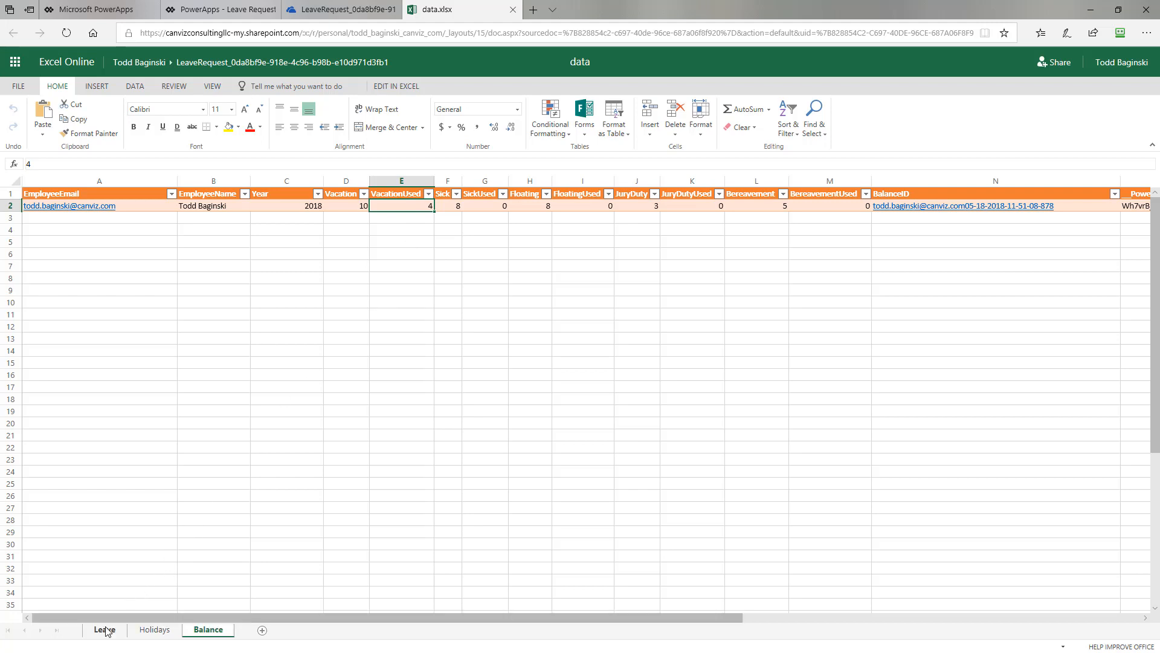
click(105, 629)
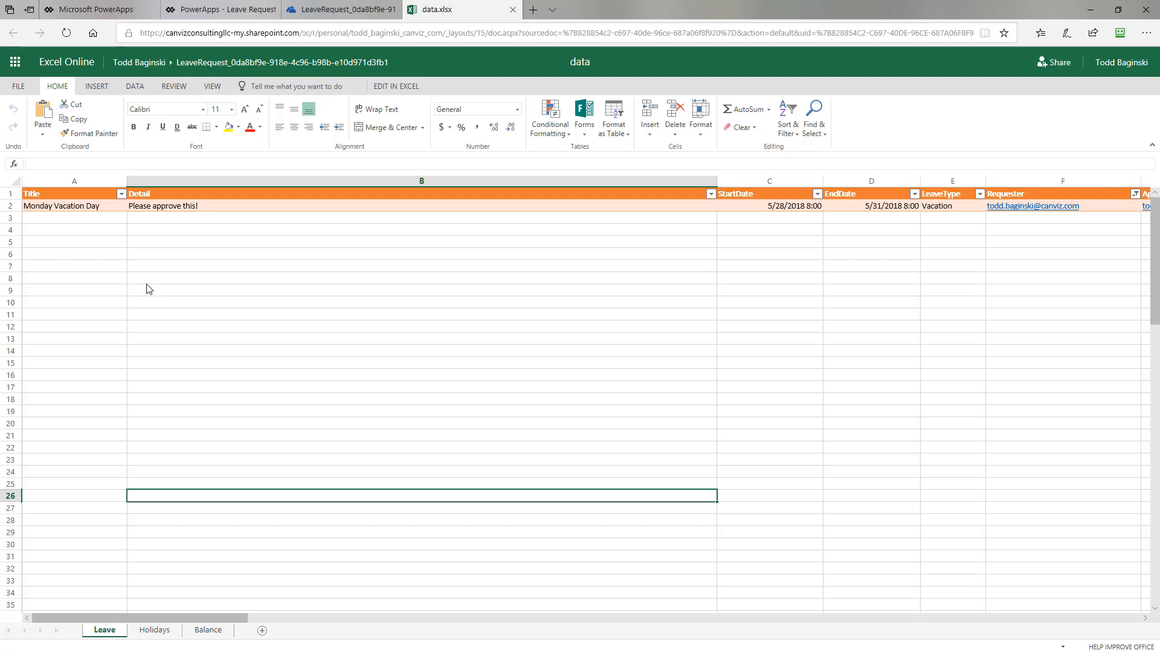
mouse_move(61, 214)
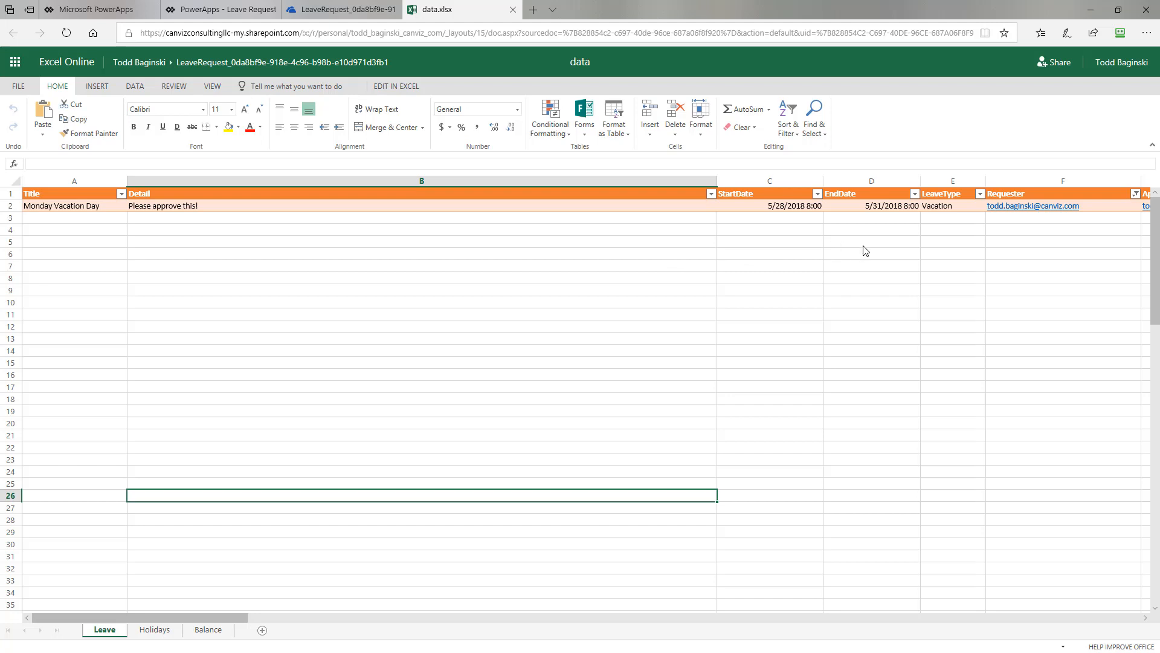
mouse_move(792, 557)
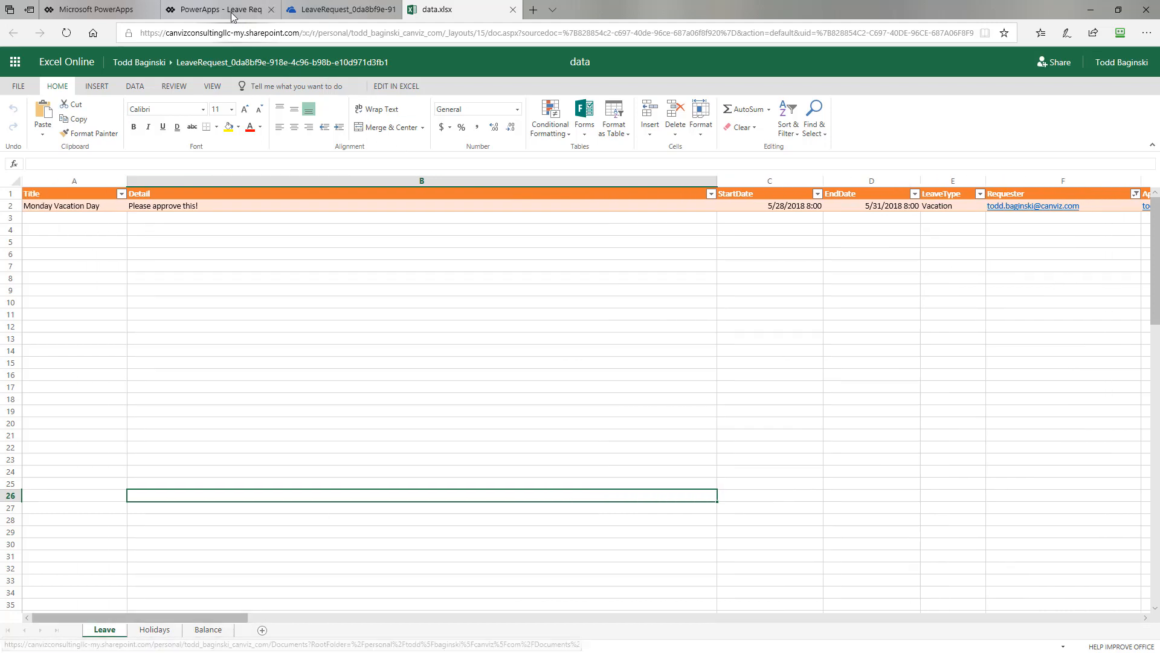
click(218, 10)
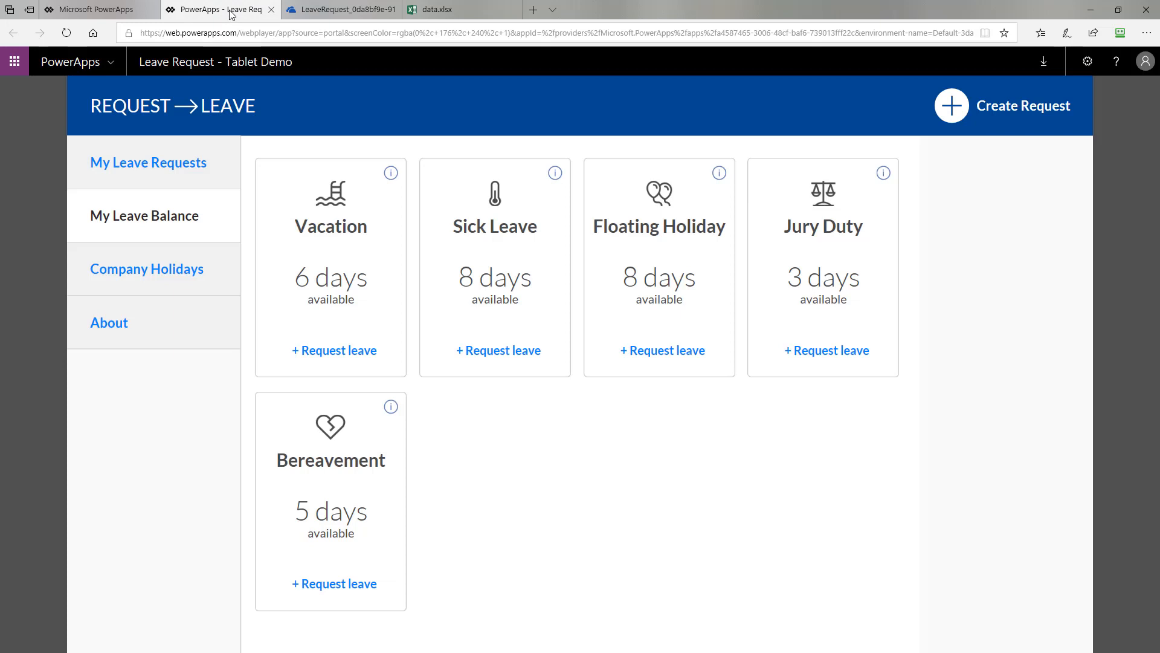